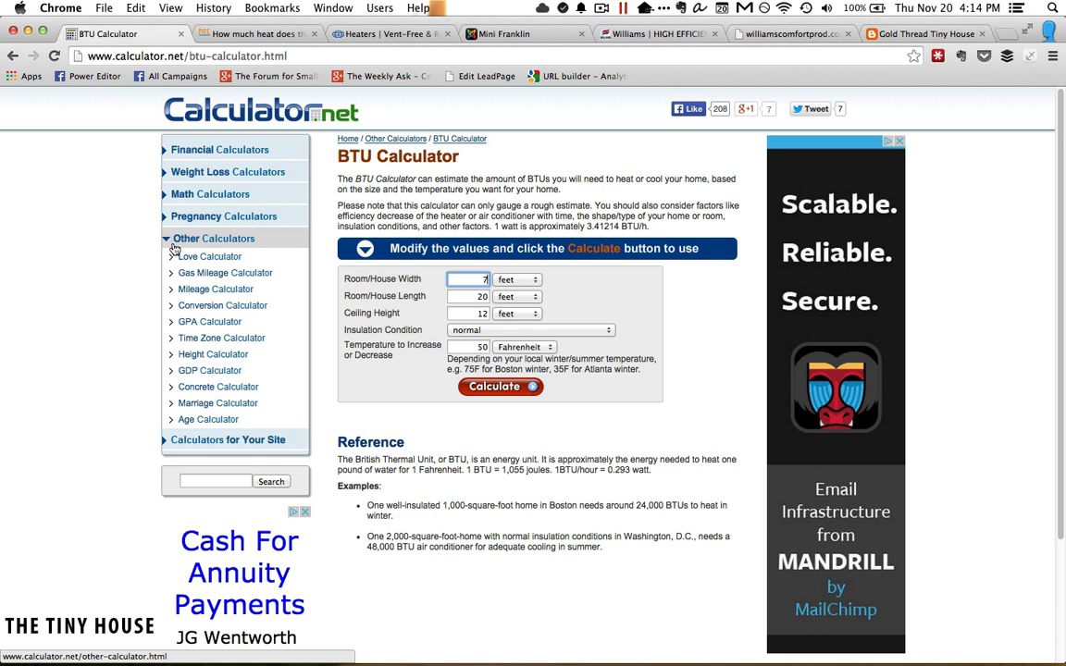
mouse_move(326, 197)
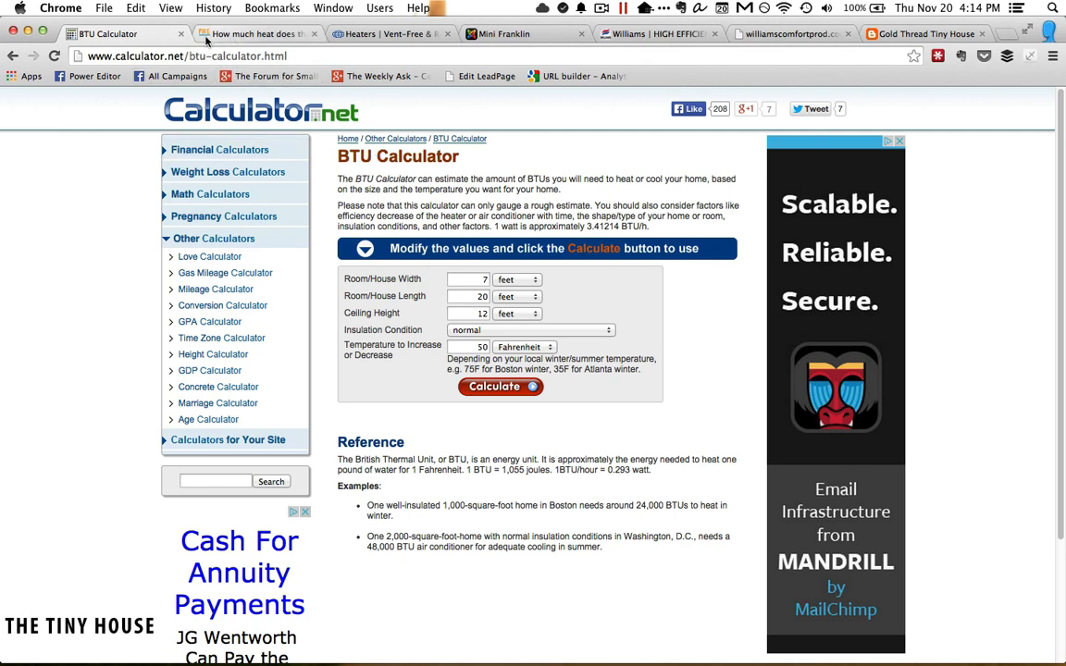
Calculate BTUs for the 7×20 ft room, 12 ft ceiling, normal insulation, 75°F rise: 23,640 BTU/hour
left_click(259, 34)
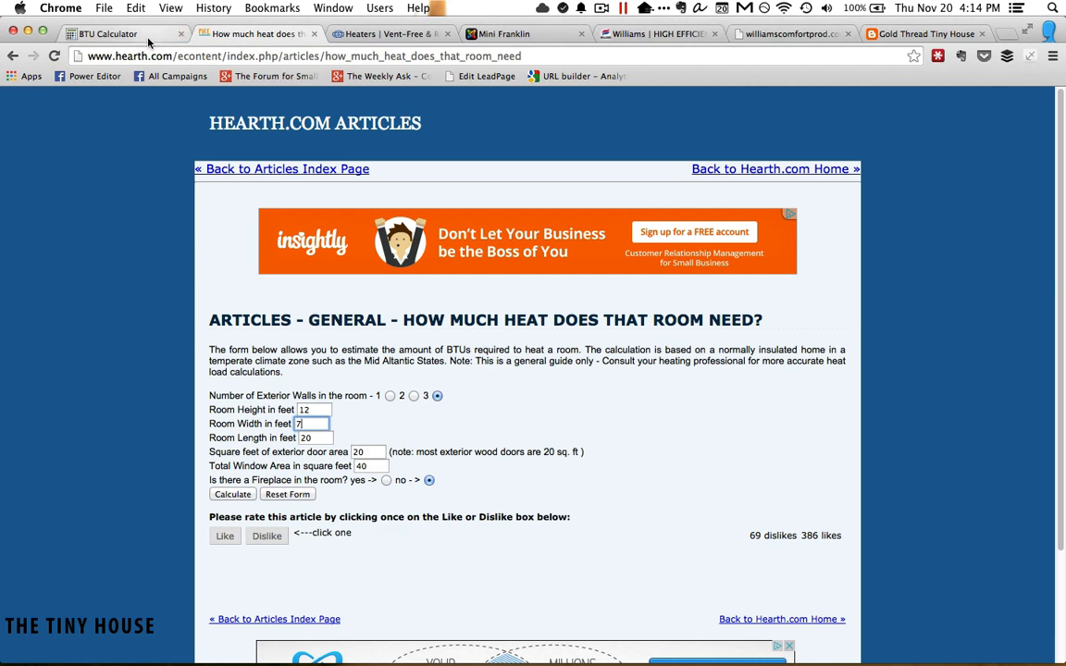
left_click(105, 34)
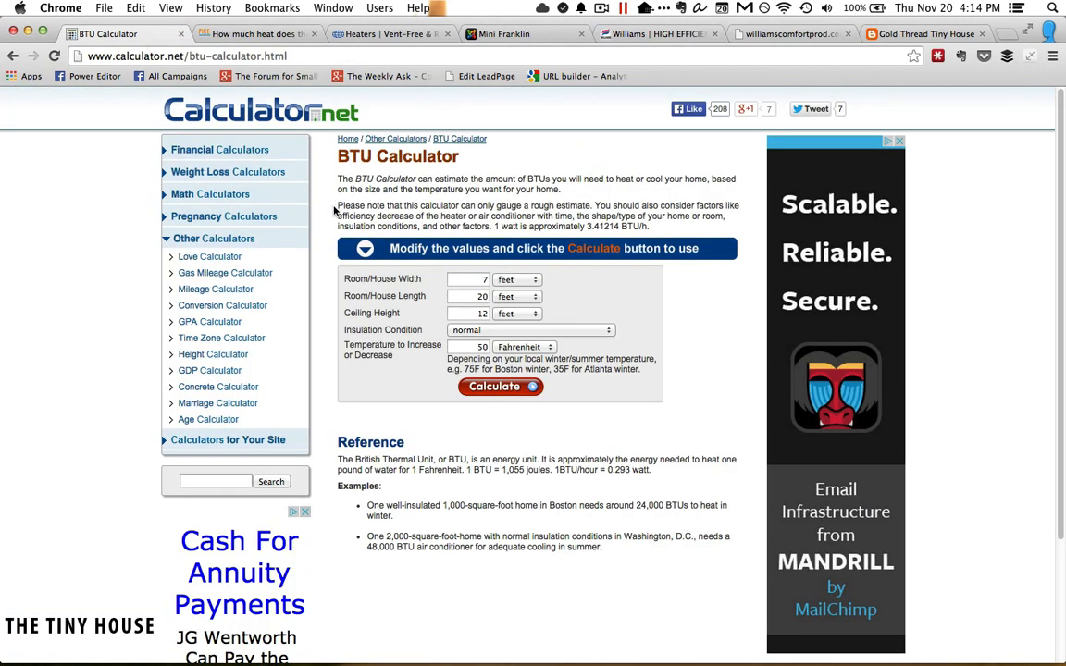
mouse_move(350, 206)
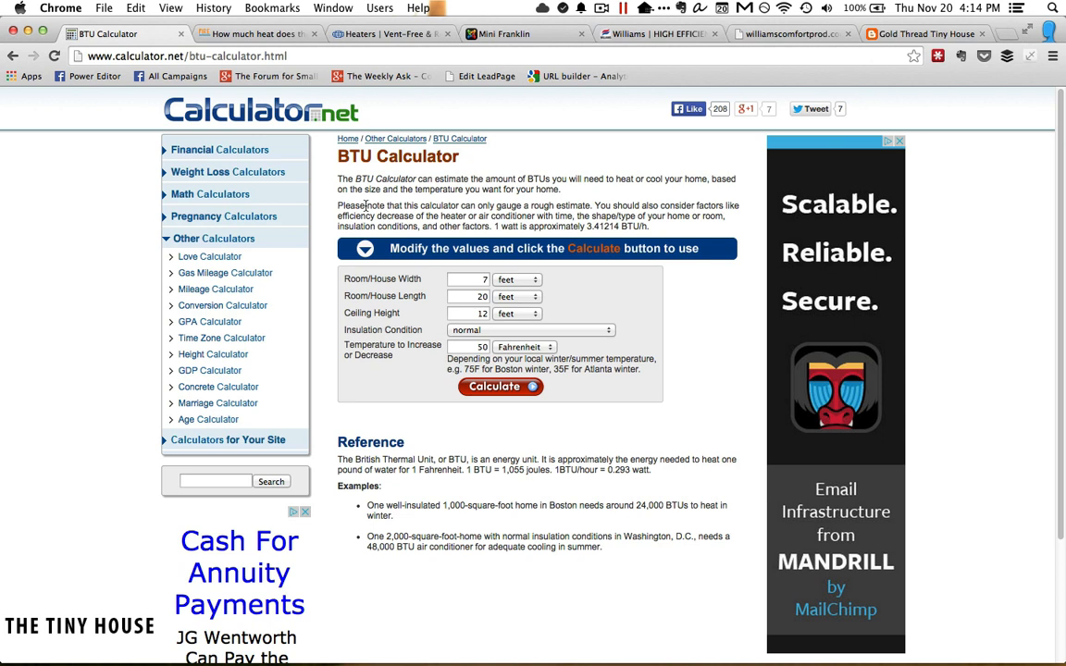
mouse_move(378, 284)
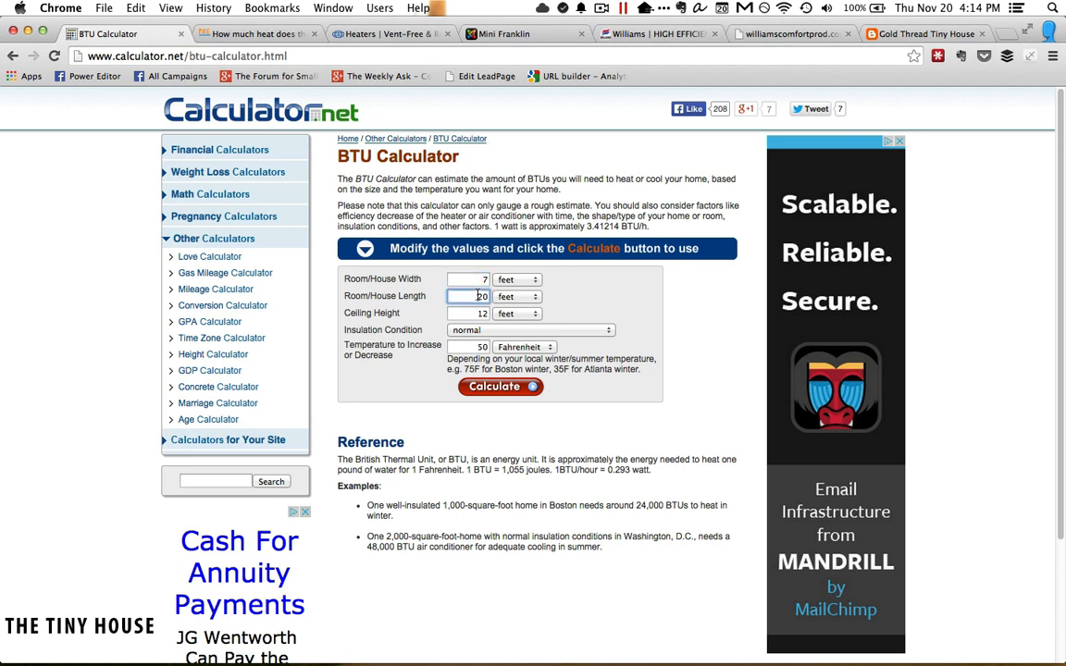
left_click(469, 313)
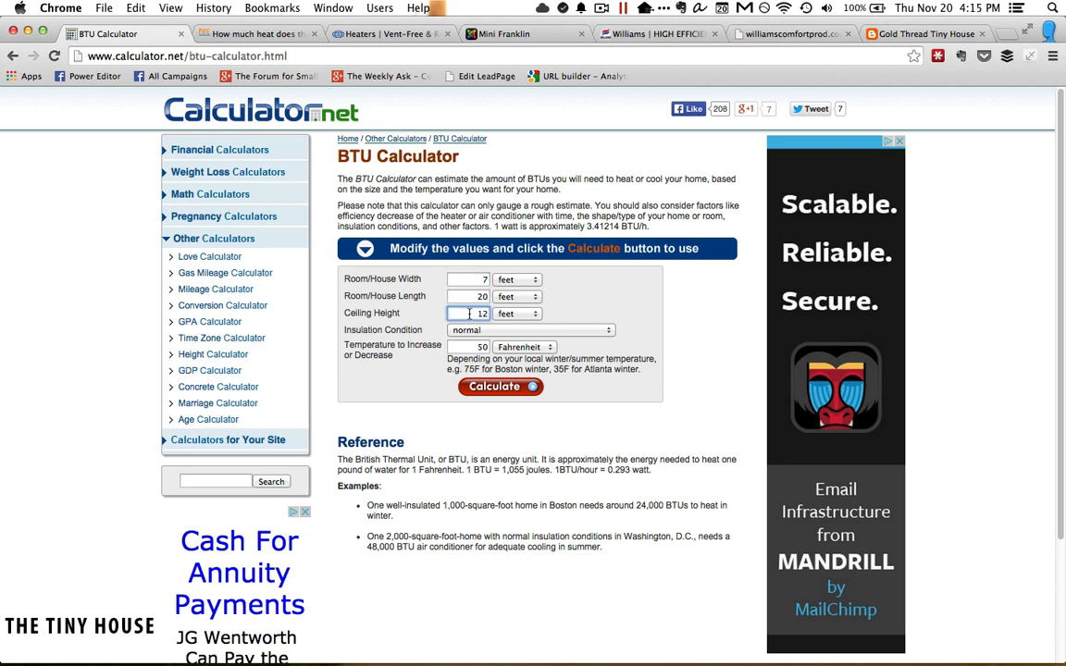
left_click(531, 329)
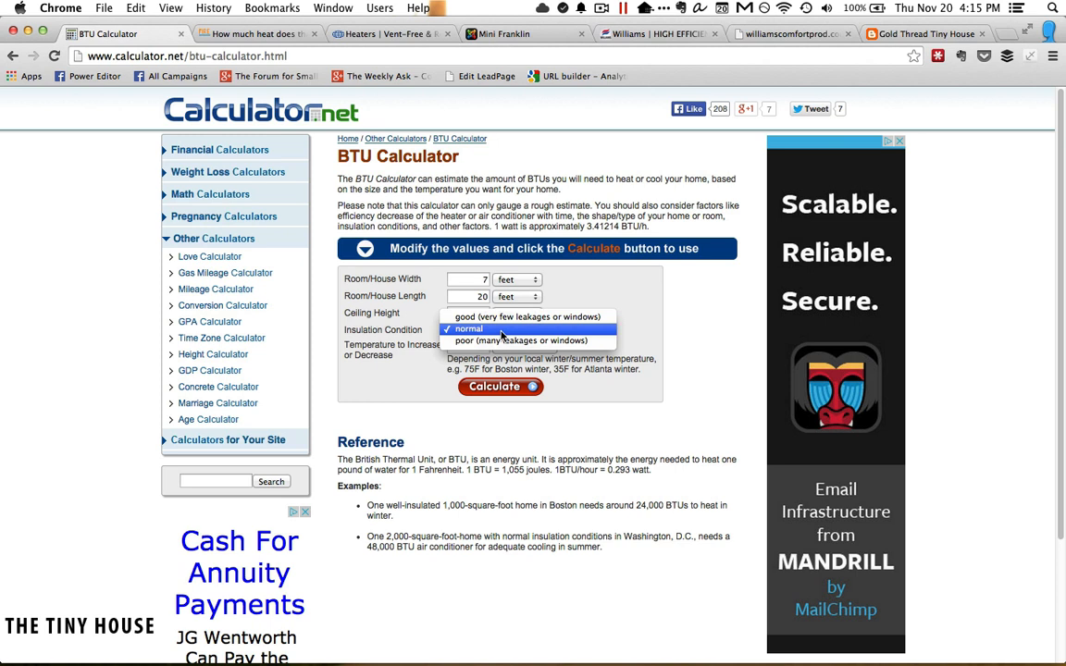
left_click(468, 329)
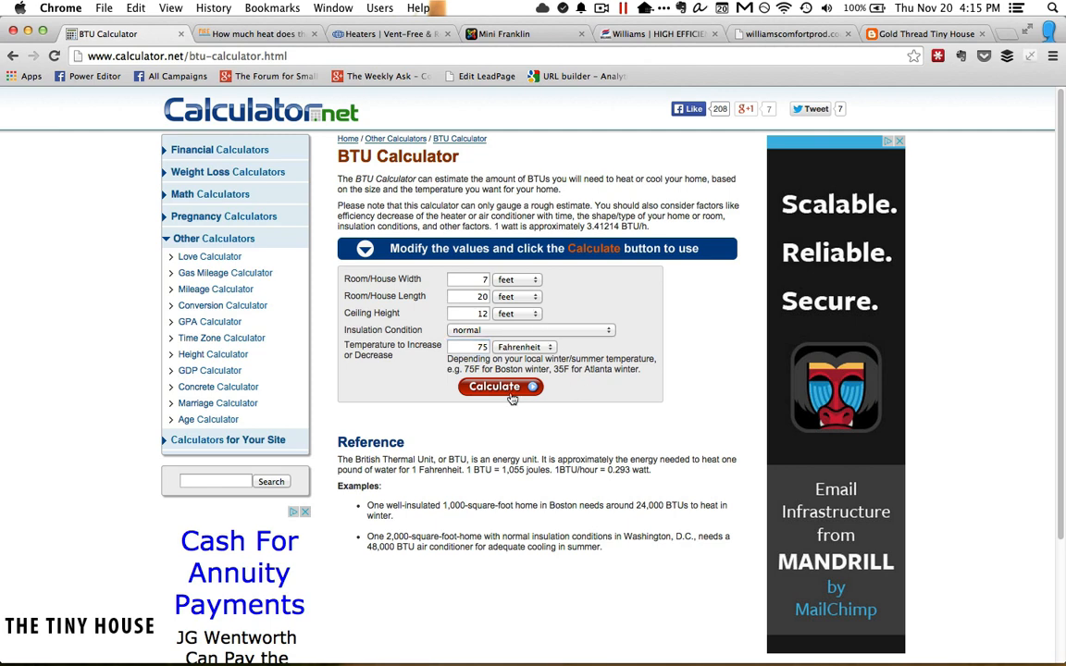
left_click(501, 386)
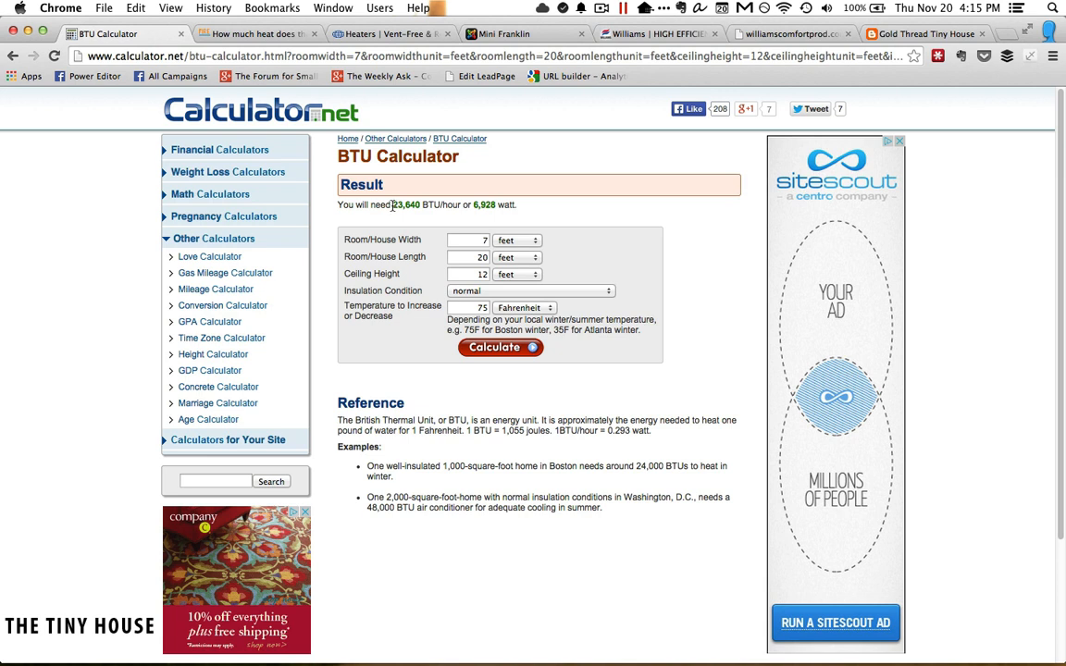
double_click(407, 204)
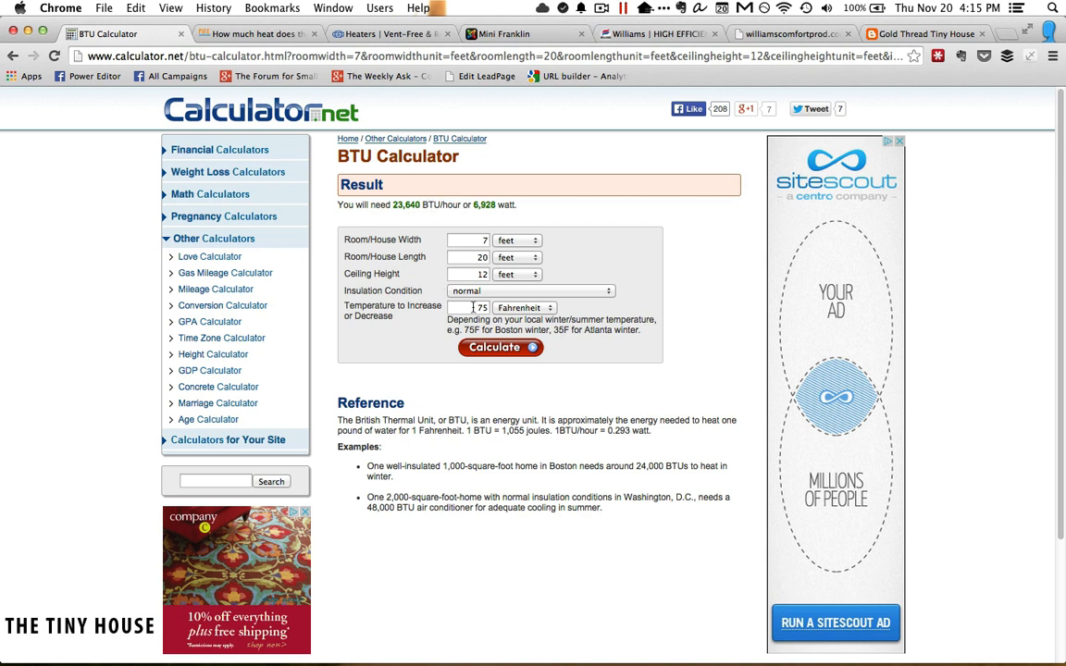
Change the temperature rise to 50°F and recalculate, giving 15,760 BTU/hour
left_click(468, 307)
type("50")
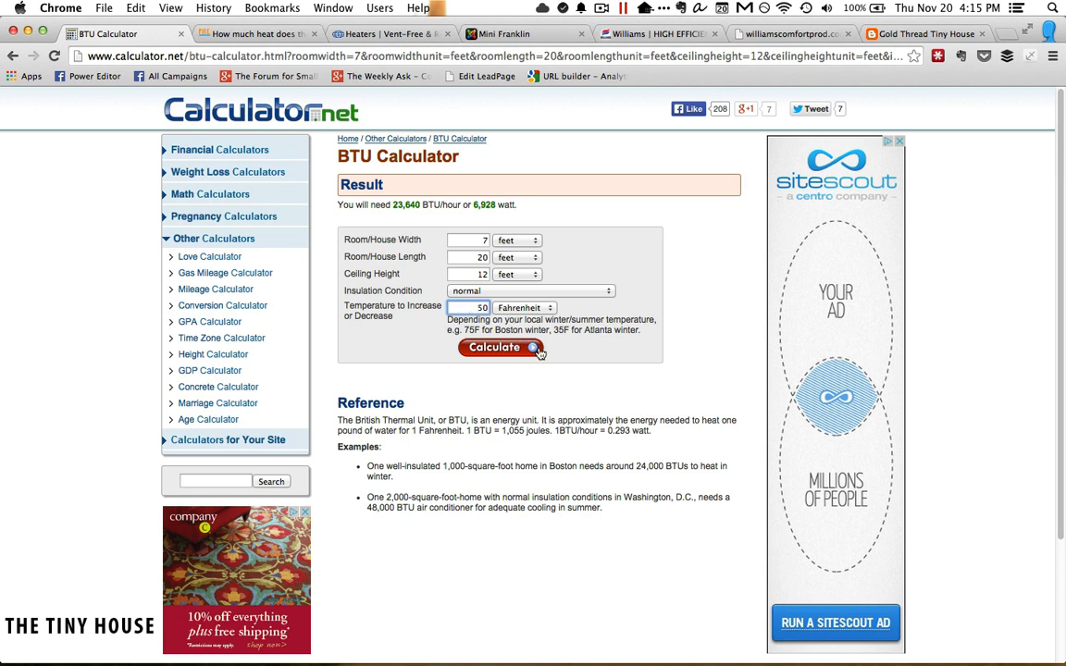
left_click(501, 347)
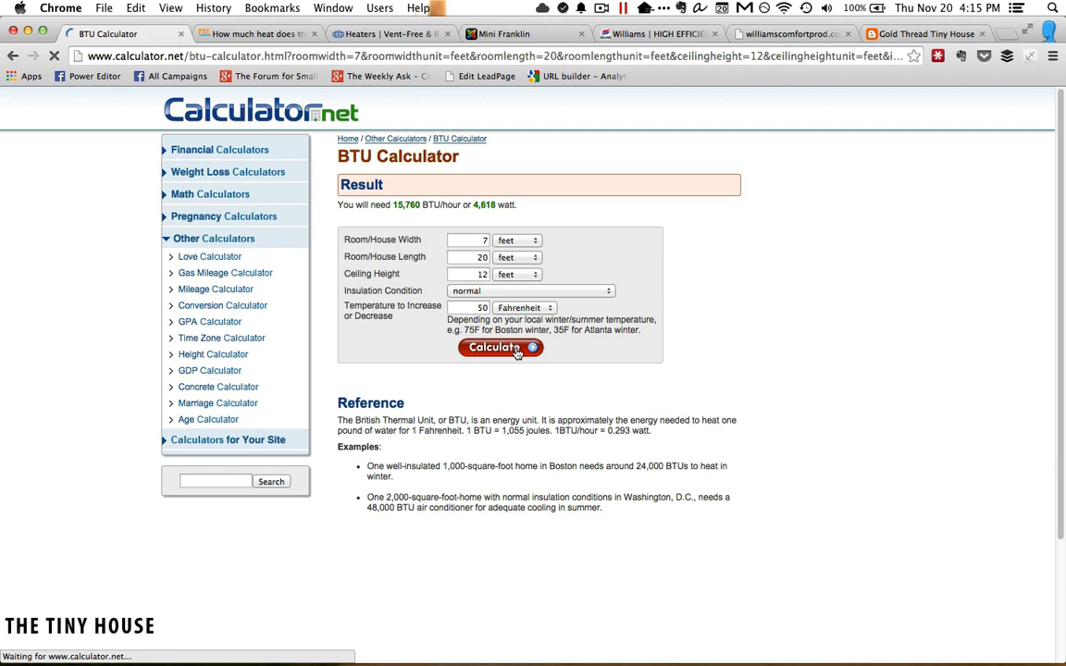
left_click(500, 347)
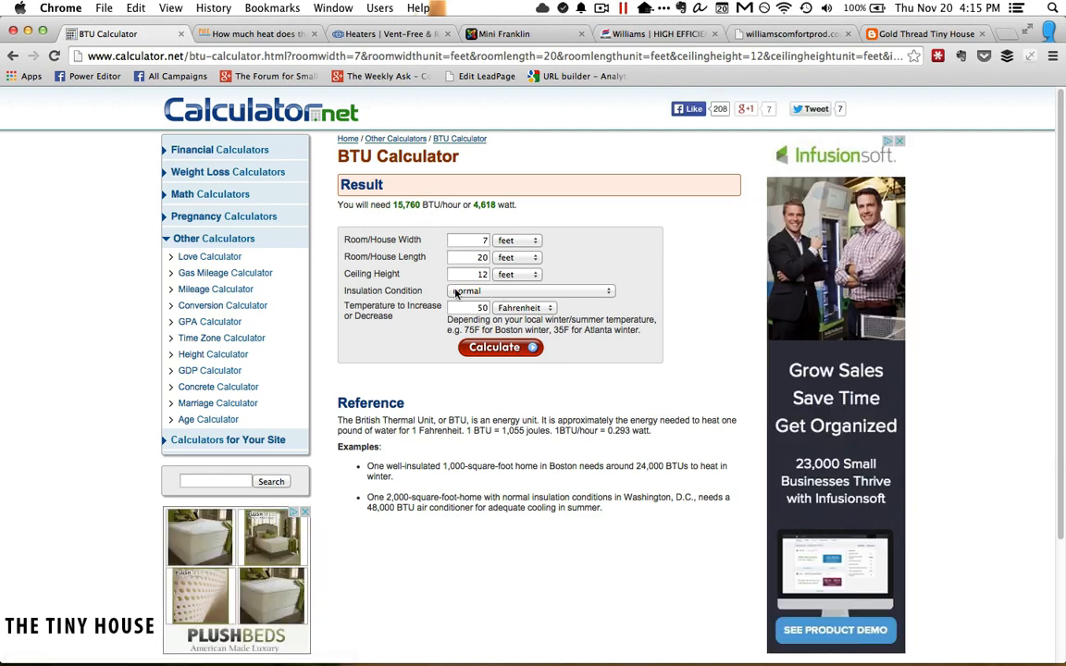
Set Hearth.com's total window area to 37 sq ft and submit the room heat form
left_click(257, 33)
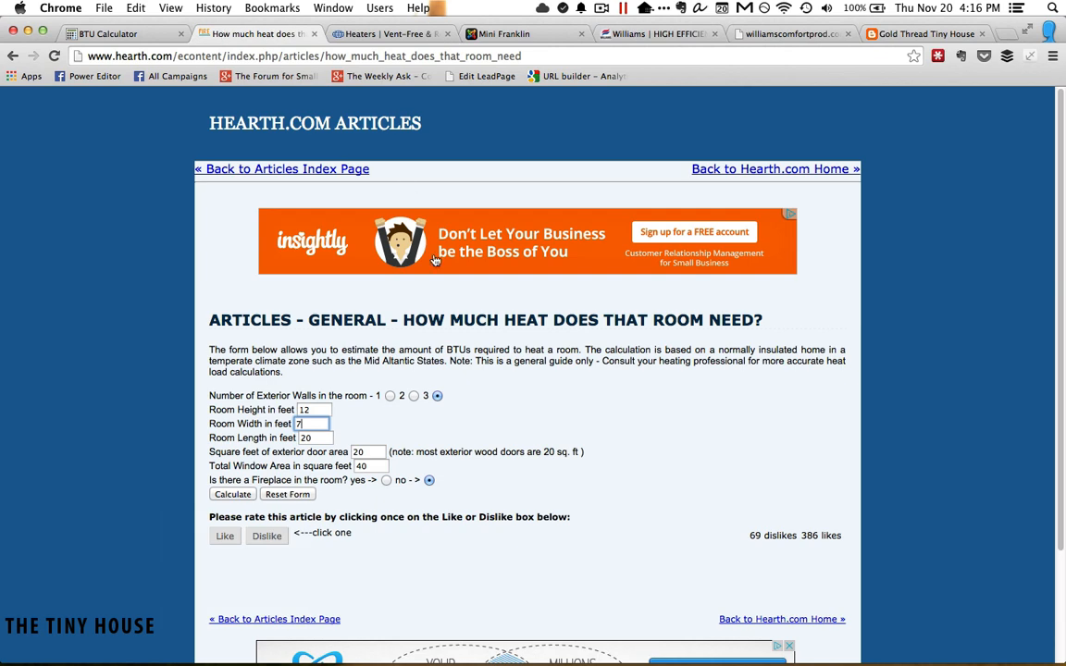
scroll("down", 3)
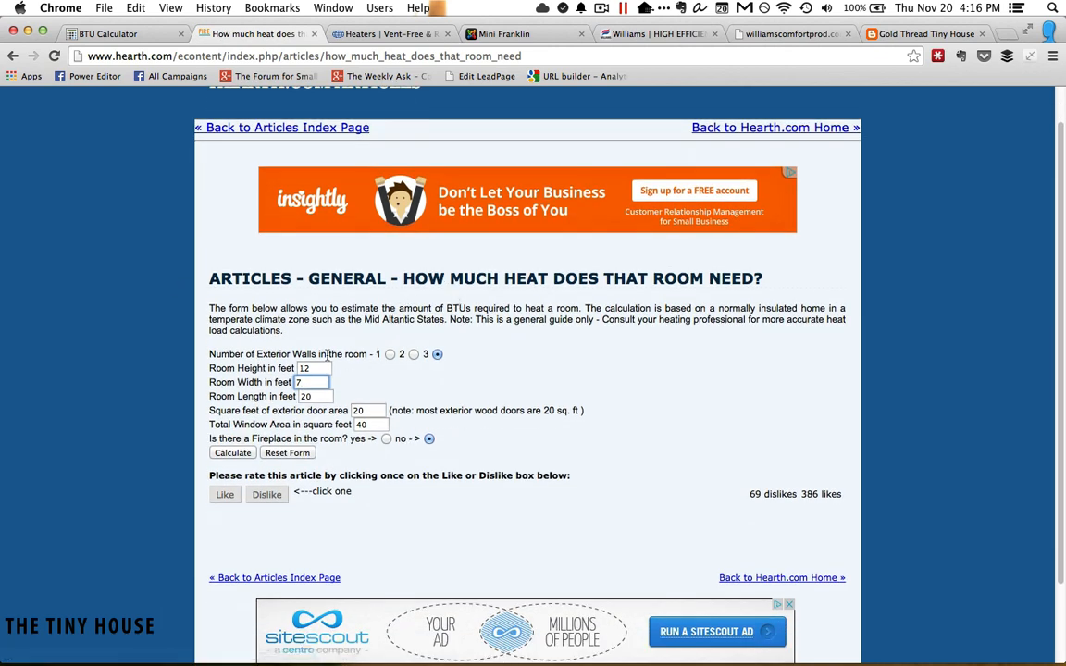
mouse_move(437, 355)
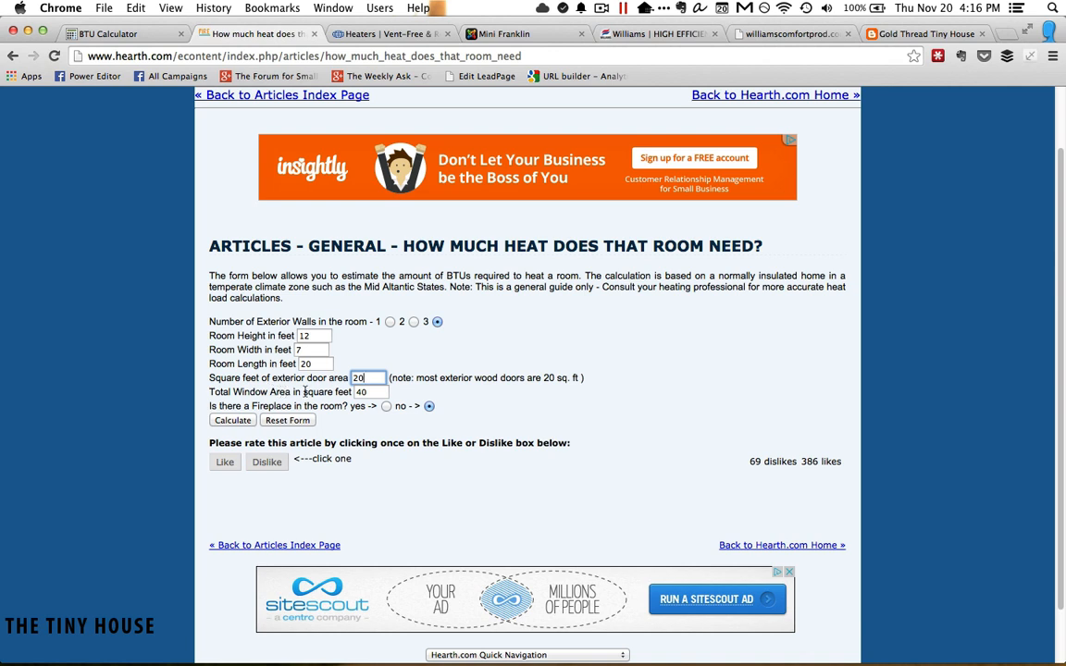
left_click(370, 392)
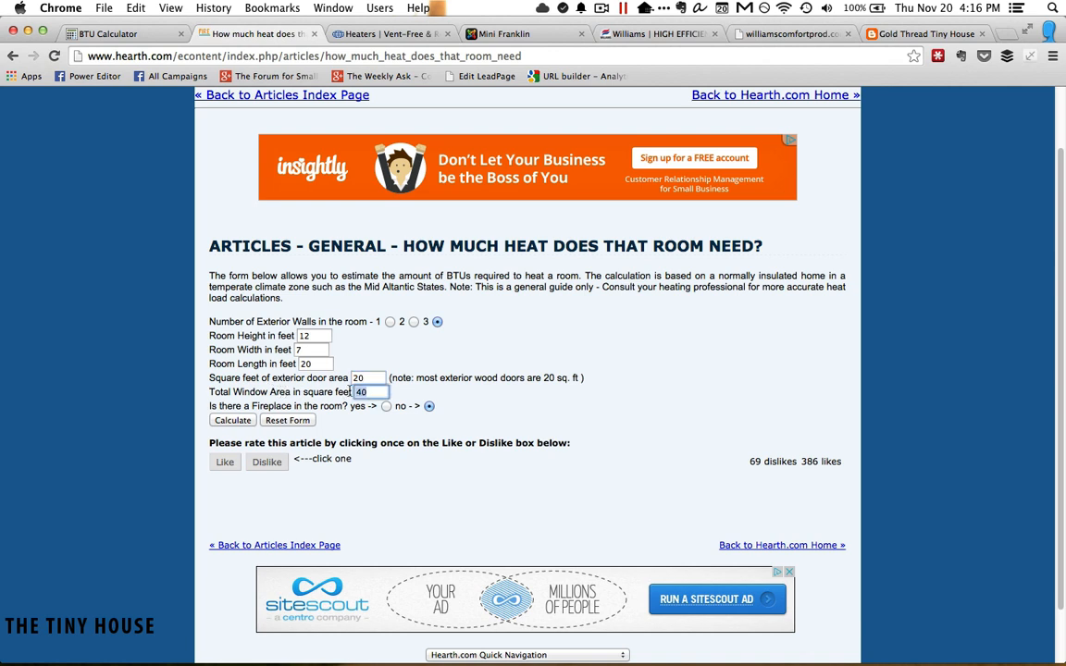
type("37")
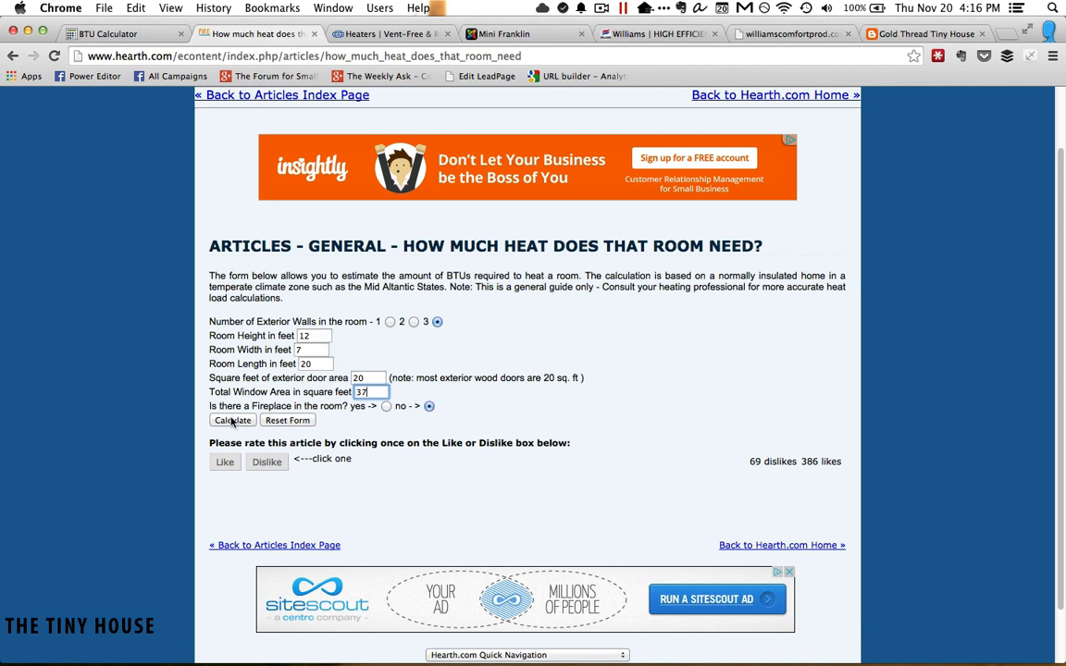
left_click(233, 420)
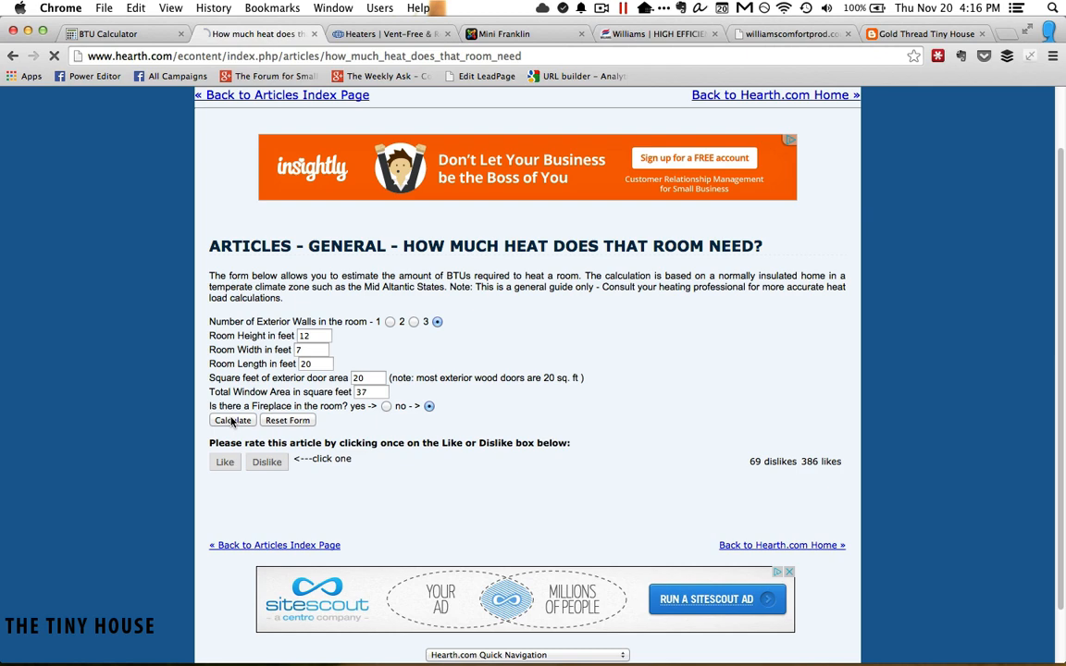
Highlight Hearth.com's 9,318 BTU/hour result for the 1,680 cubic foot room, then return to Calculator.net
left_click(233, 421)
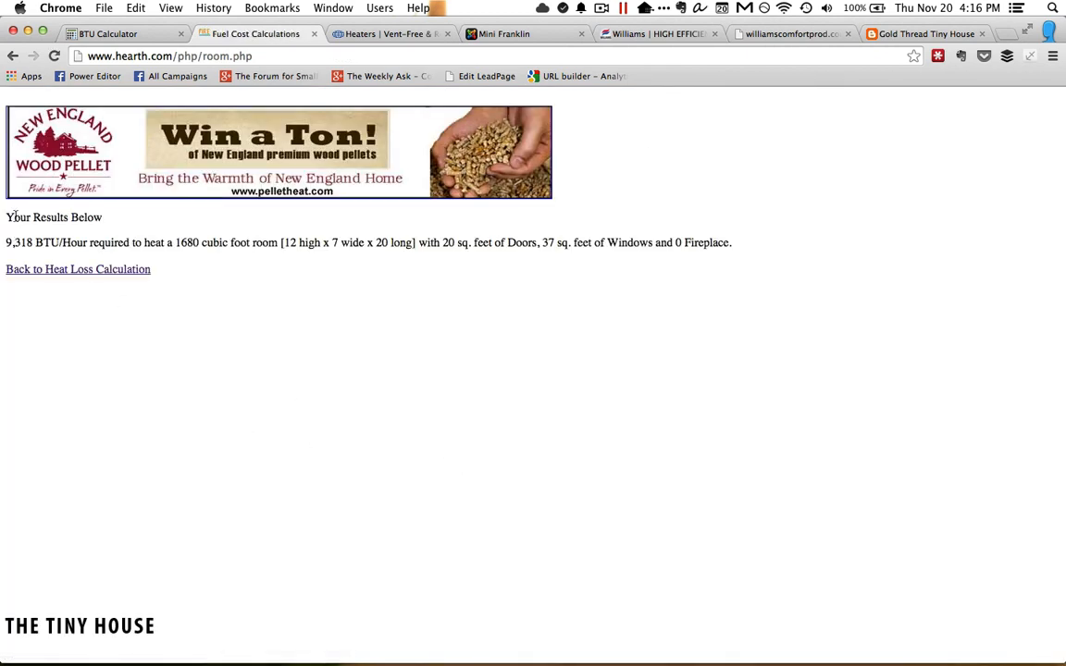
double_click(19, 243)
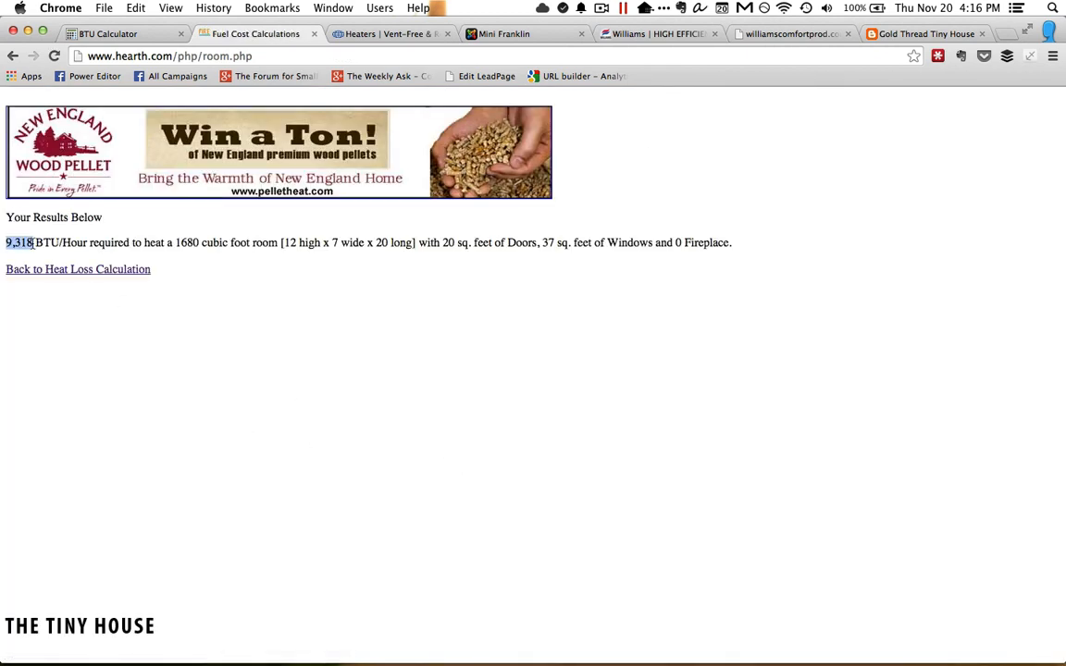
left_click_drag(34, 243, 62, 243)
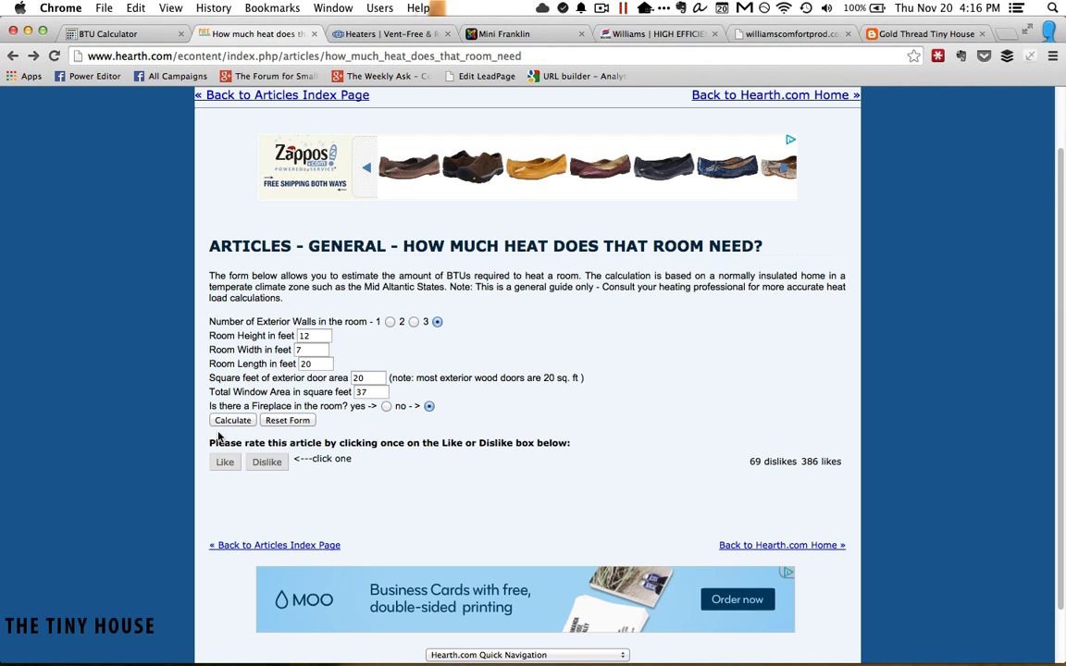
left_click(233, 421)
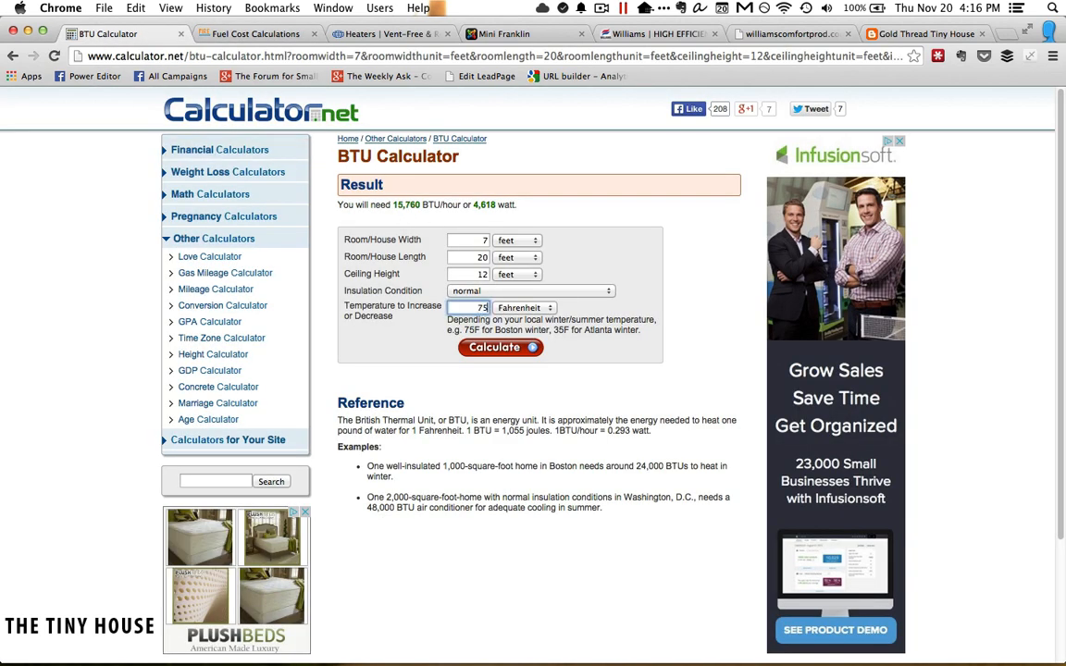
Recalculate Calculator.net at a 75°F rise, yielding 23,640 BTU/hour (6,928 watts)
left_click(500, 347)
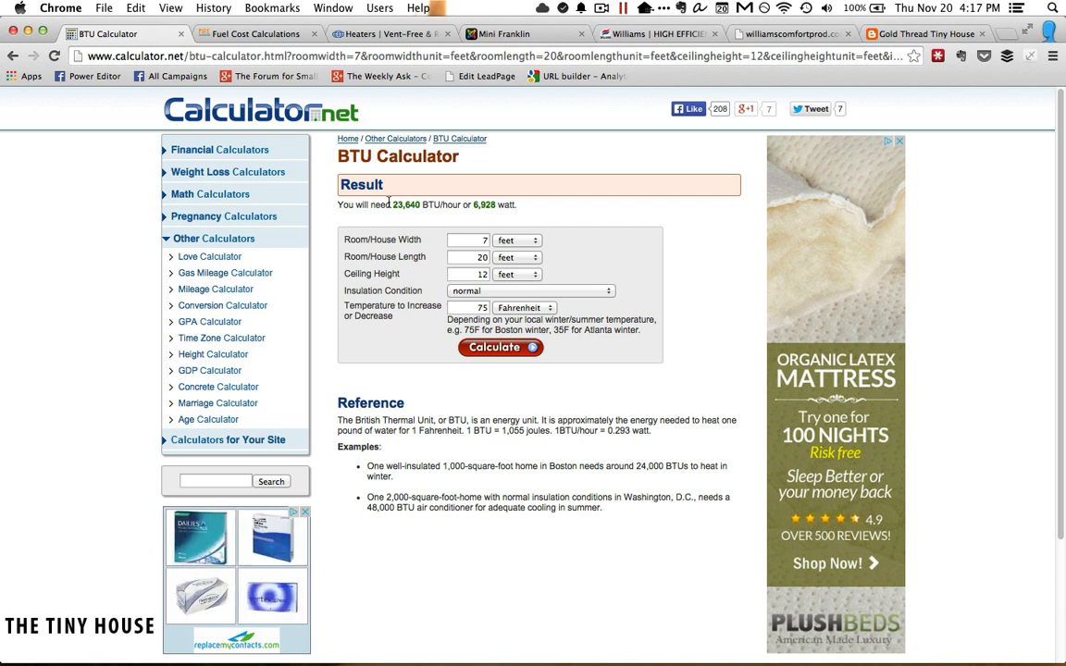
mouse_move(401, 224)
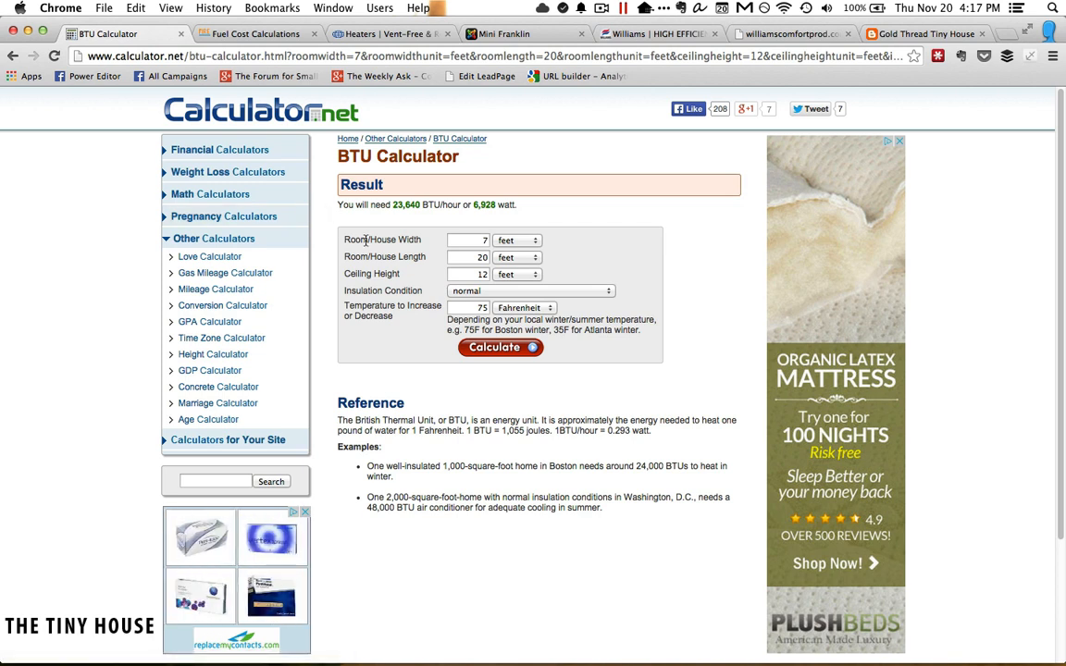
mouse_move(485, 155)
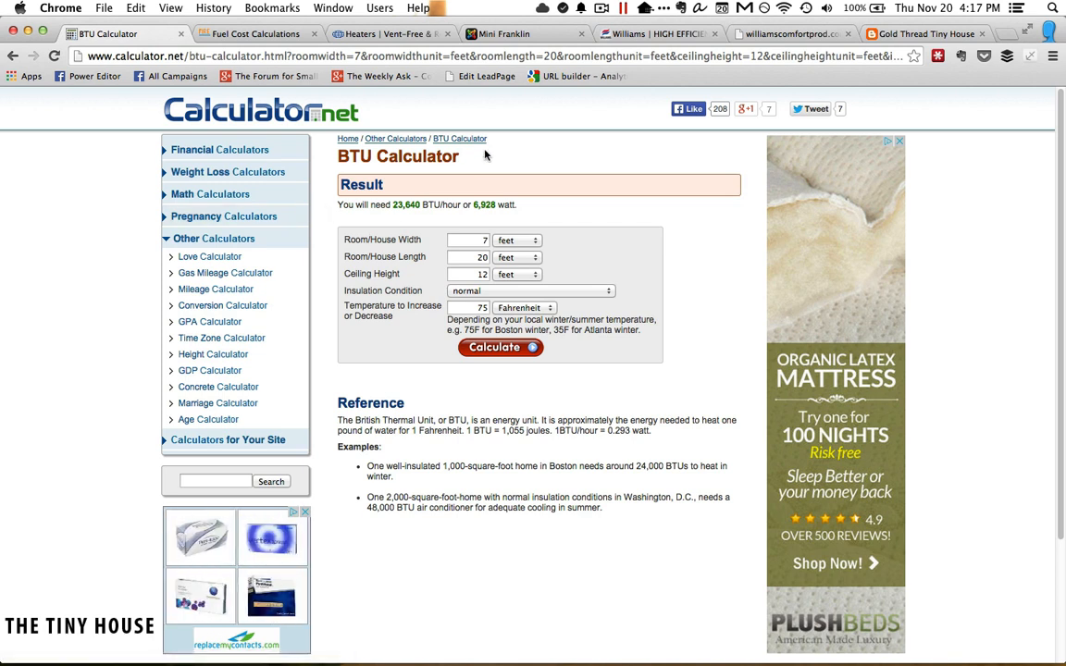
mouse_move(494, 93)
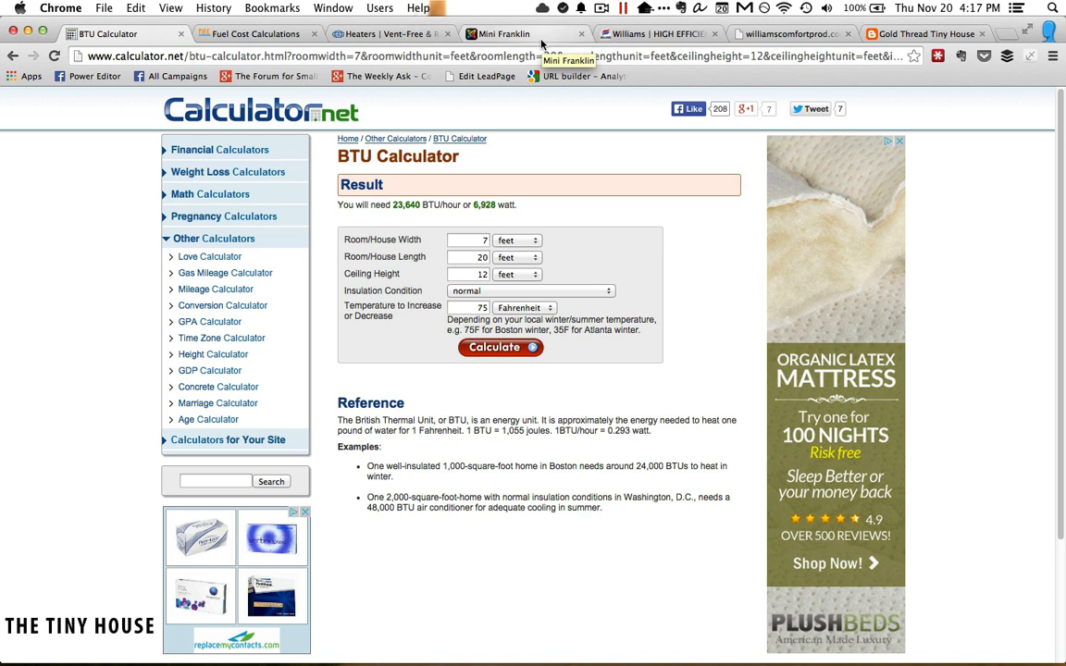
mouse_move(542, 44)
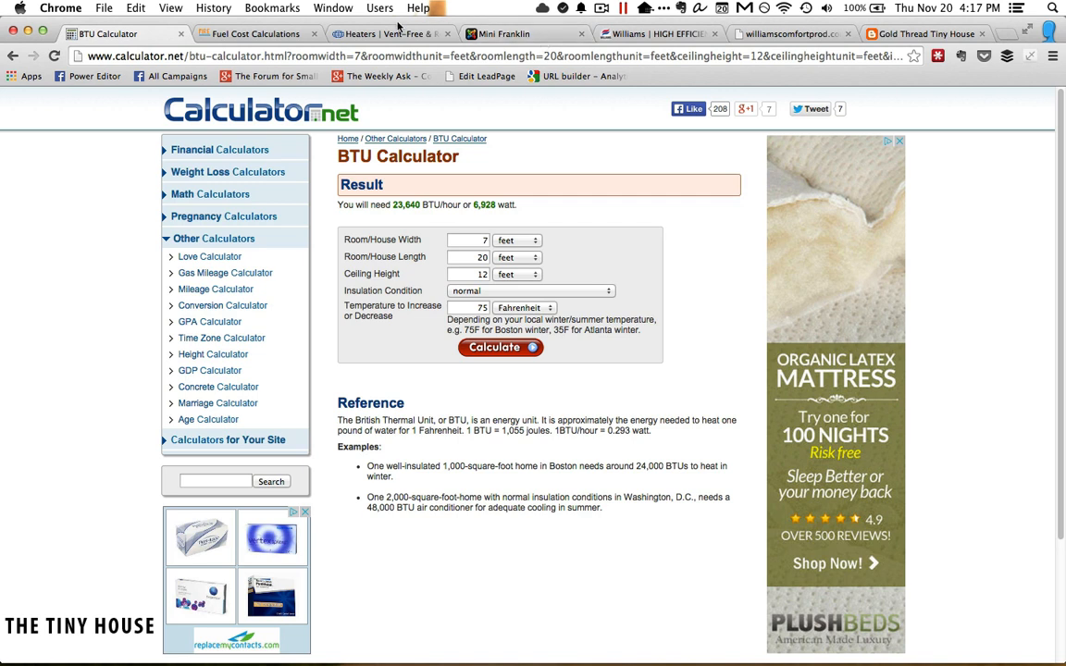
mouse_move(398, 34)
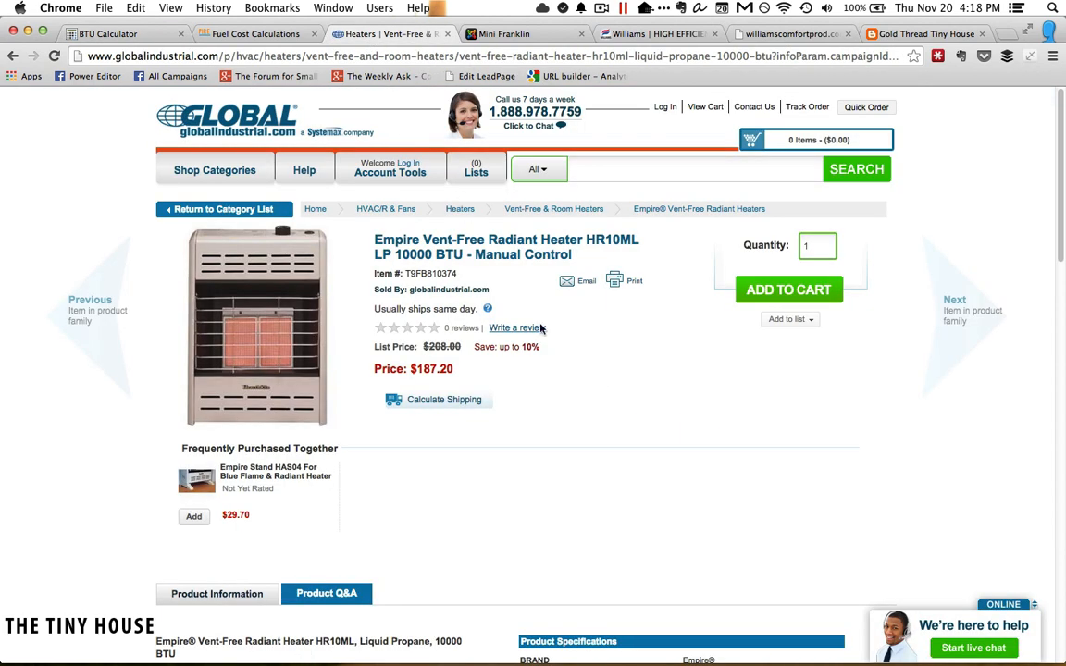
mouse_move(492, 314)
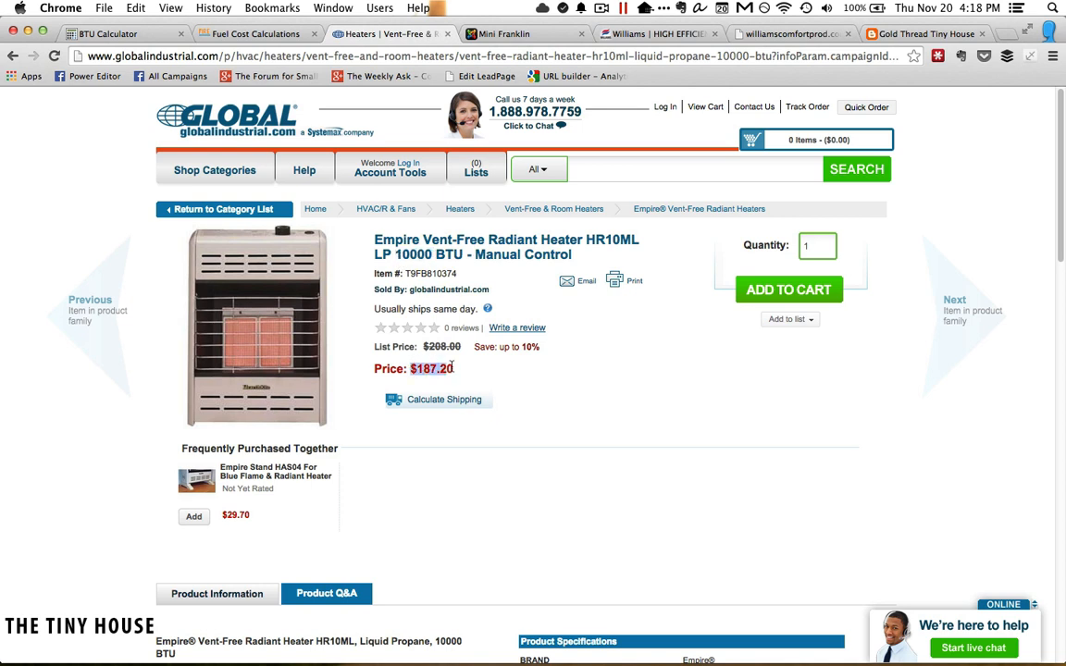
mouse_move(461, 429)
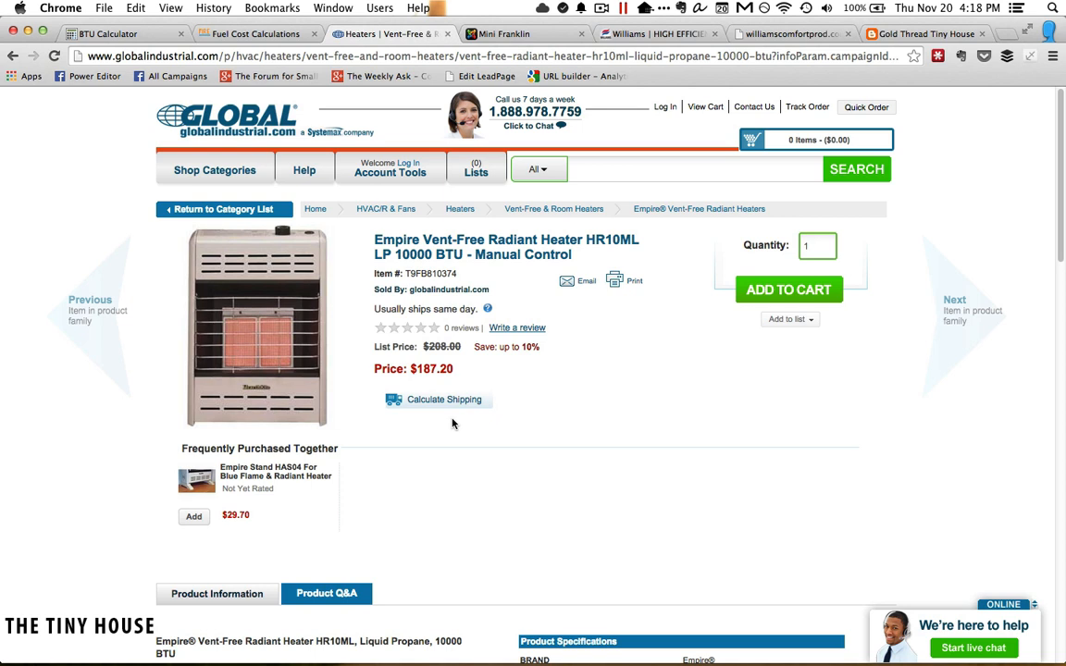
mouse_move(275, 305)
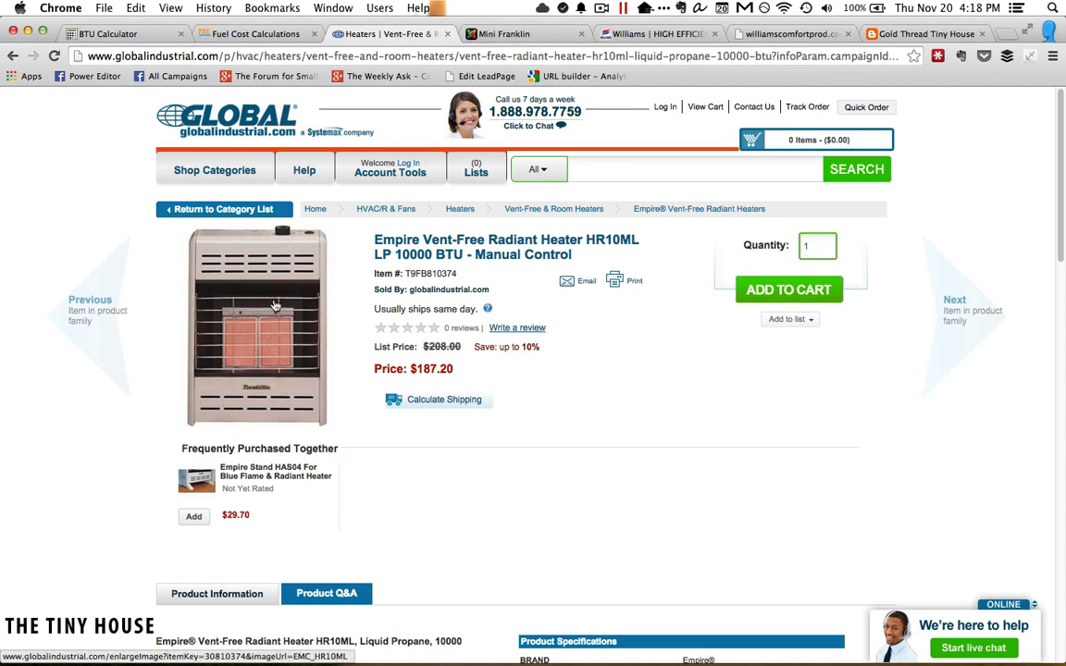
mouse_move(250, 408)
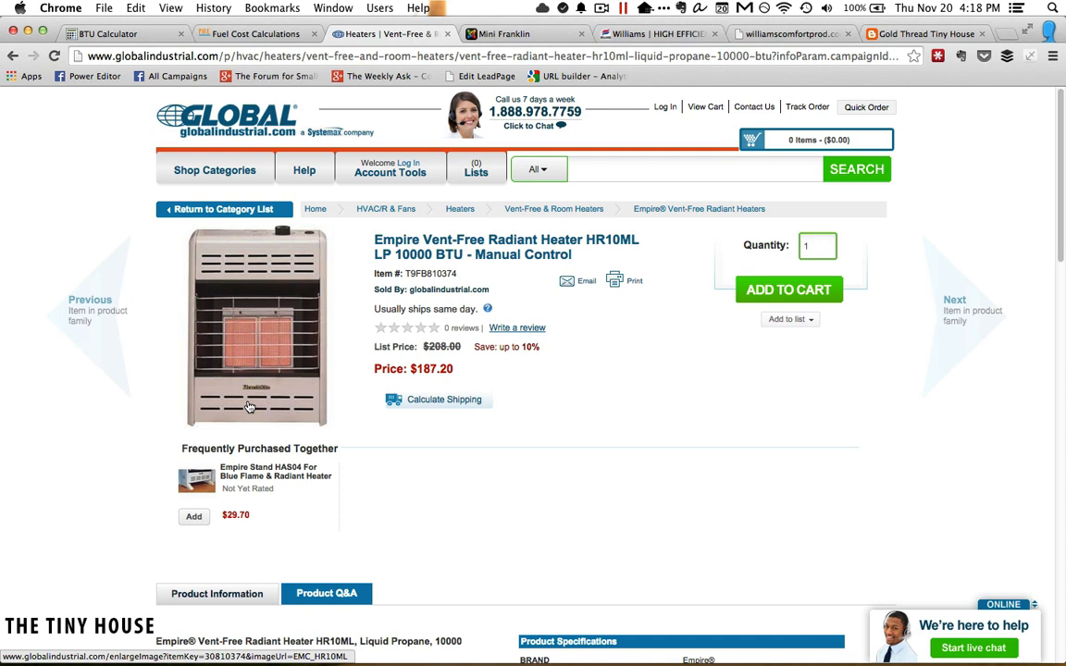
mouse_move(269, 319)
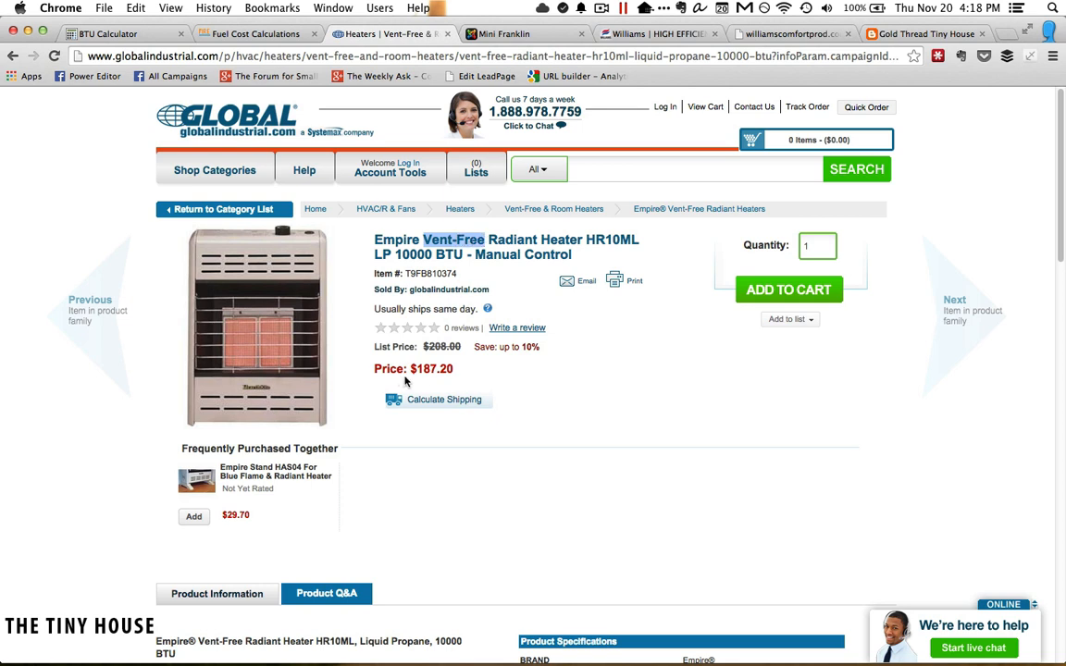
mouse_move(450, 423)
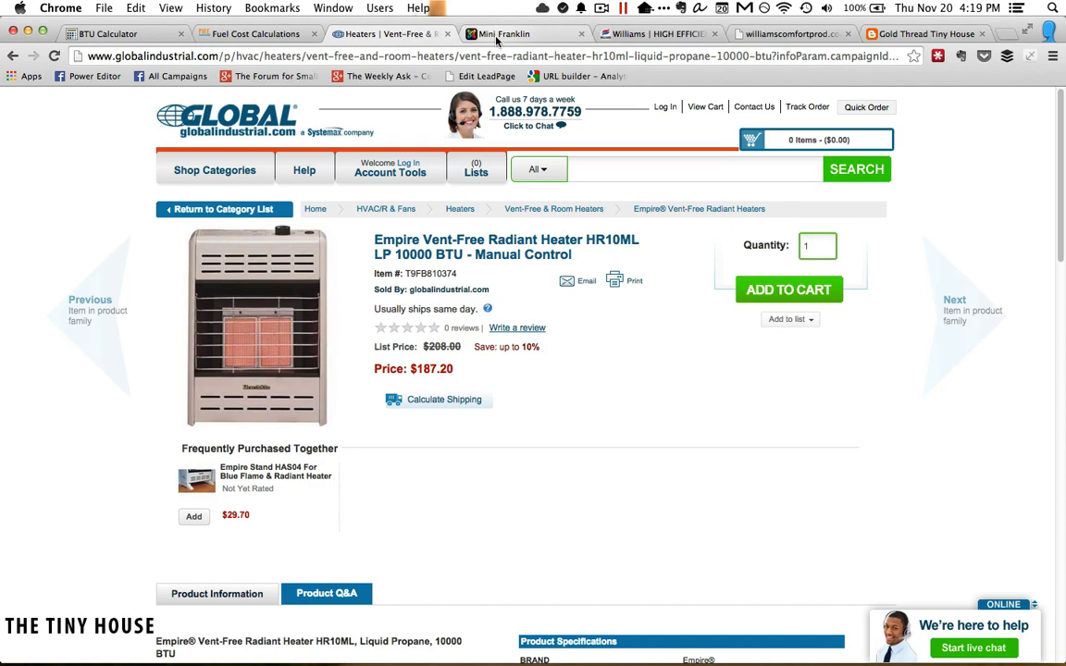
Scroll the Mini Franklin gas stove page down to its Dimensions & Specifications table
left_click(503, 34)
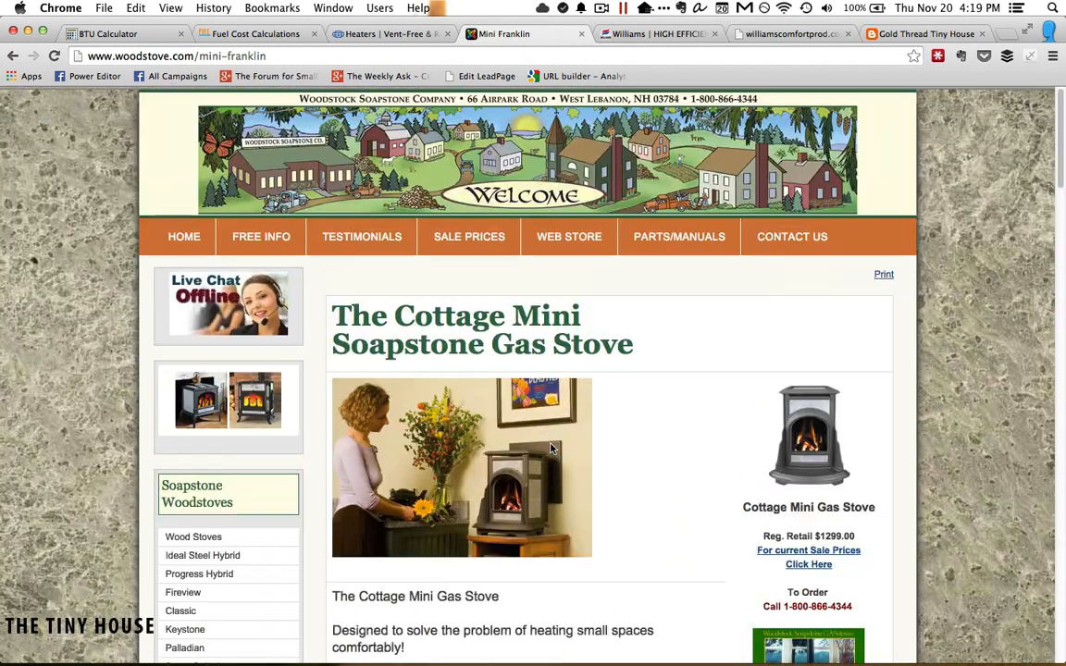
scroll("down", 3)
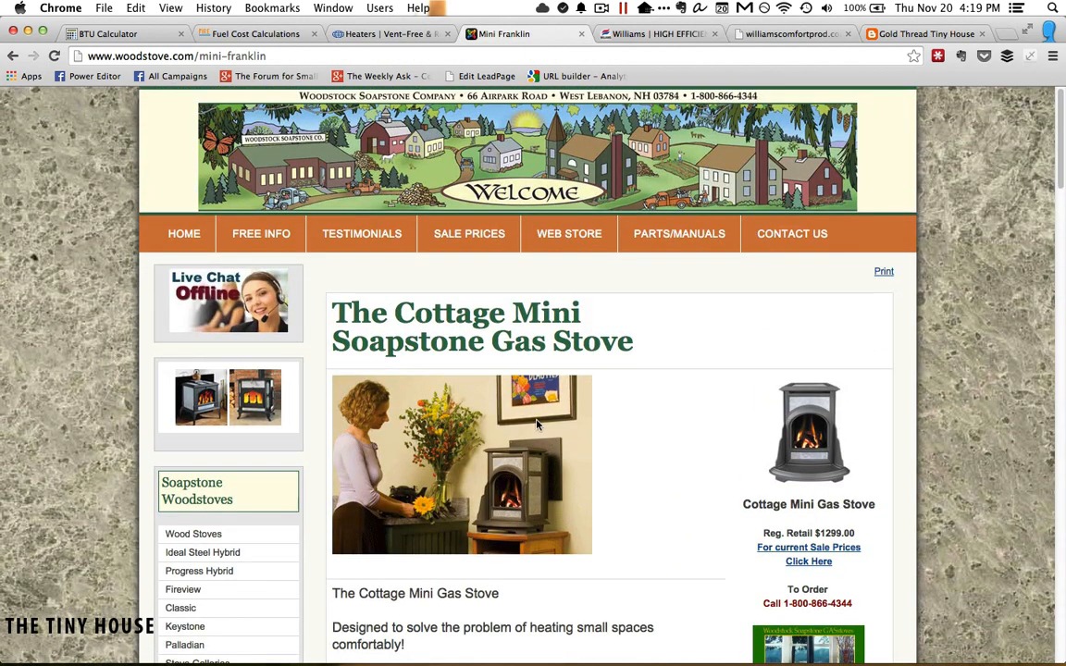
mouse_move(476, 462)
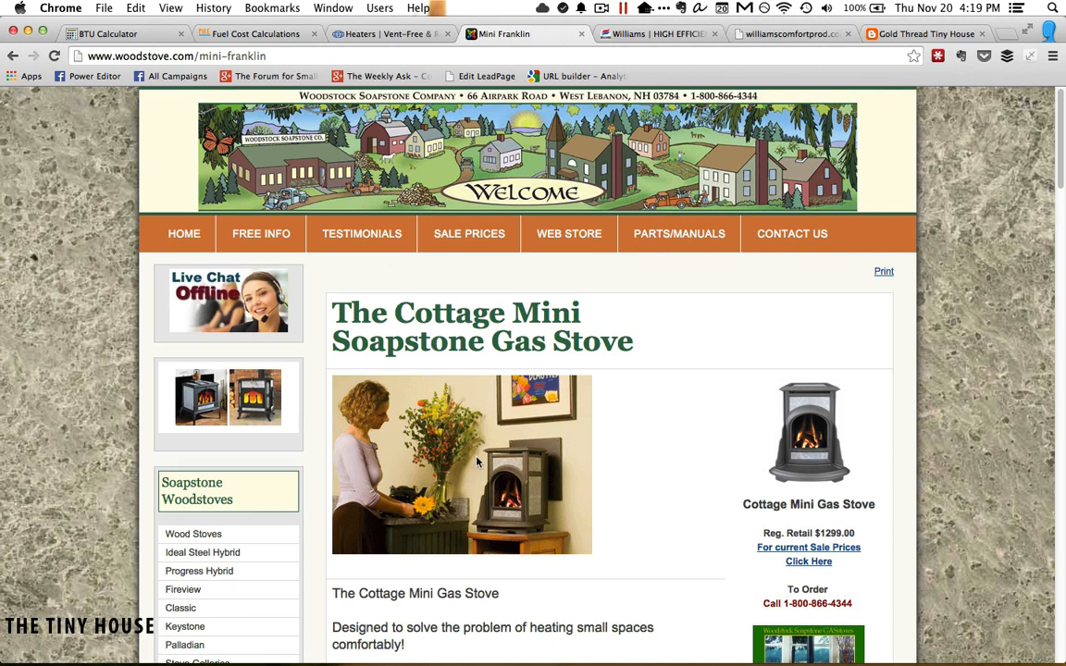
scroll("down", 3)
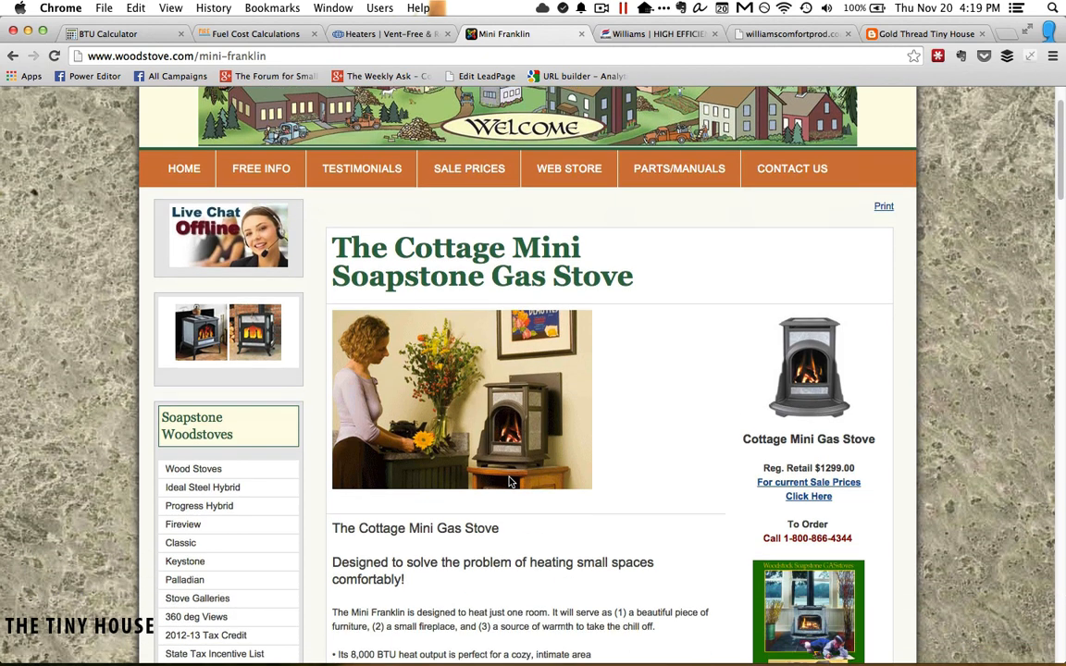
scroll("down", 3)
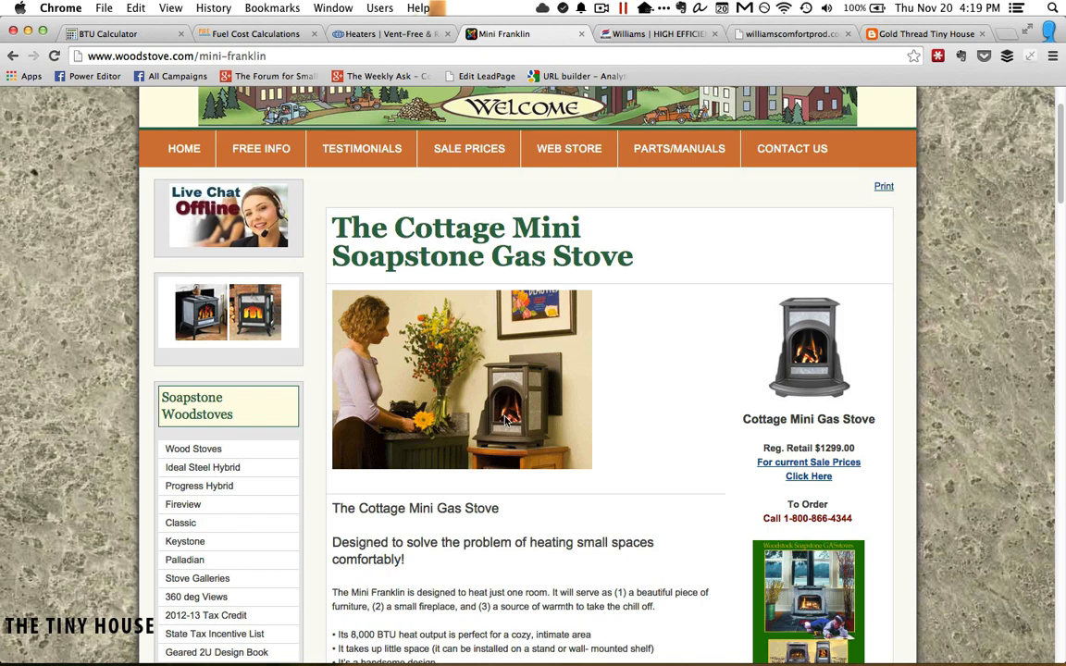
scroll("down", 3)
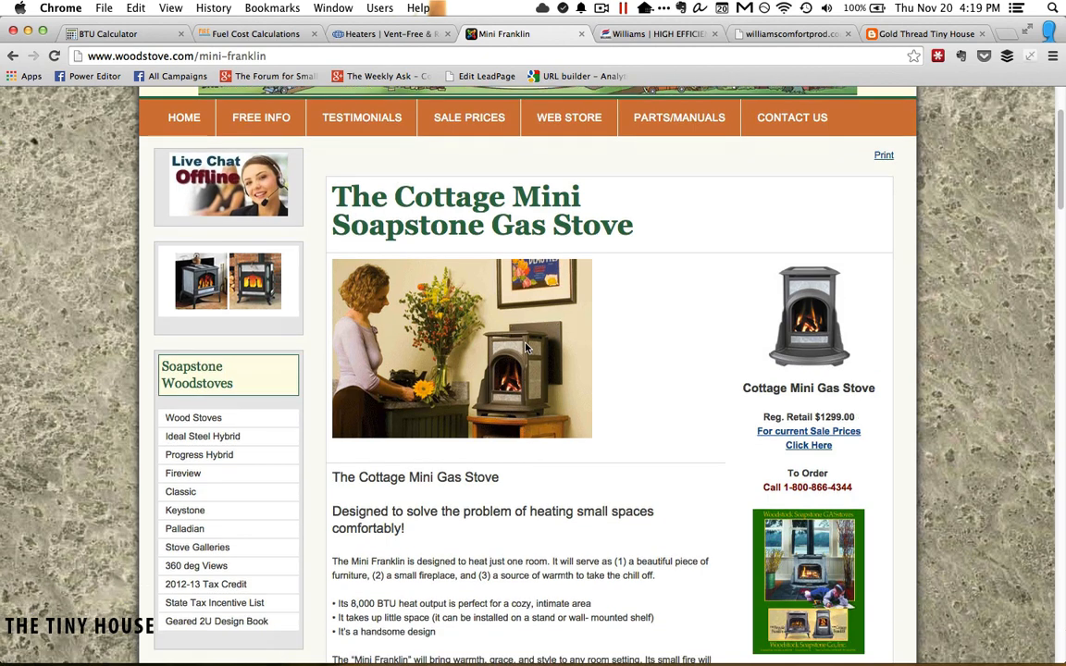
mouse_move(525, 360)
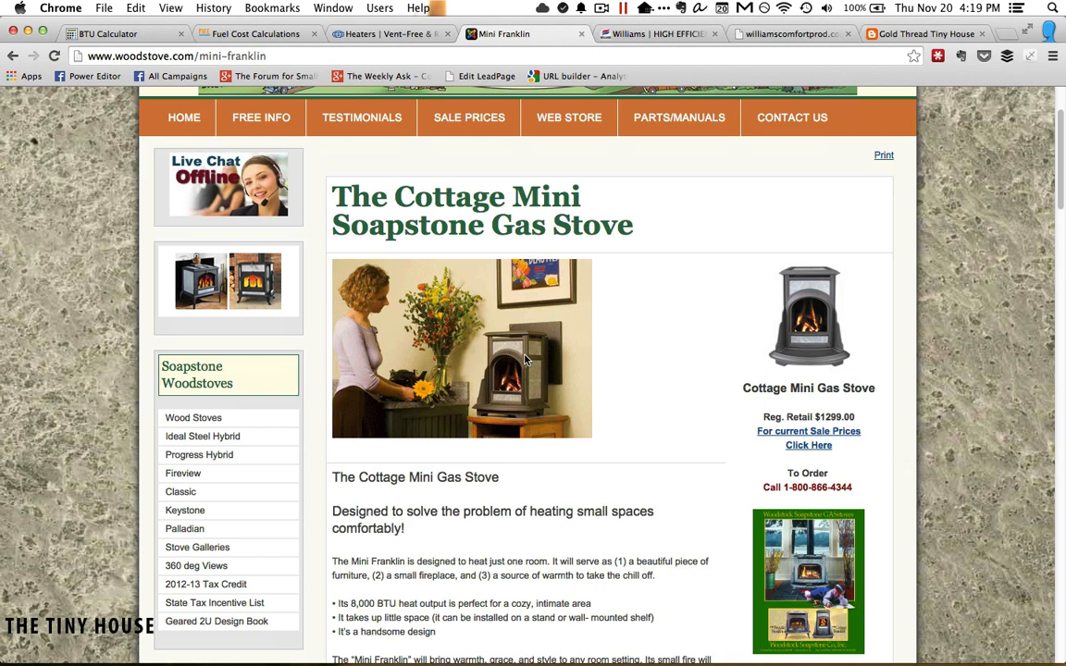
mouse_move(527, 393)
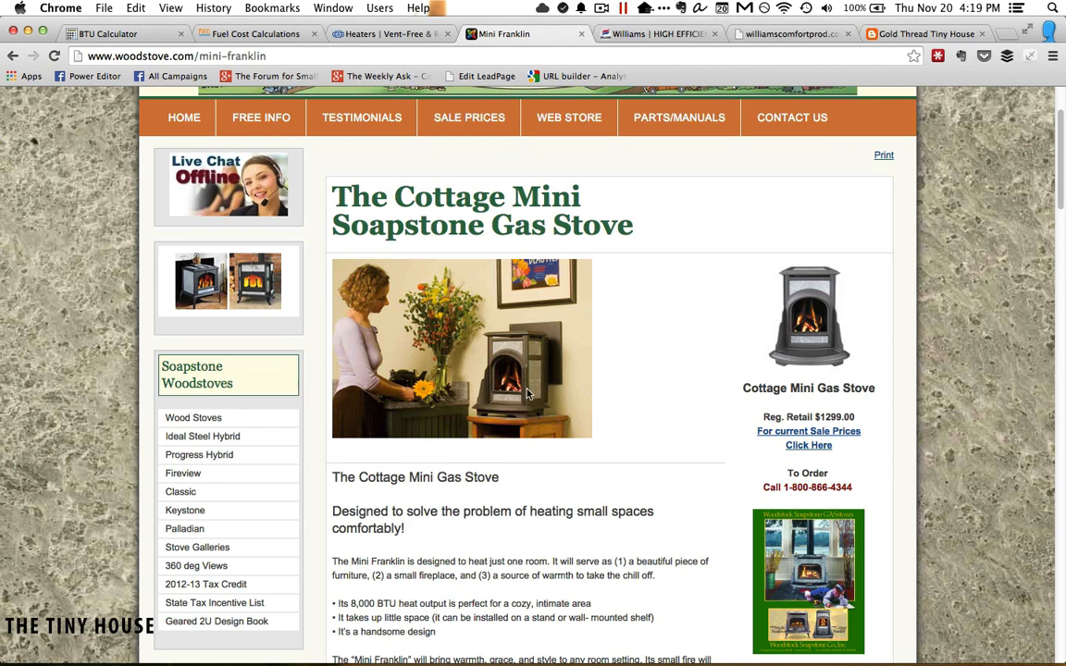
mouse_move(539, 450)
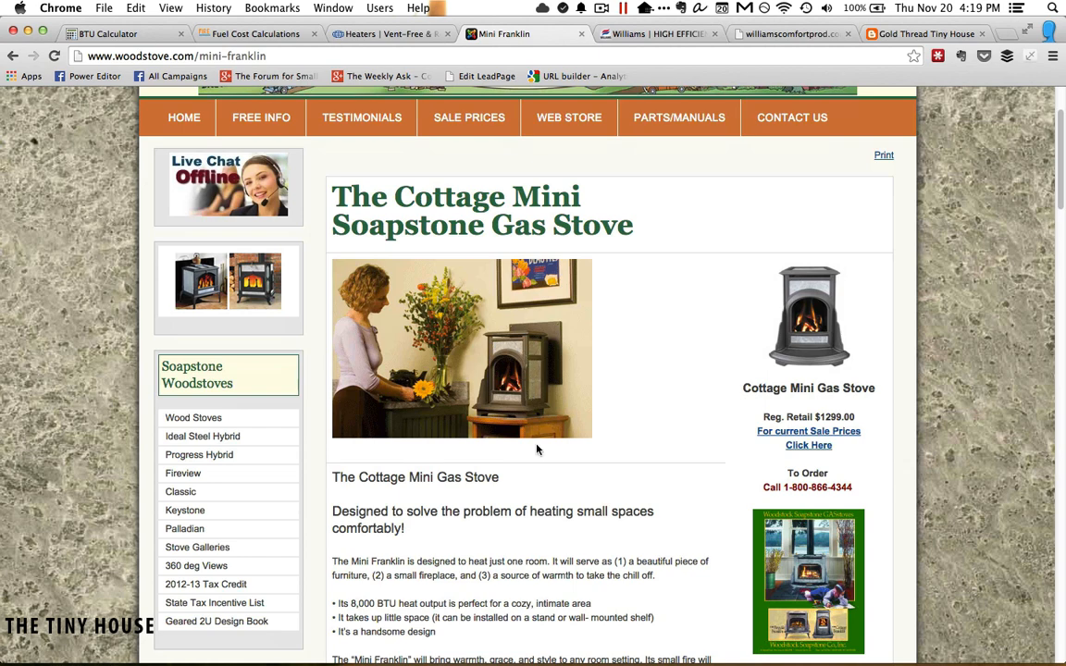
scroll("down", 3)
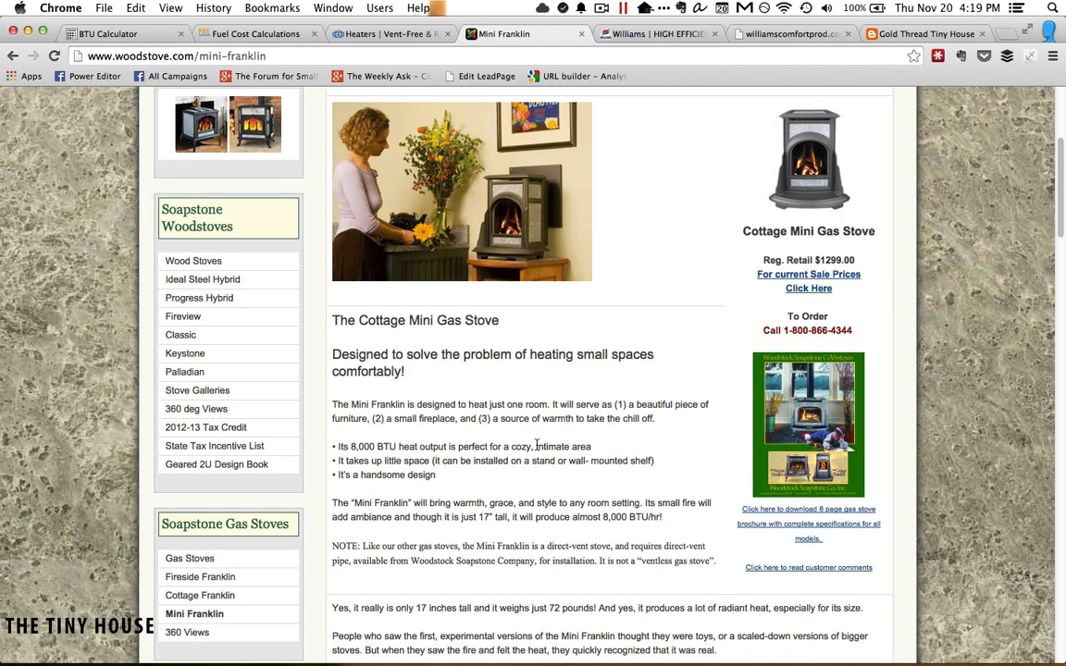
scroll("down", 3)
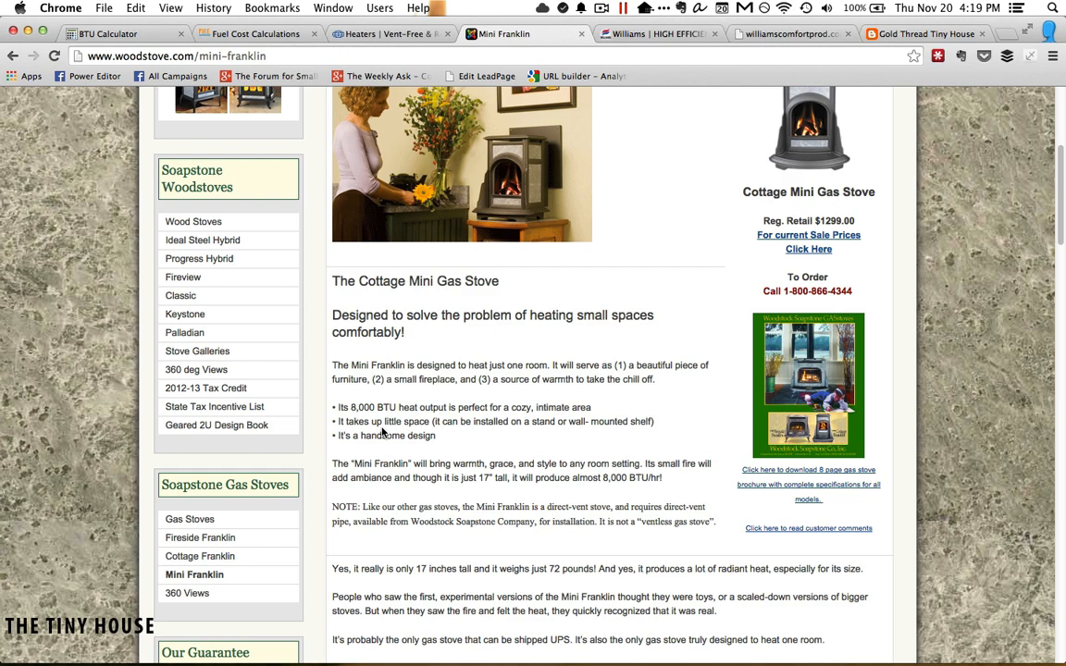
scroll("down", 3)
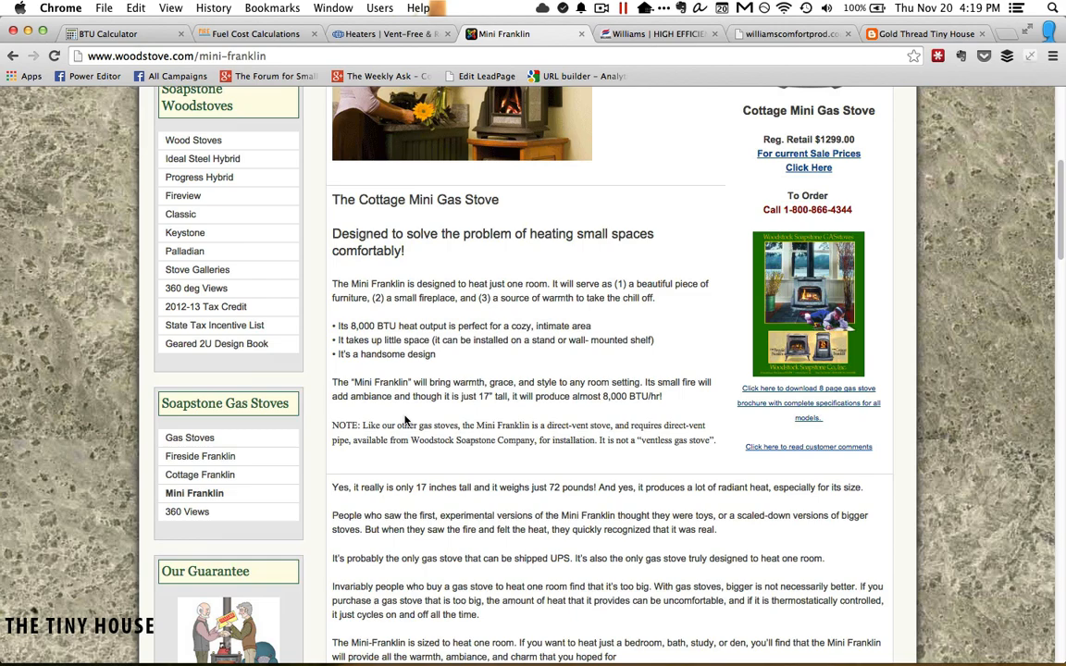
scroll("down", 3)
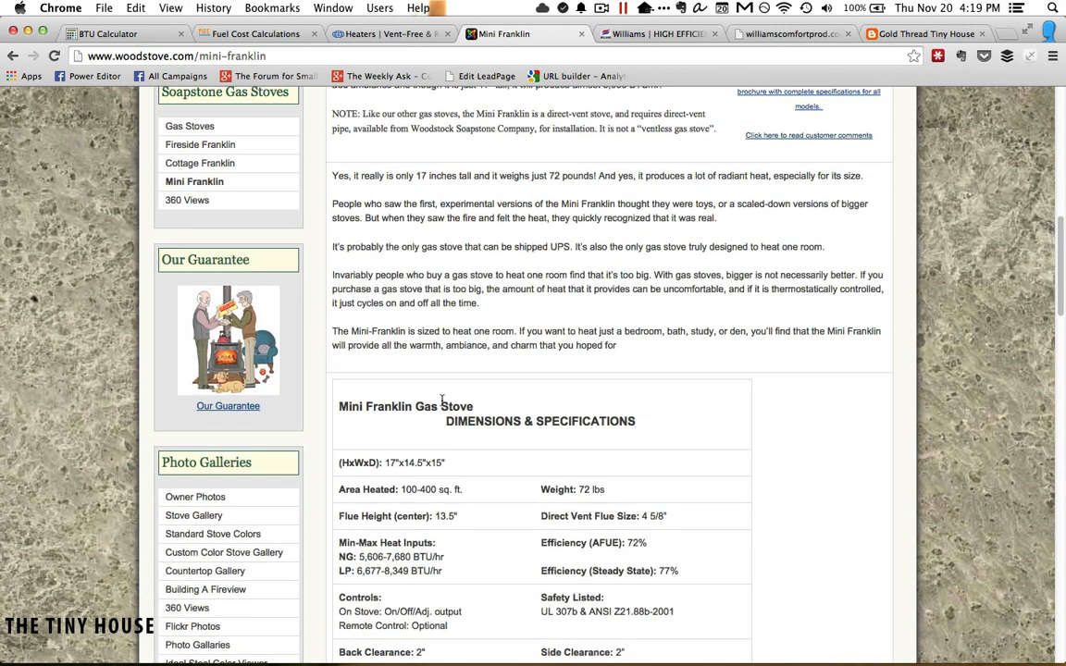
scroll("up", 3)
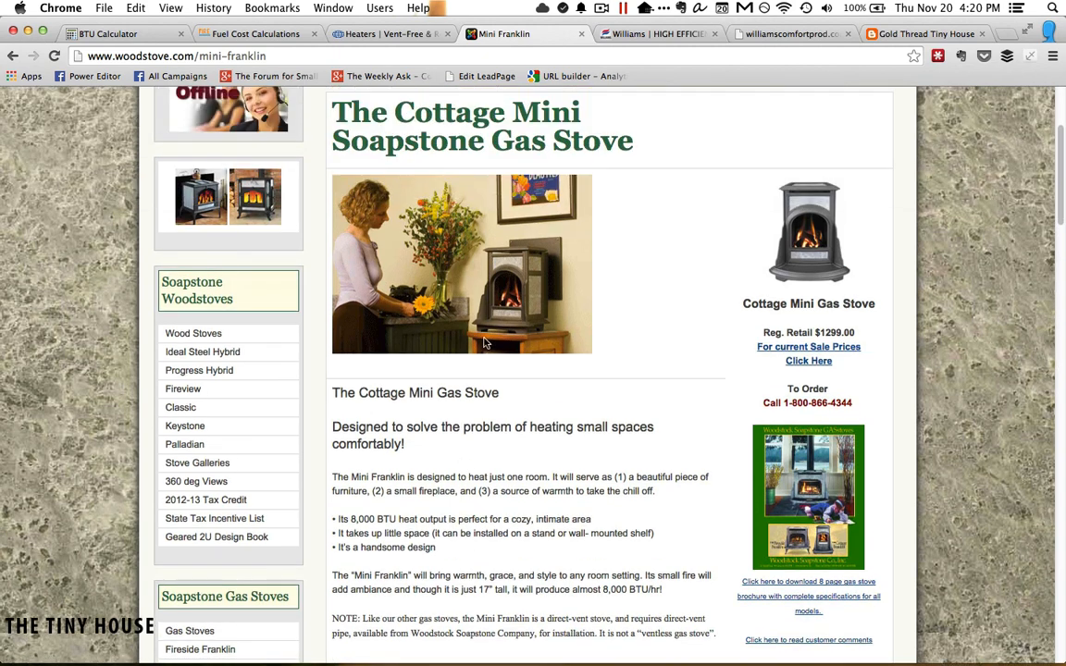
mouse_move(507, 245)
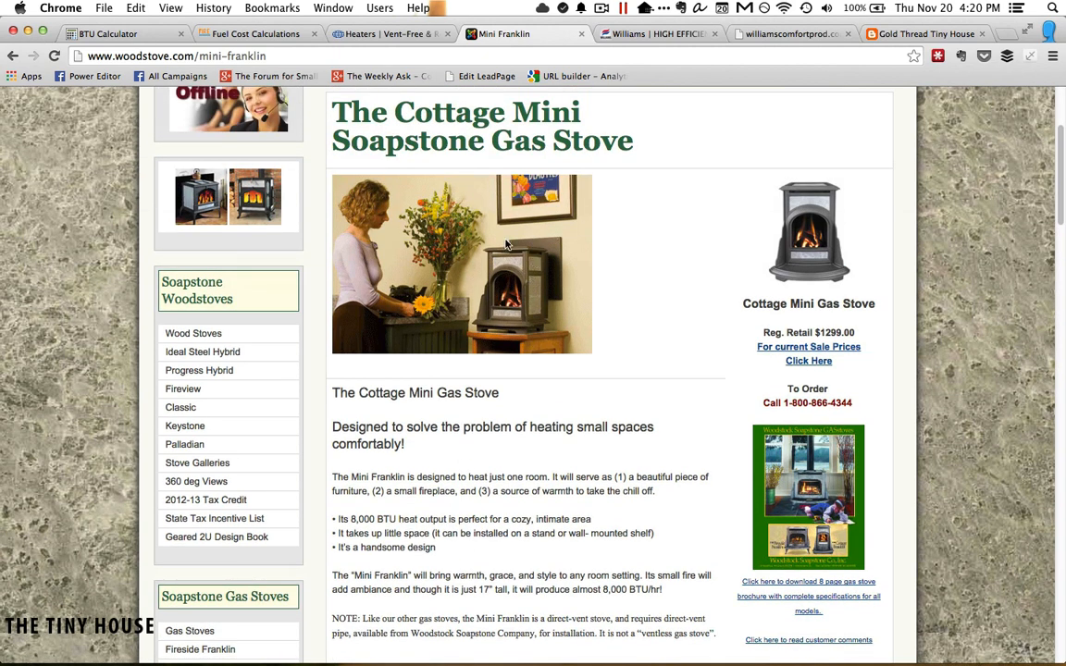
mouse_move(517, 325)
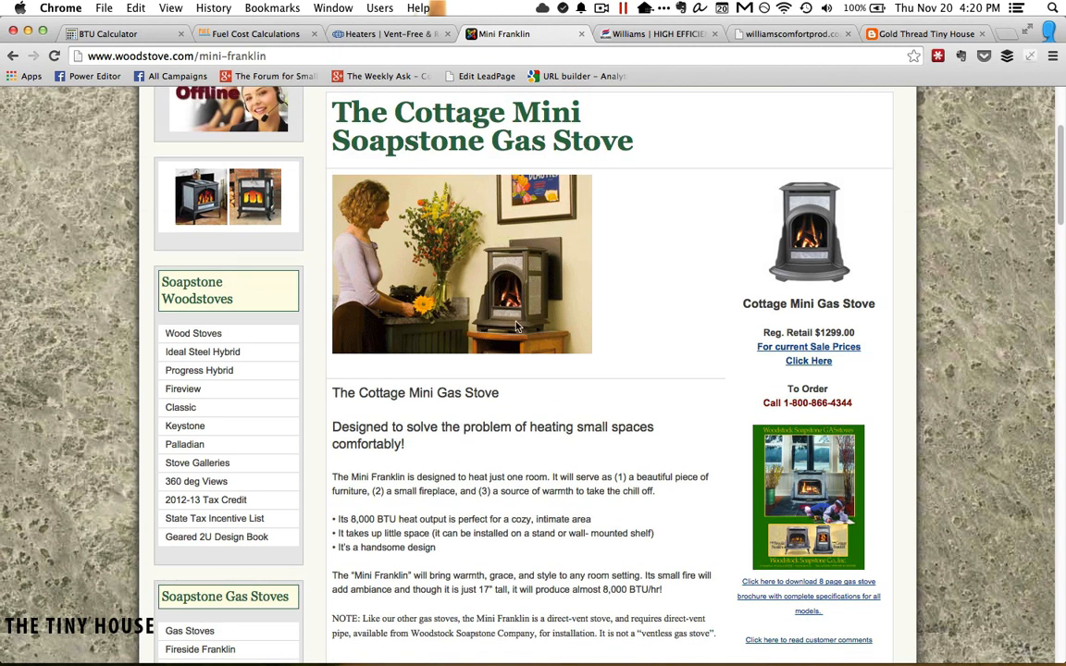
mouse_move(482, 243)
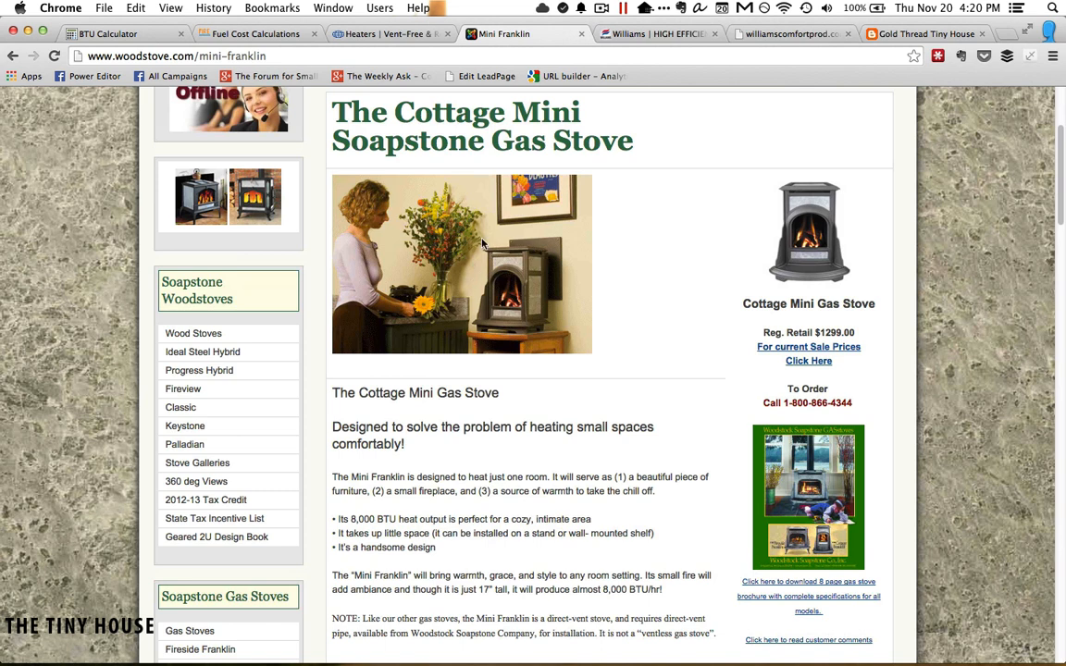
mouse_move(411, 470)
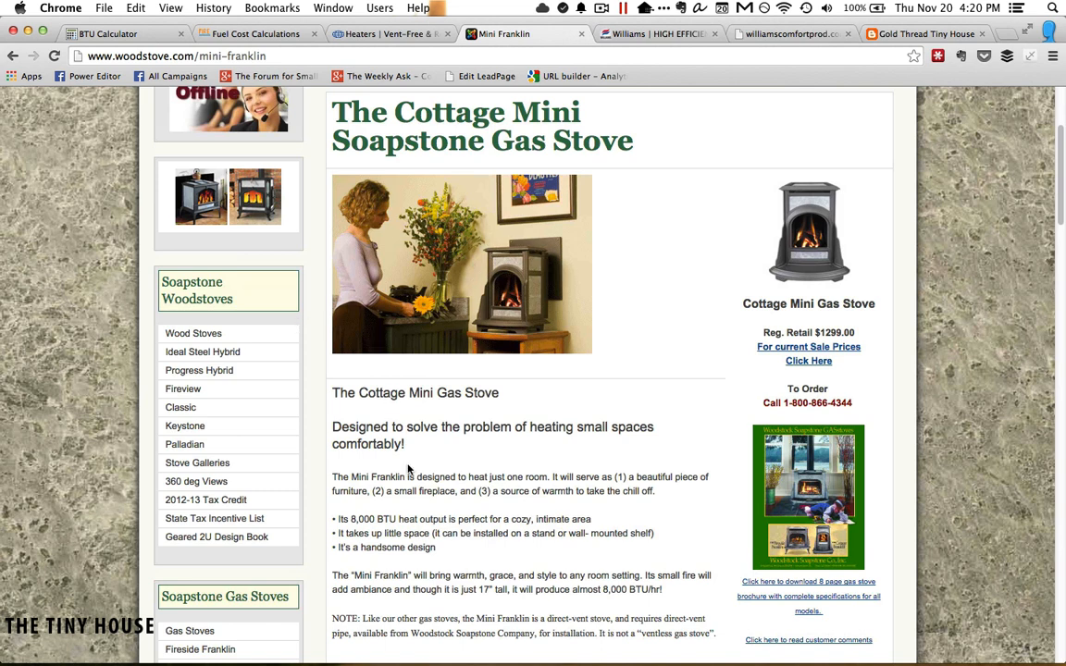
mouse_move(443, 371)
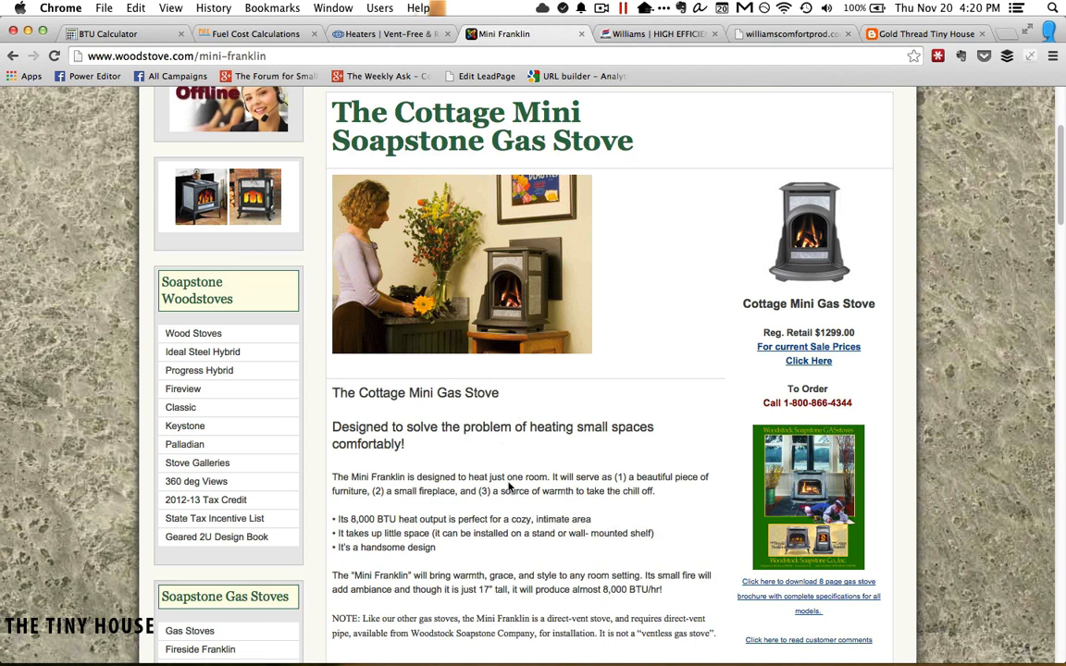
mouse_move(472, 426)
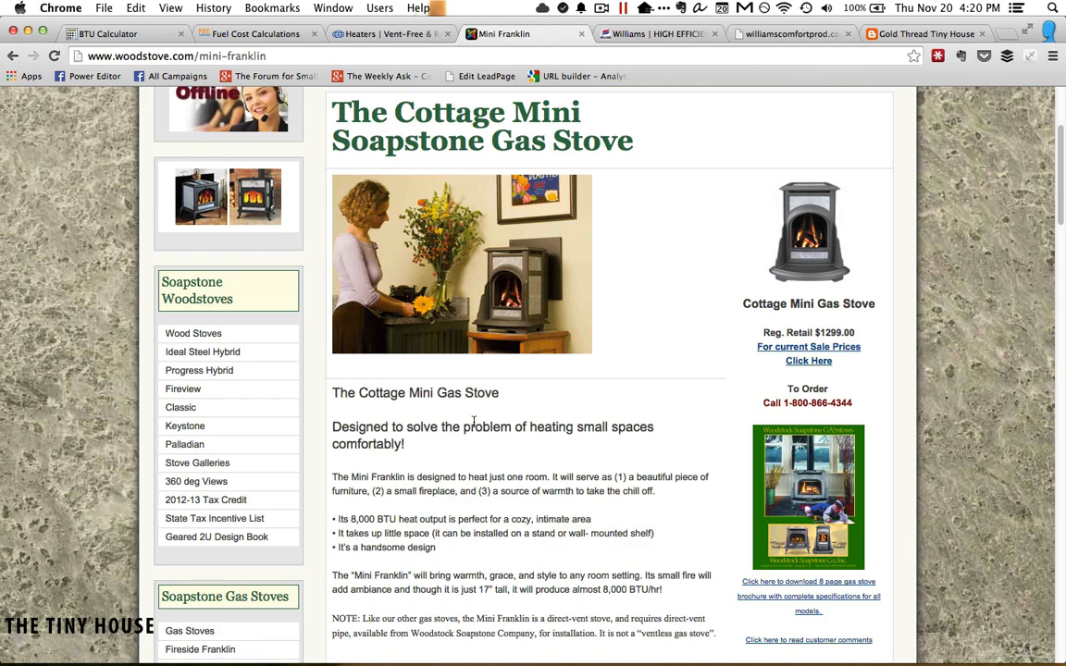
scroll("down", 3)
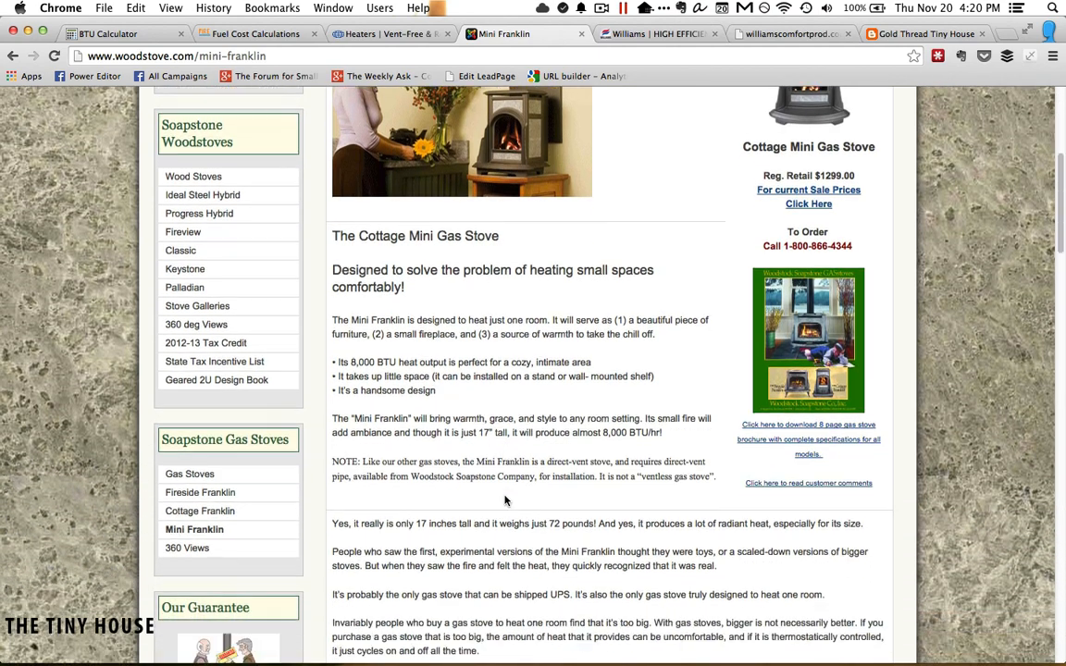
scroll("down", 3)
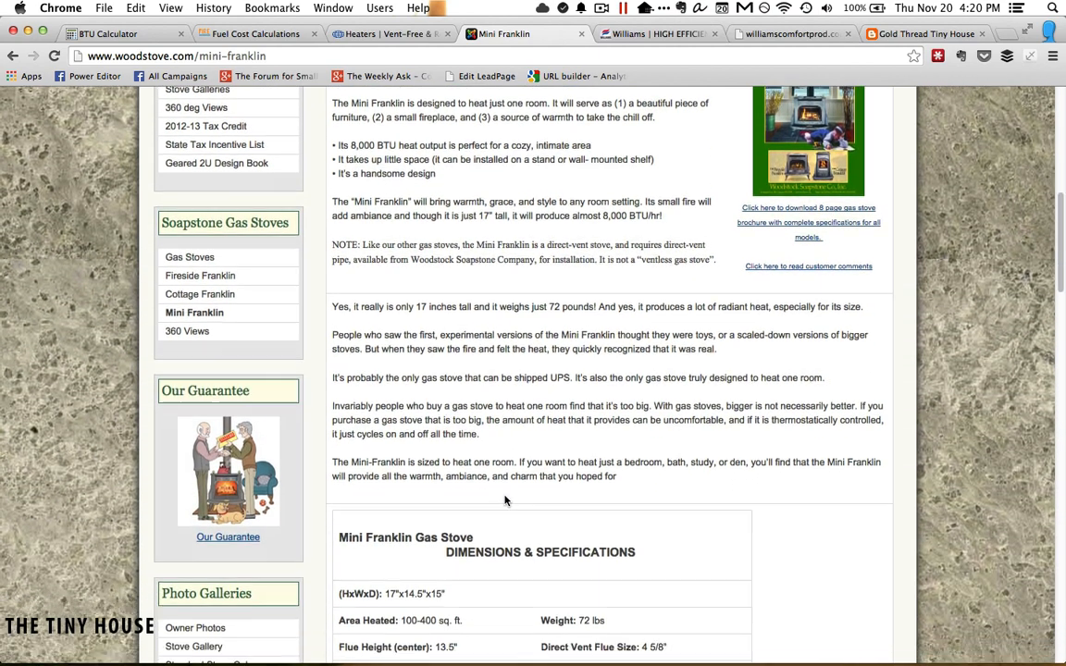
scroll("down", 3)
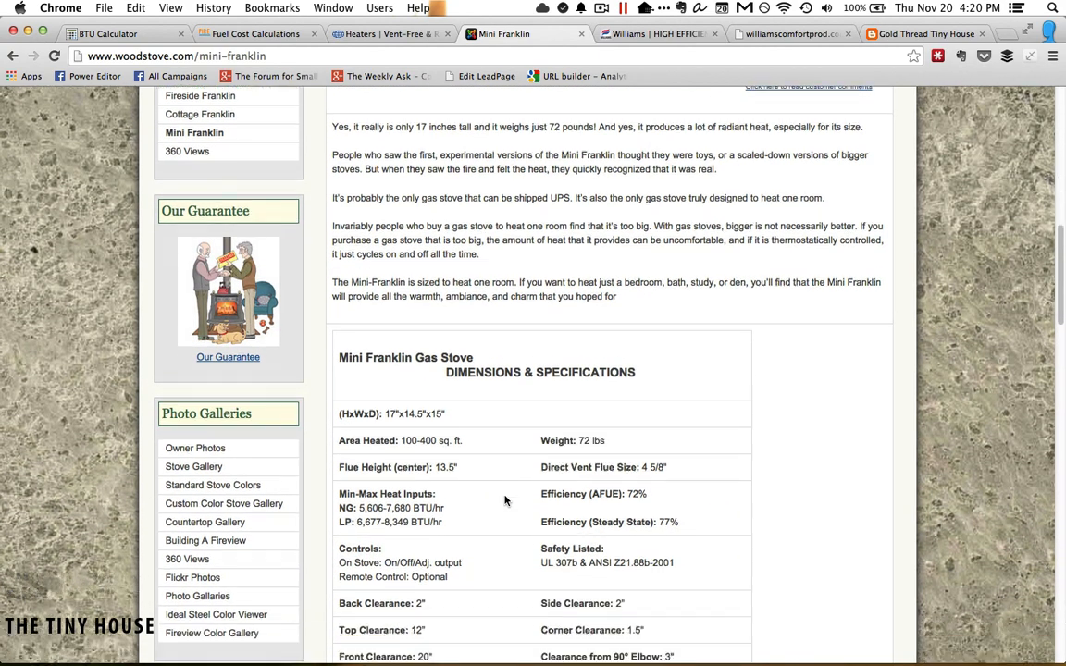
scroll("down", 3)
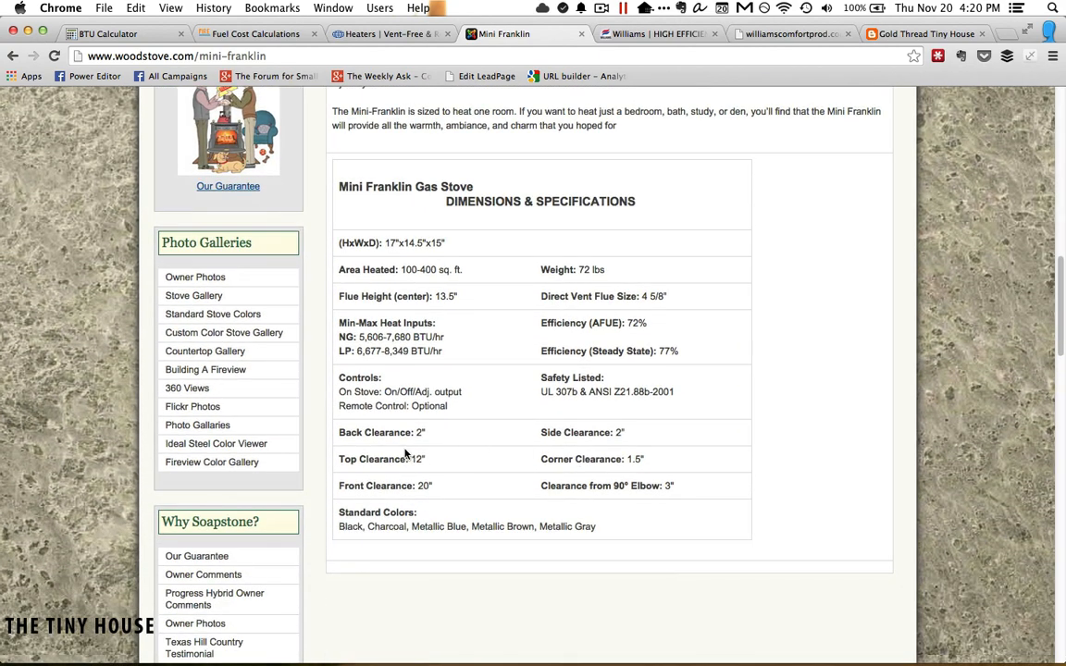
double_click(618, 433)
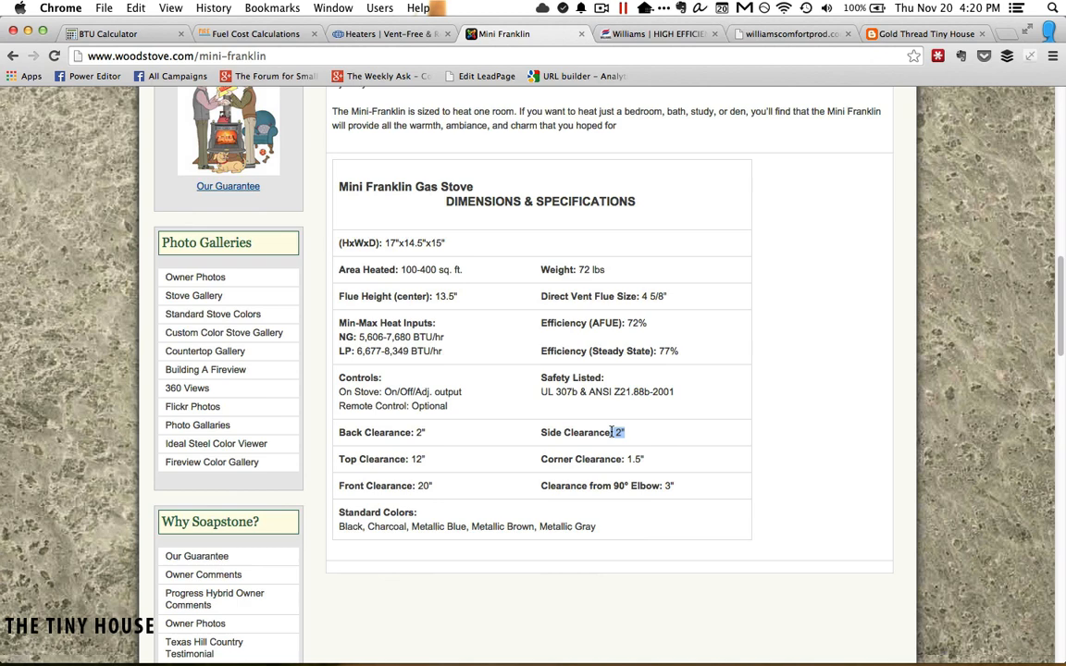
mouse_move(642, 460)
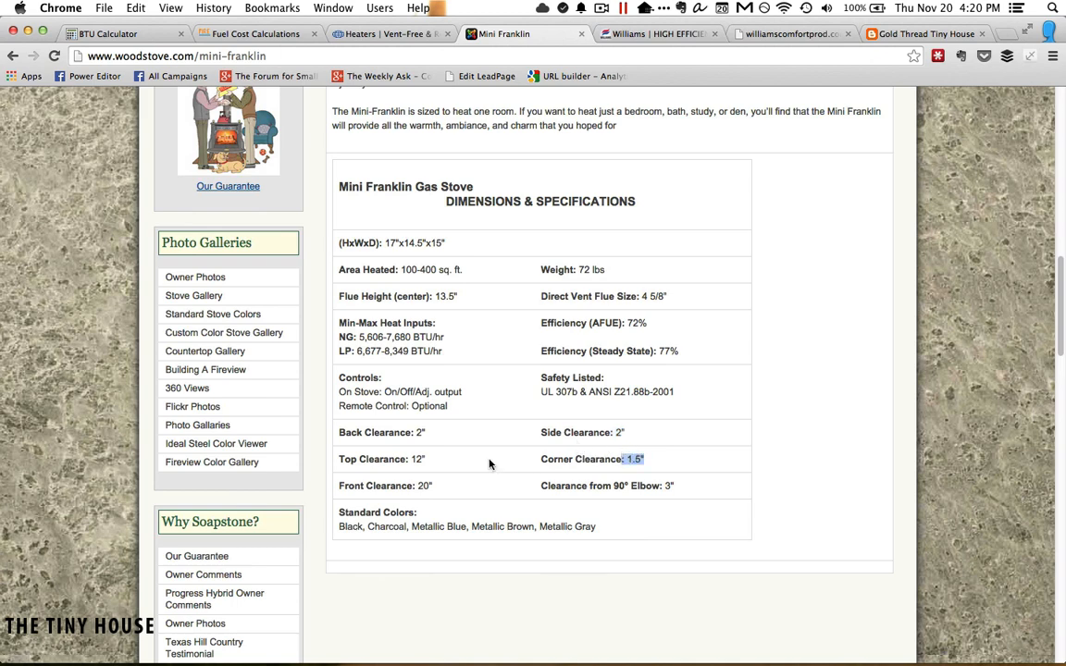
double_click(416, 459)
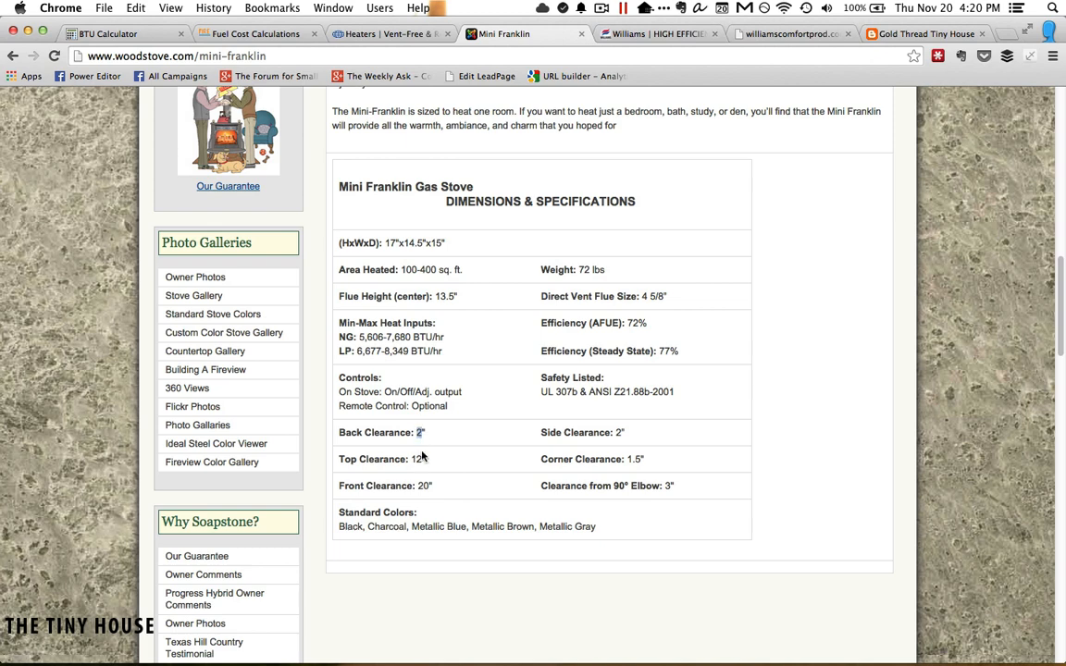
double_click(423, 486)
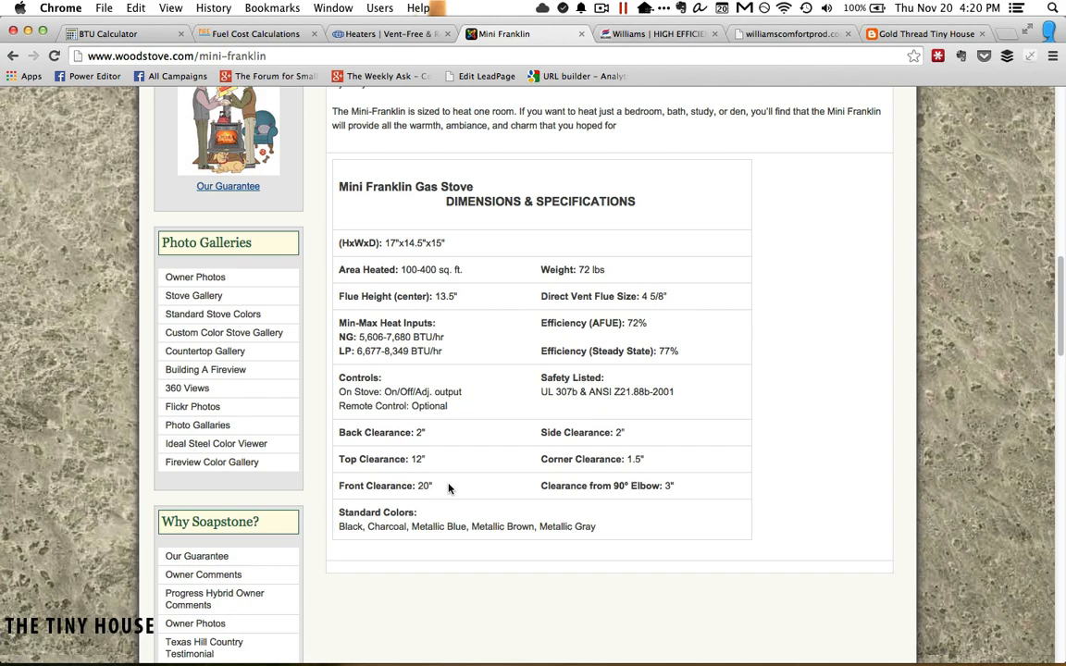
scroll("up", 3)
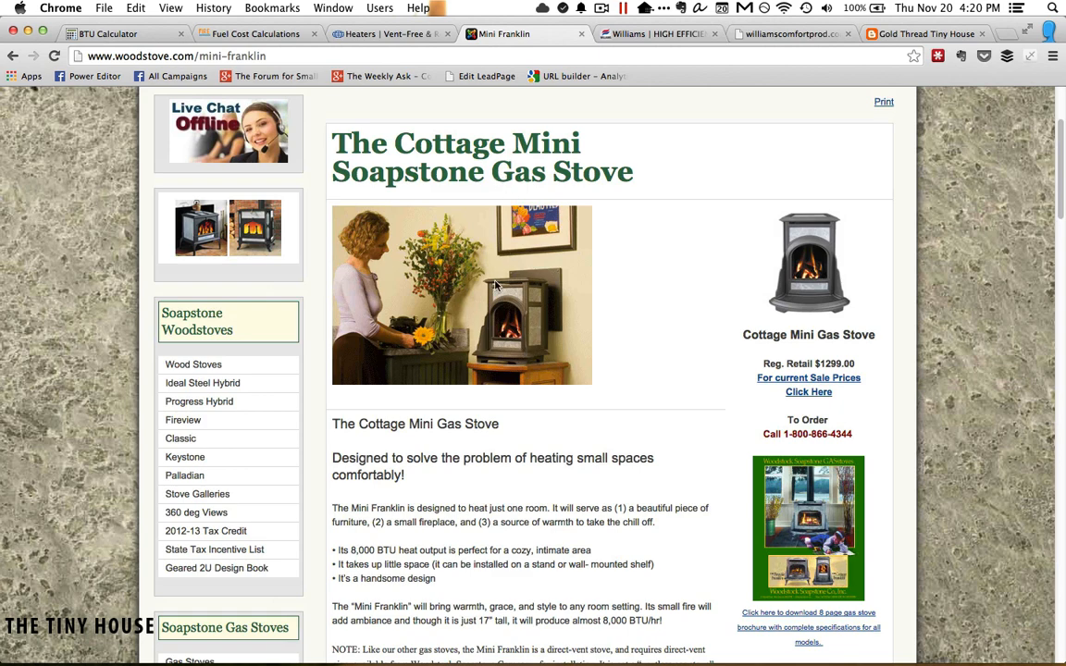
mouse_move(663, 77)
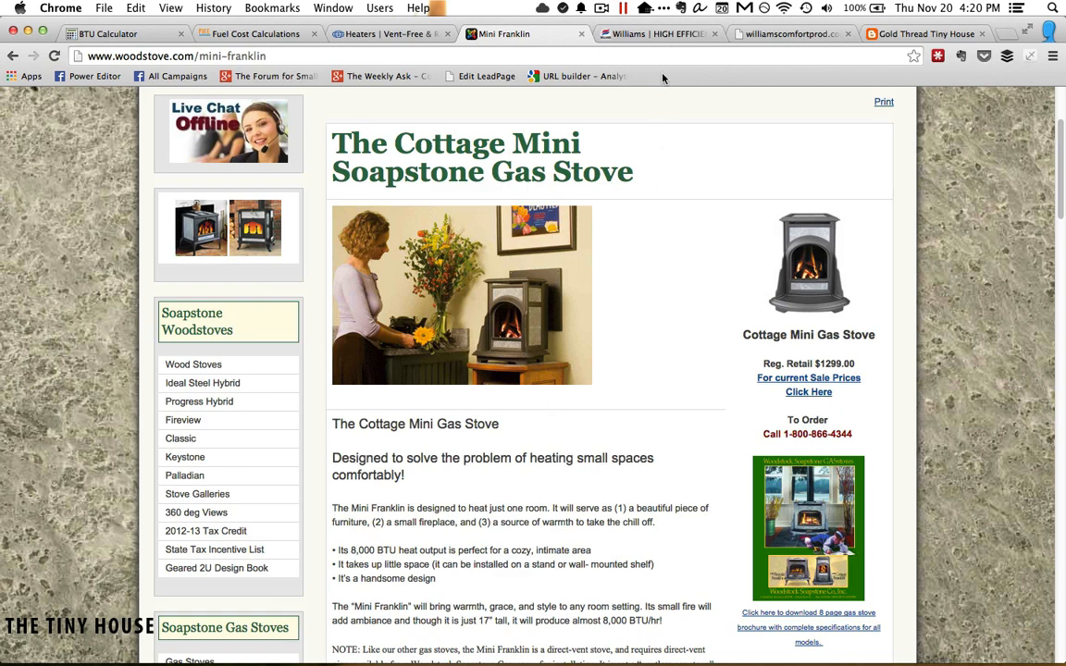
Switch to the Williams direct-vent furnace page and highlight the 17,700 Btu/hr model rating
left_click(657, 34)
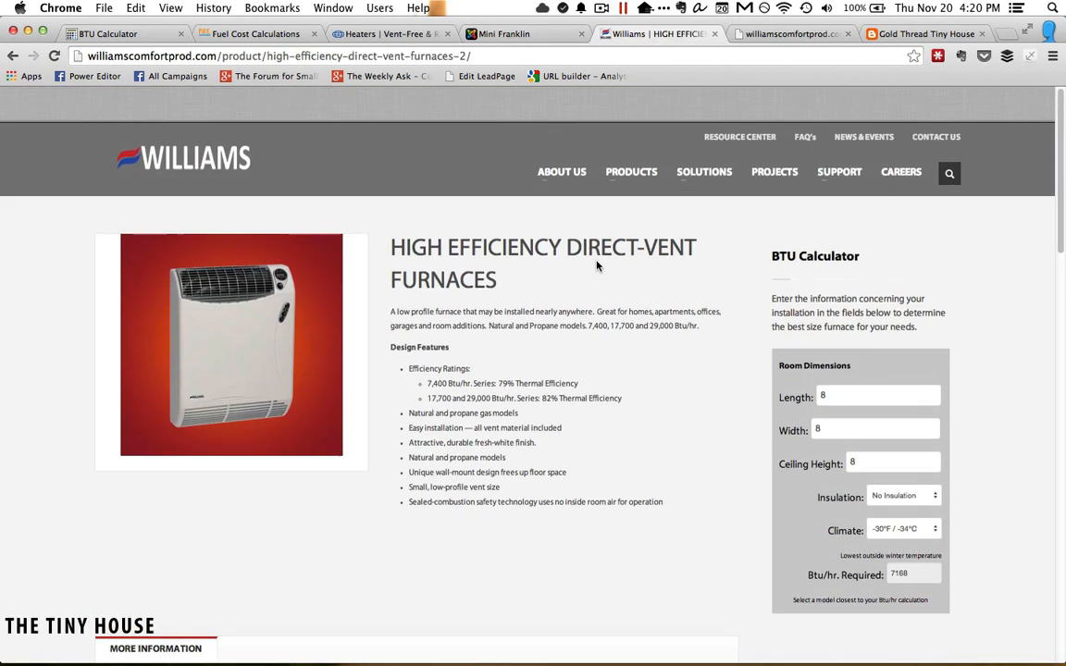
scroll("down", 3)
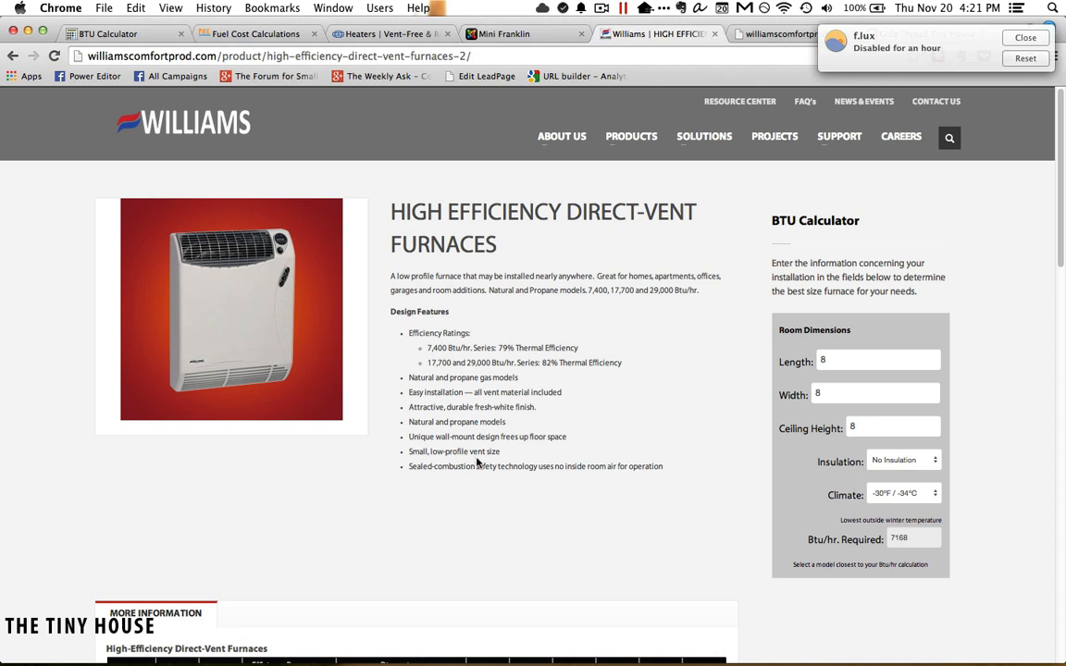
mouse_move(435, 389)
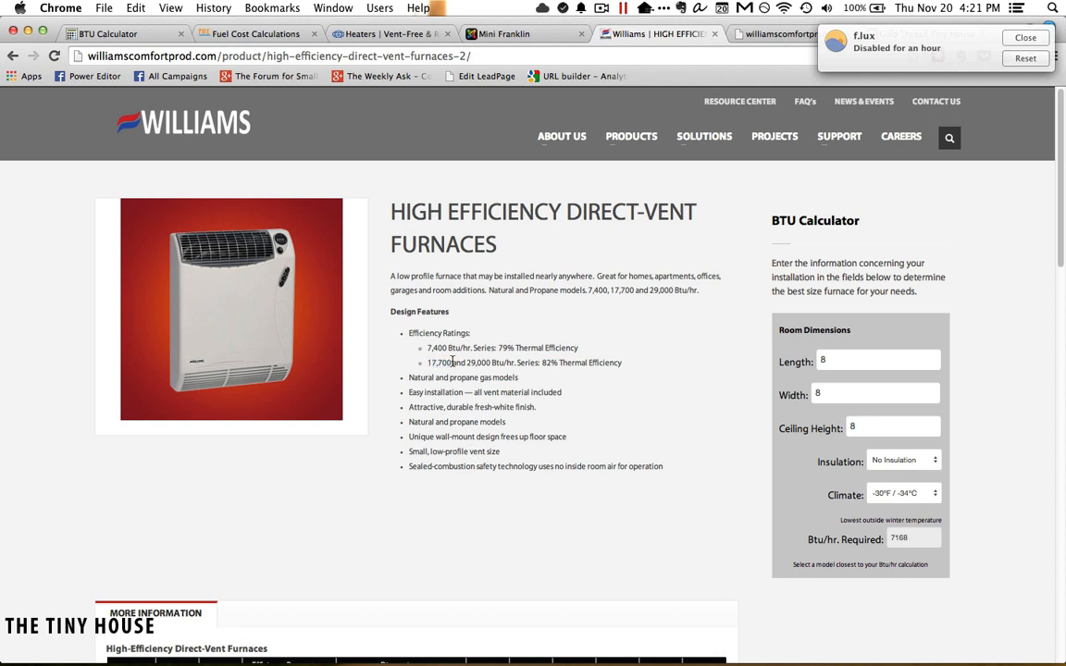
double_click(438, 362)
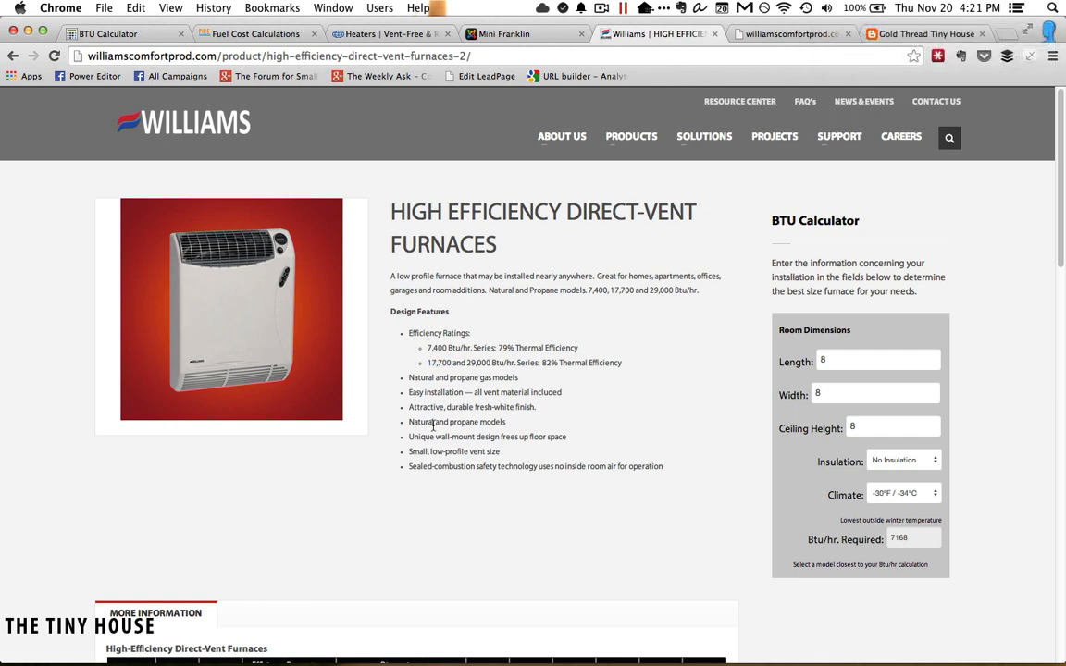
scroll("down", 3)
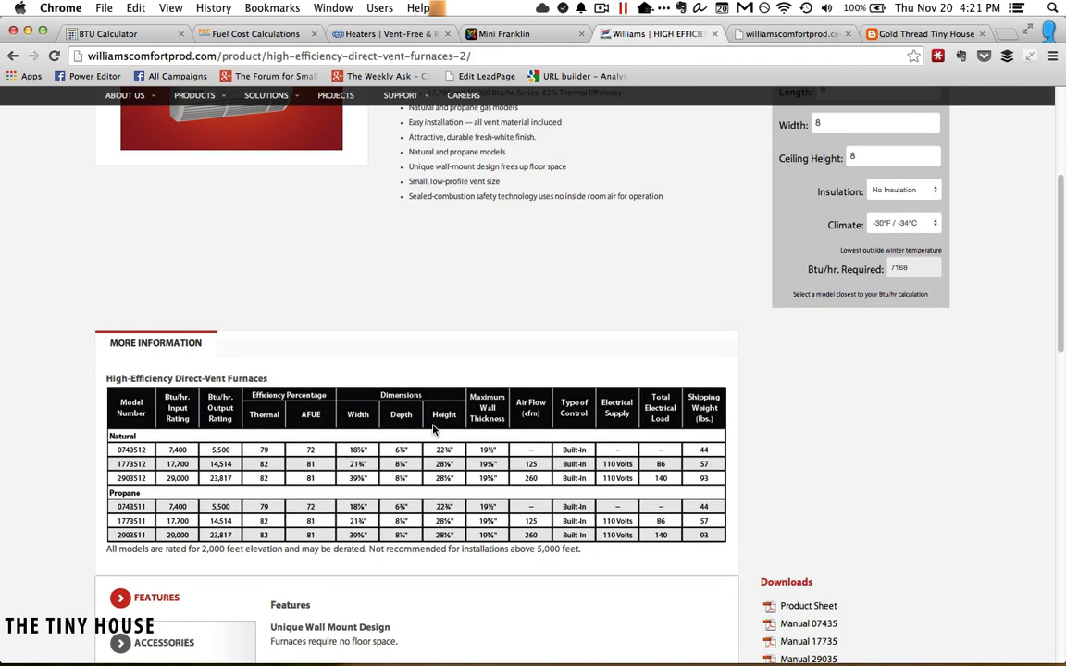
scroll("down", 3)
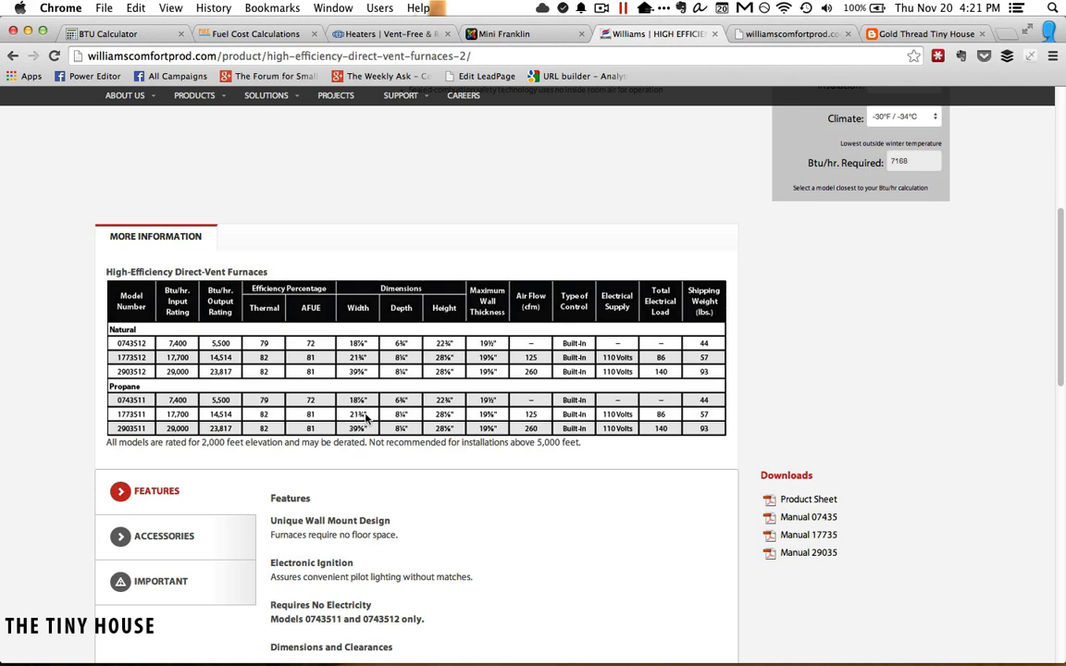
scroll("down", 3)
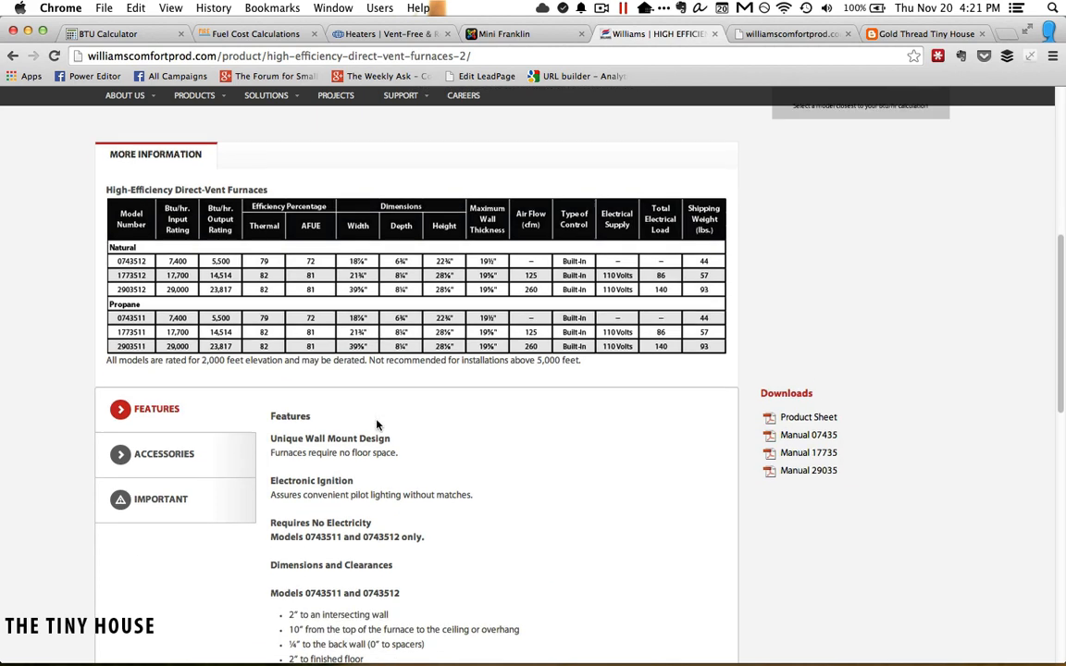
scroll("down", 3)
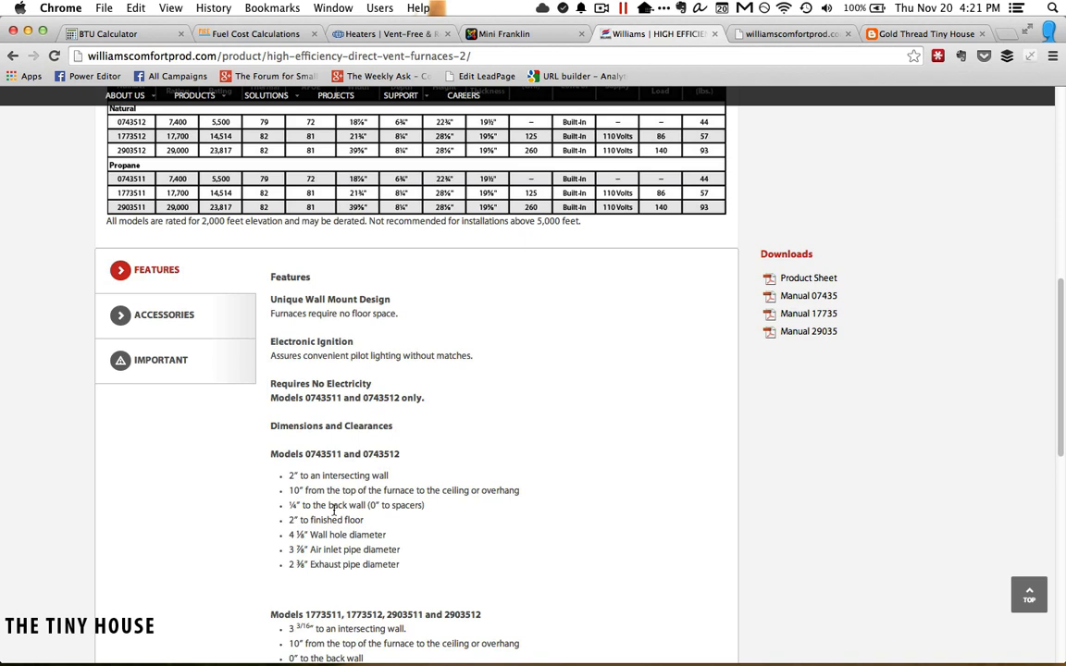
double_click(328, 475)
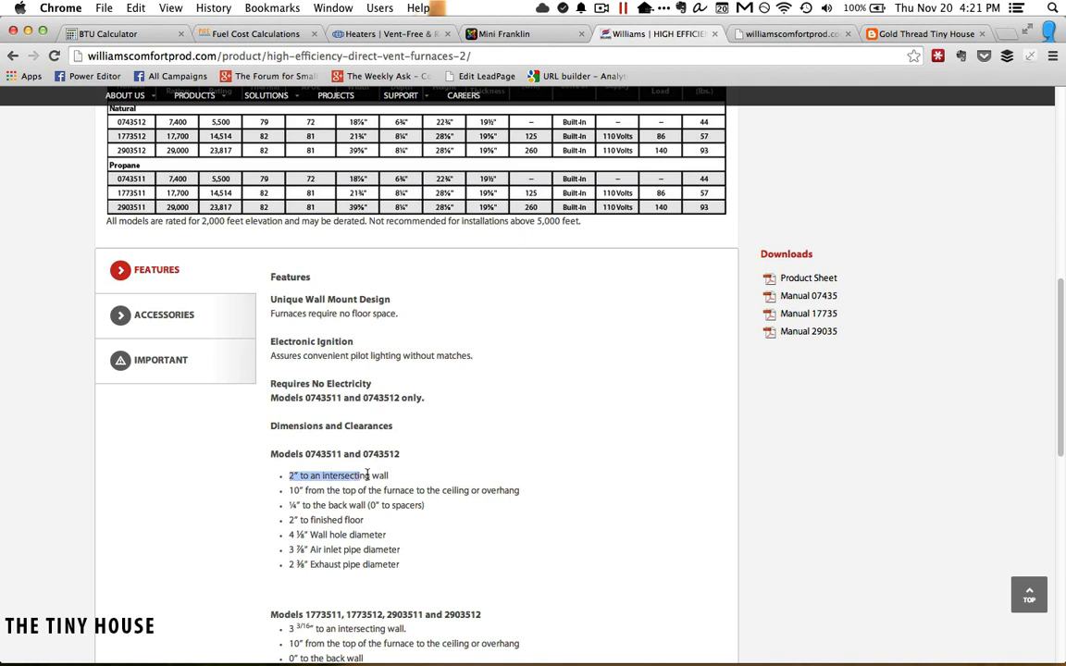
double_click(329, 475)
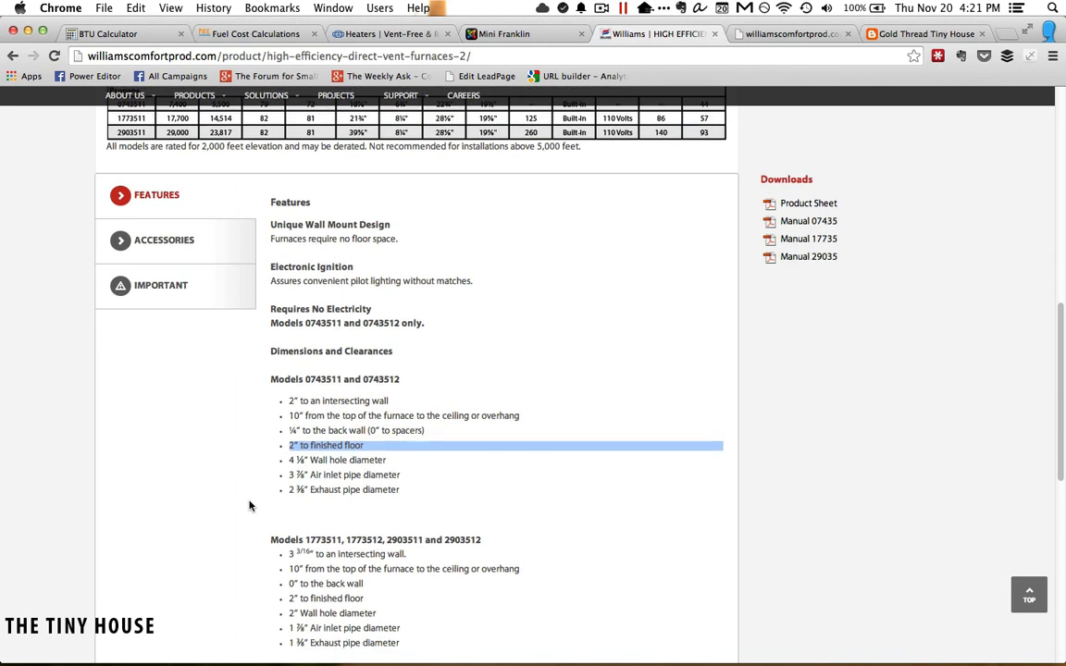
scroll("up", 3)
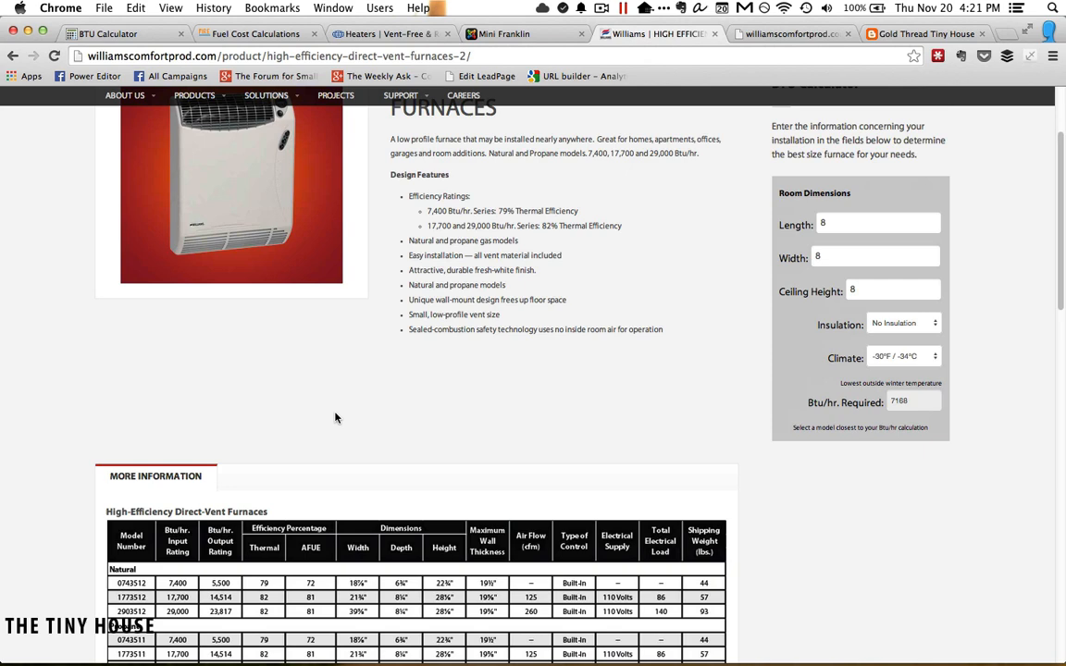
scroll("up", 3)
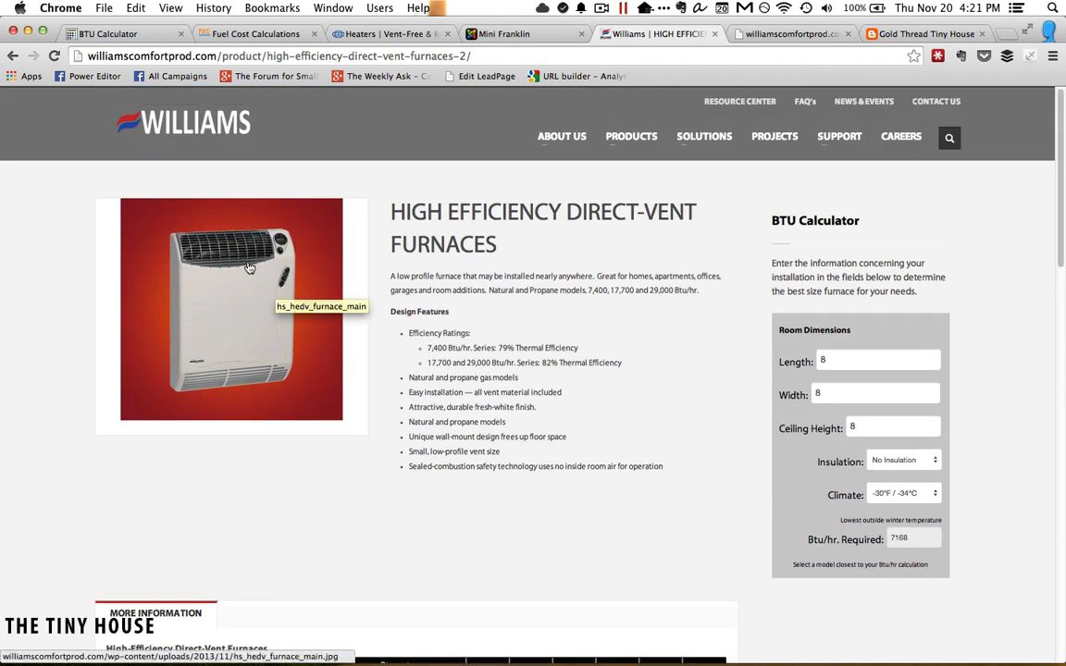
mouse_move(299, 255)
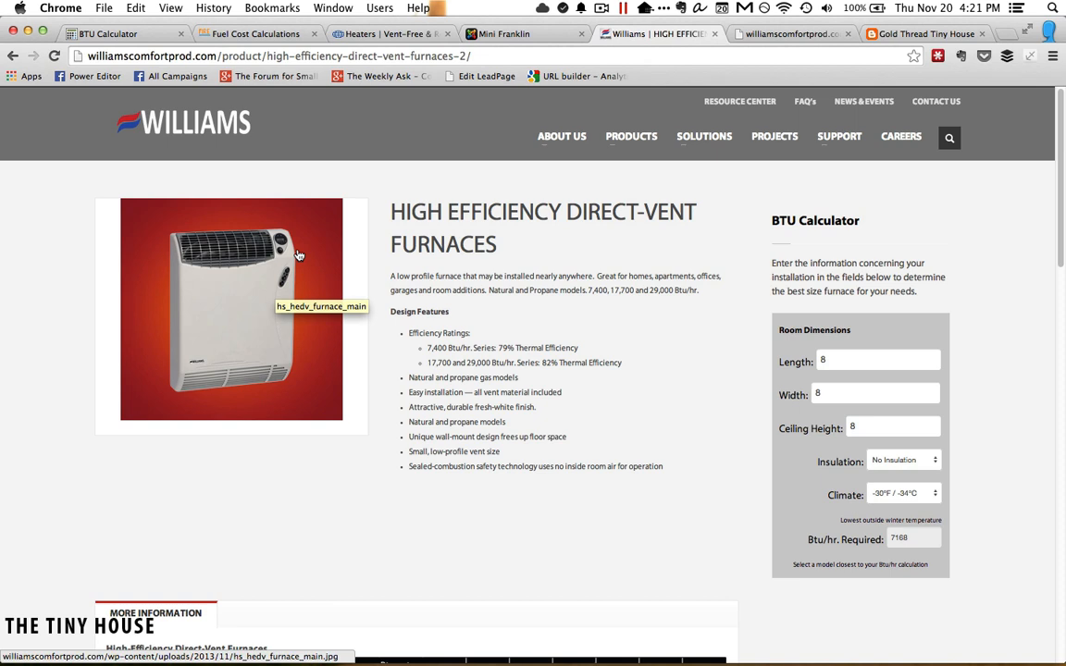
mouse_move(463, 173)
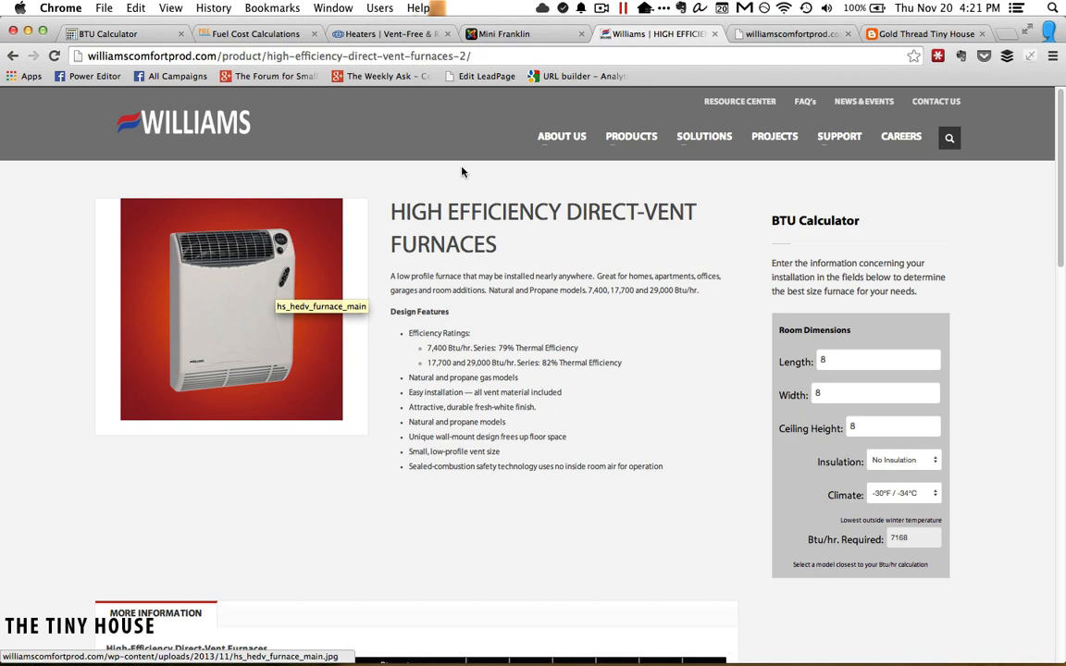
Briefly revisit the Mini Franklin stove page, then return to the Williams furnace page
left_click(504, 34)
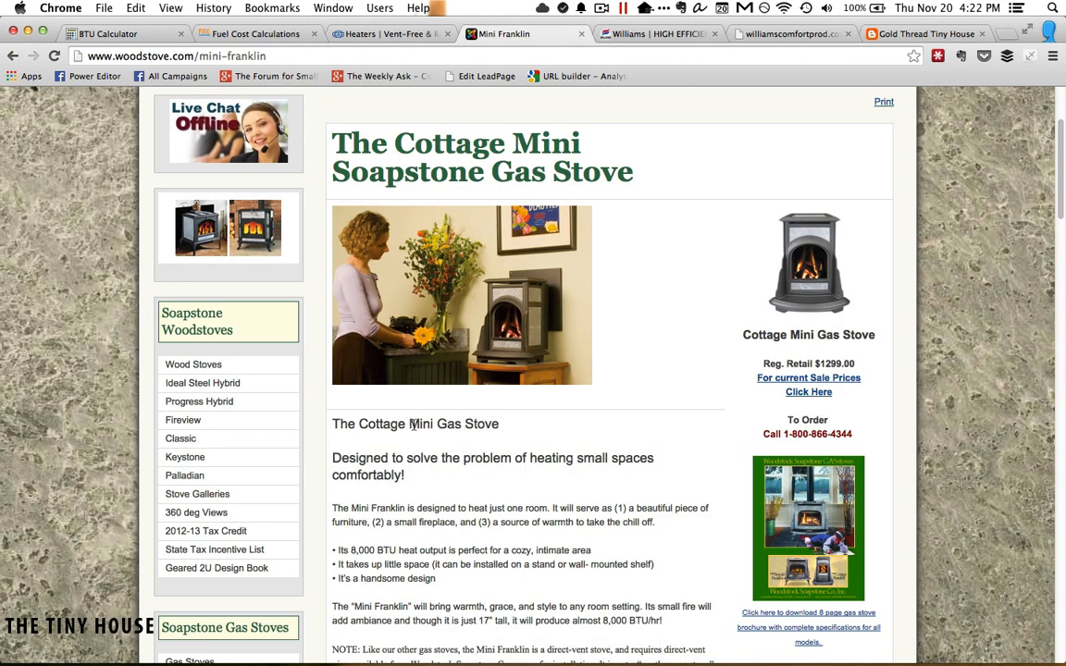
scroll("down", 3)
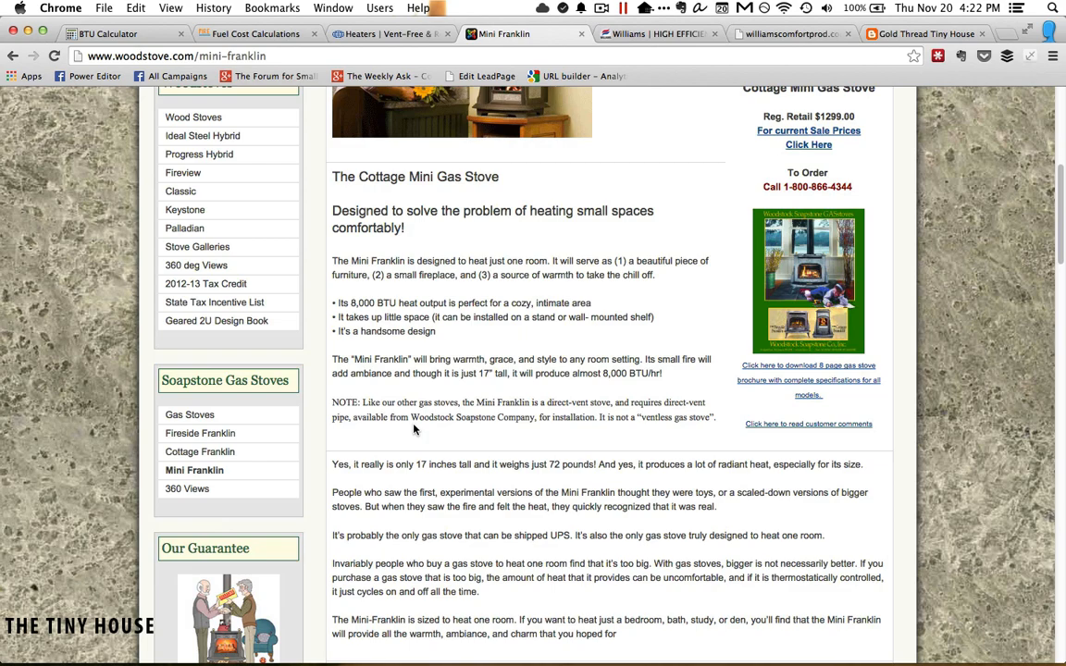
scroll("up", 3)
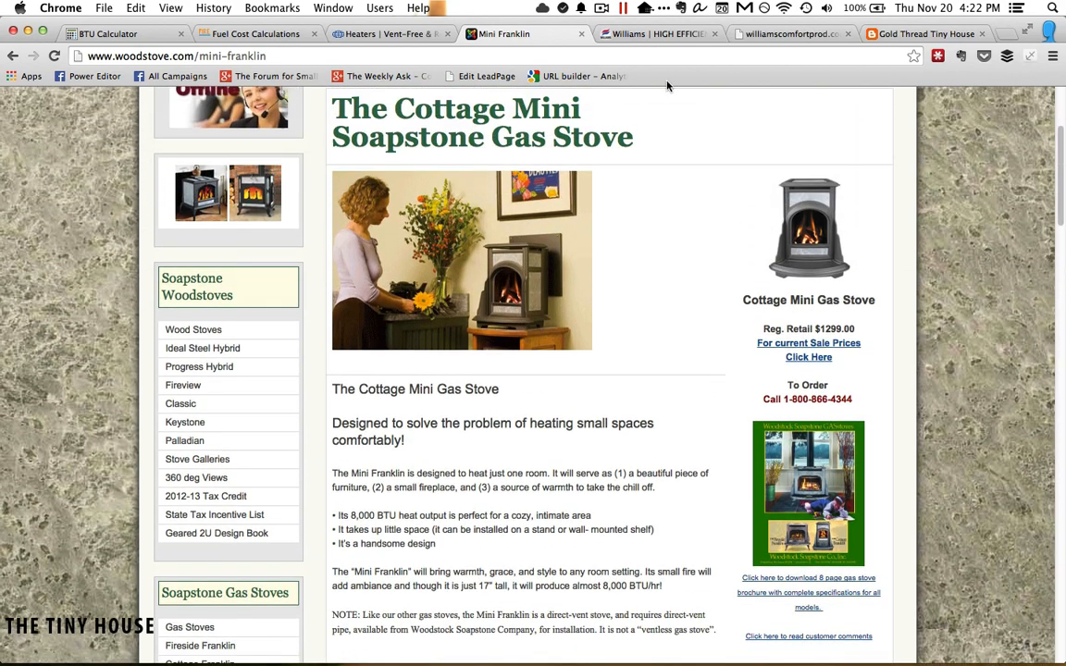
left_click(657, 34)
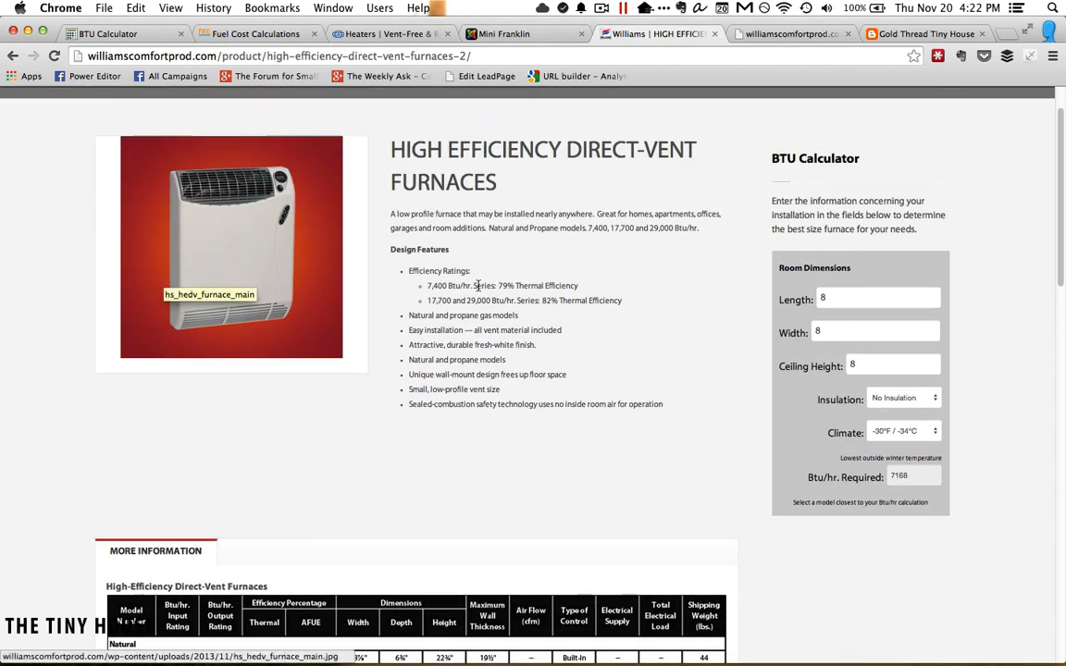
mouse_move(209, 270)
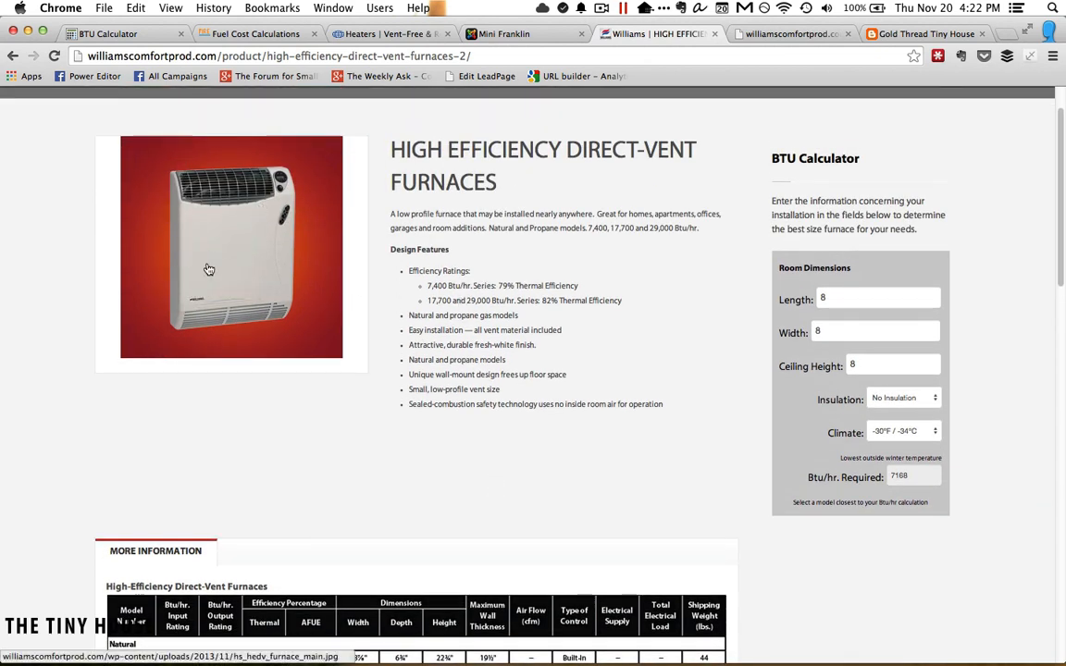
mouse_move(278, 352)
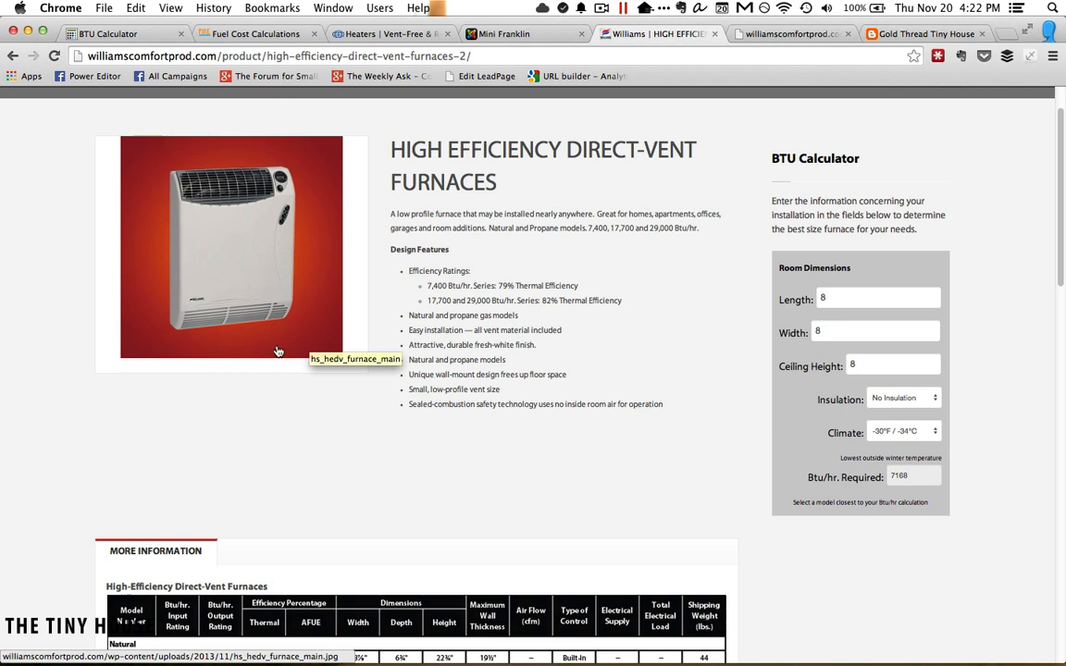
scroll("down", 3)
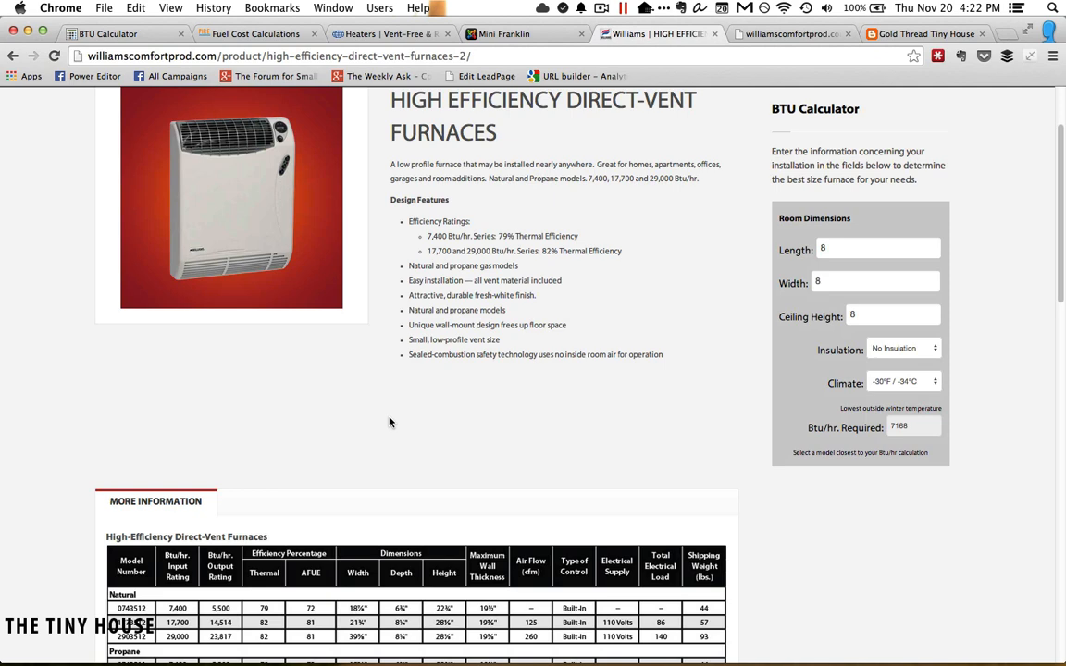
scroll("down", 3)
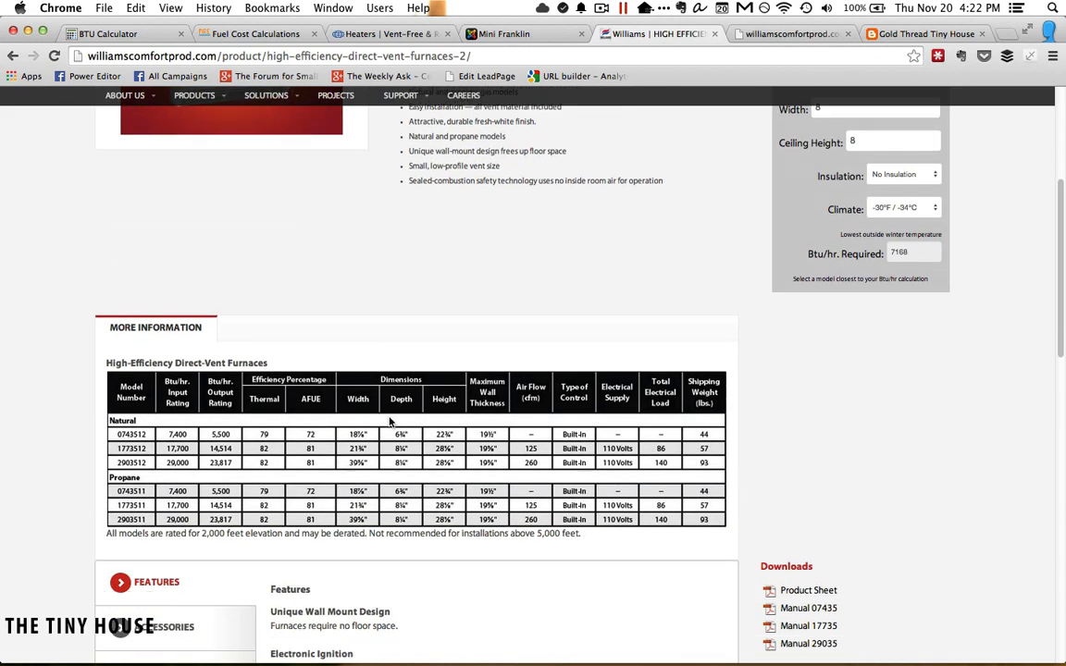
scroll("down", 3)
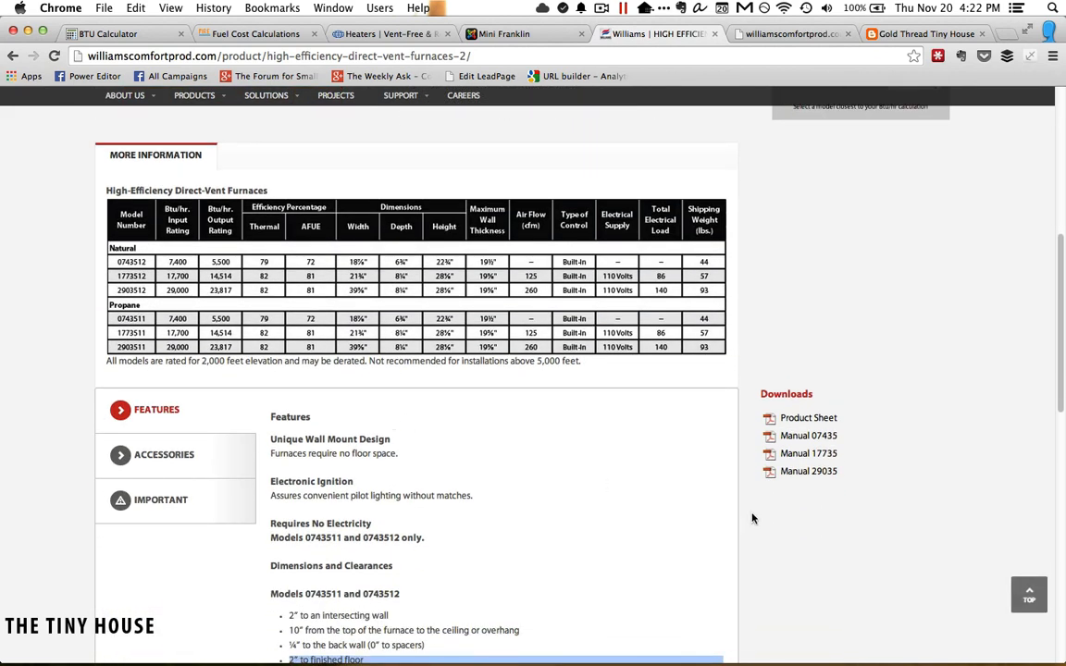
mouse_move(808, 454)
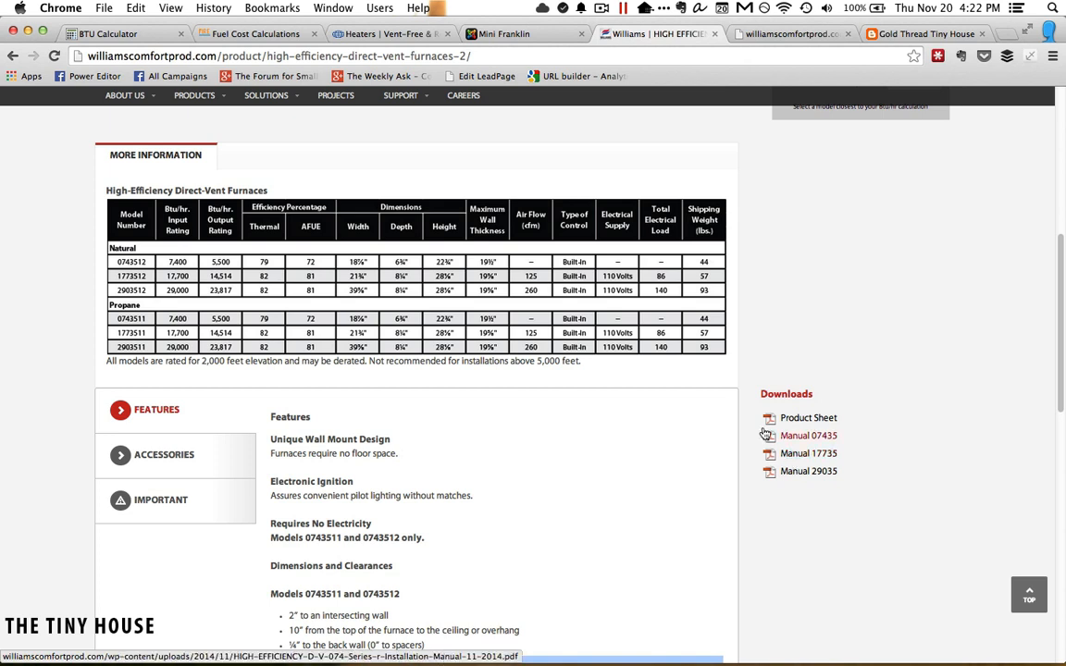
mouse_move(786, 329)
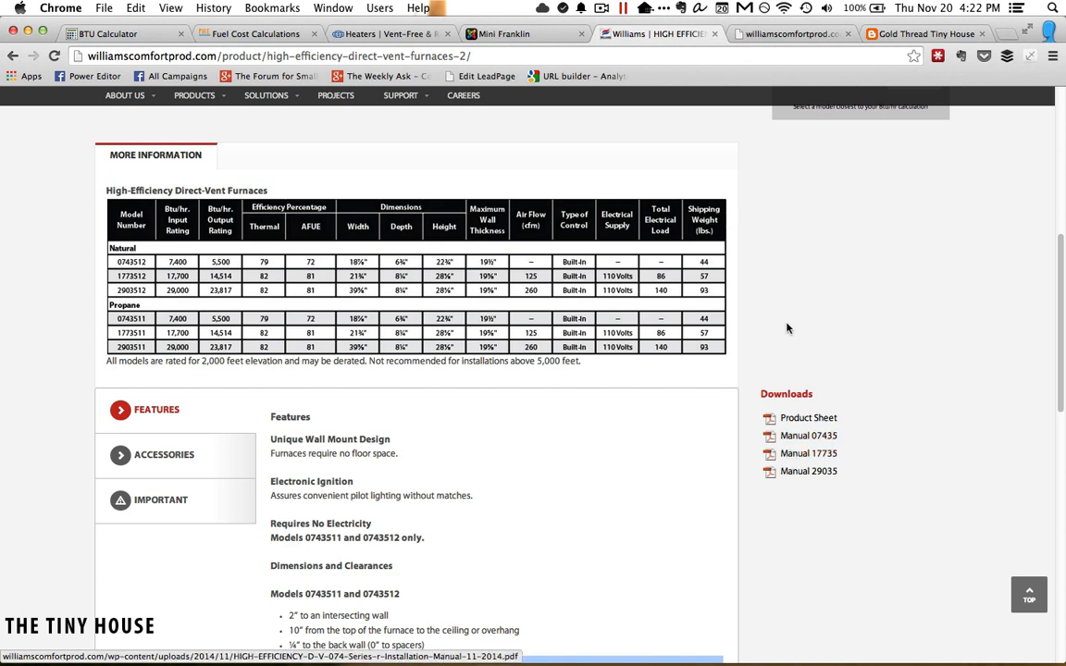
mouse_move(808, 454)
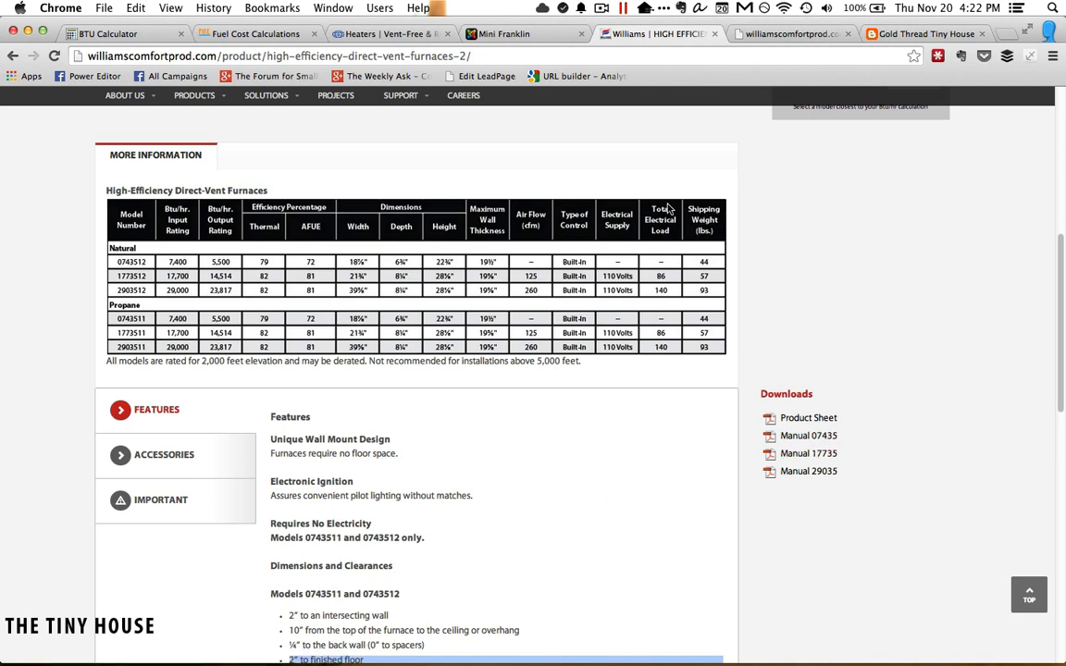
Bring up the Williams direct-vent wall furnace manual PDF and scroll back to its cover page
left_click(808, 453)
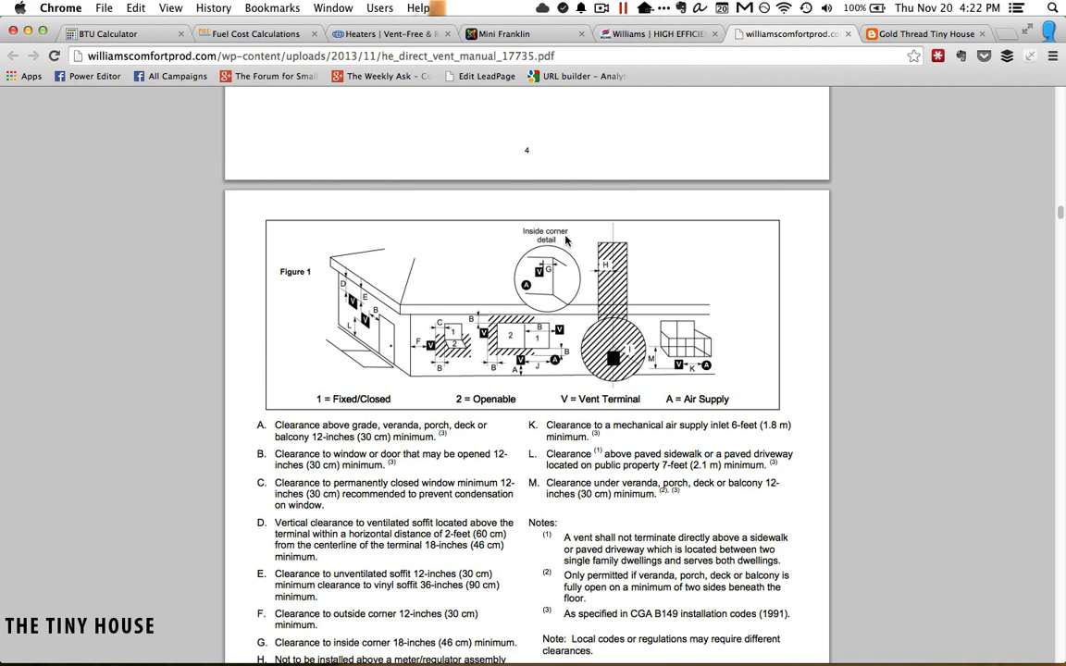
scroll("up", 3)
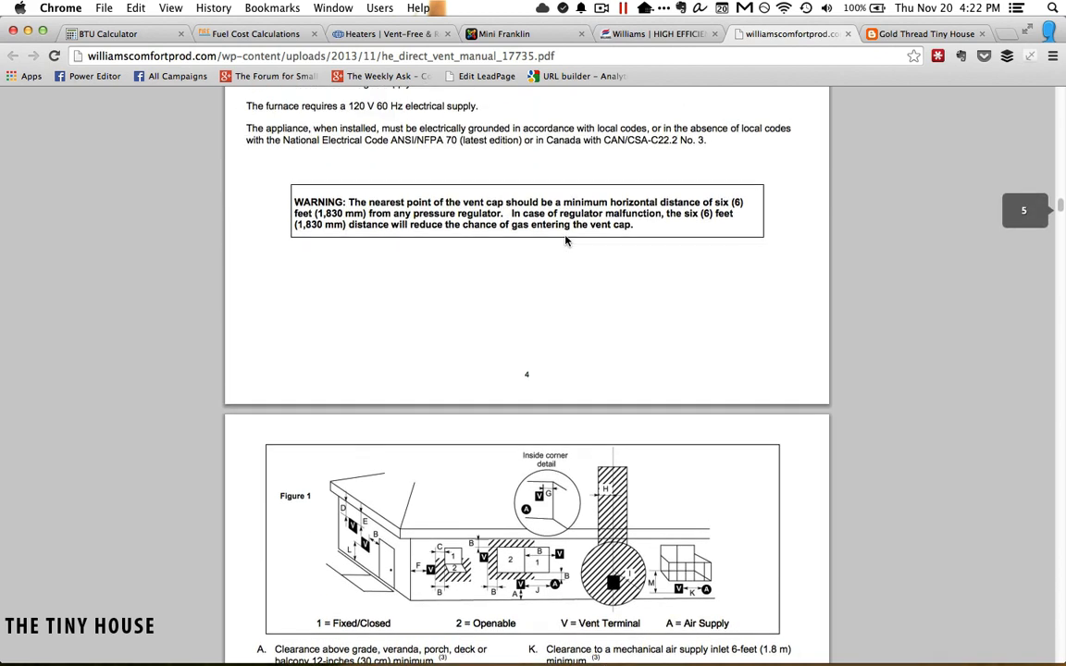
mouse_move(536, 357)
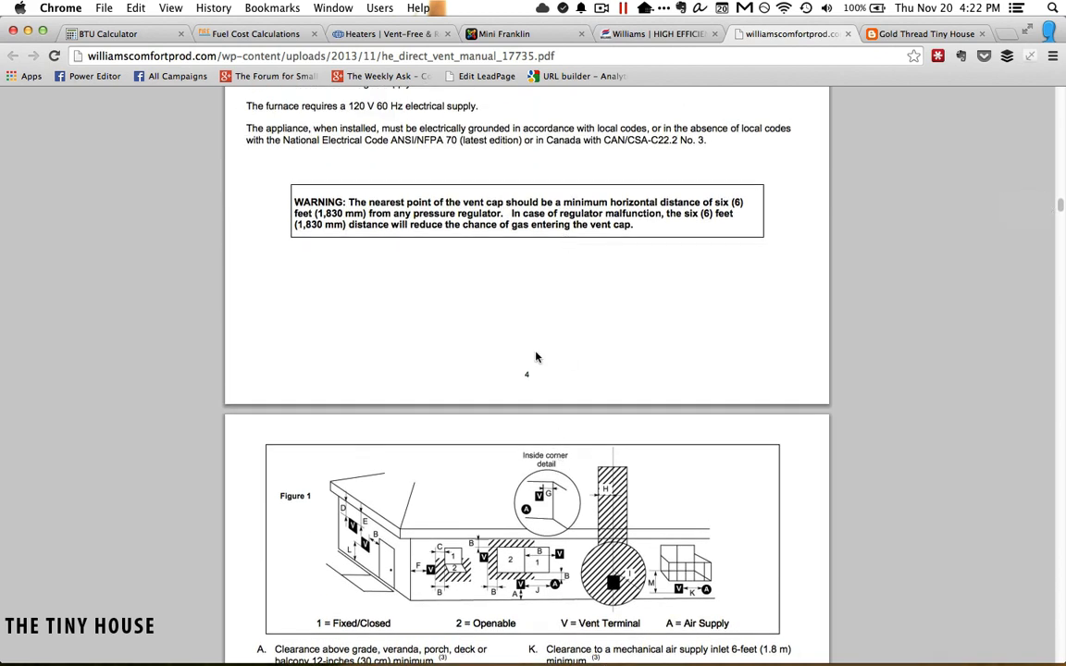
scroll("down", 3)
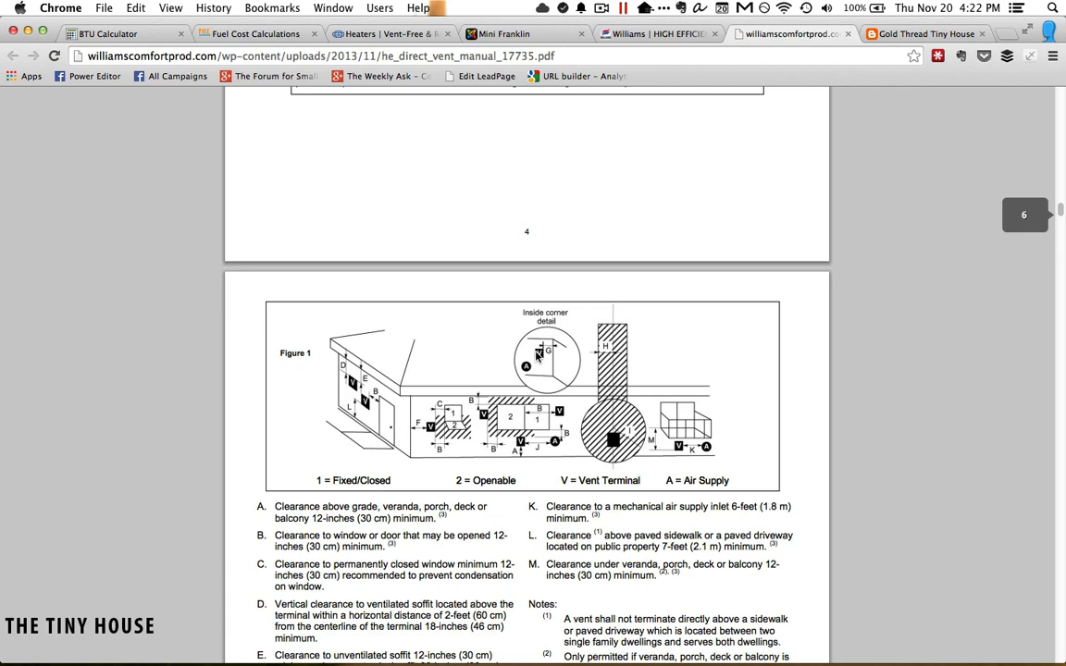
scroll("down", 3)
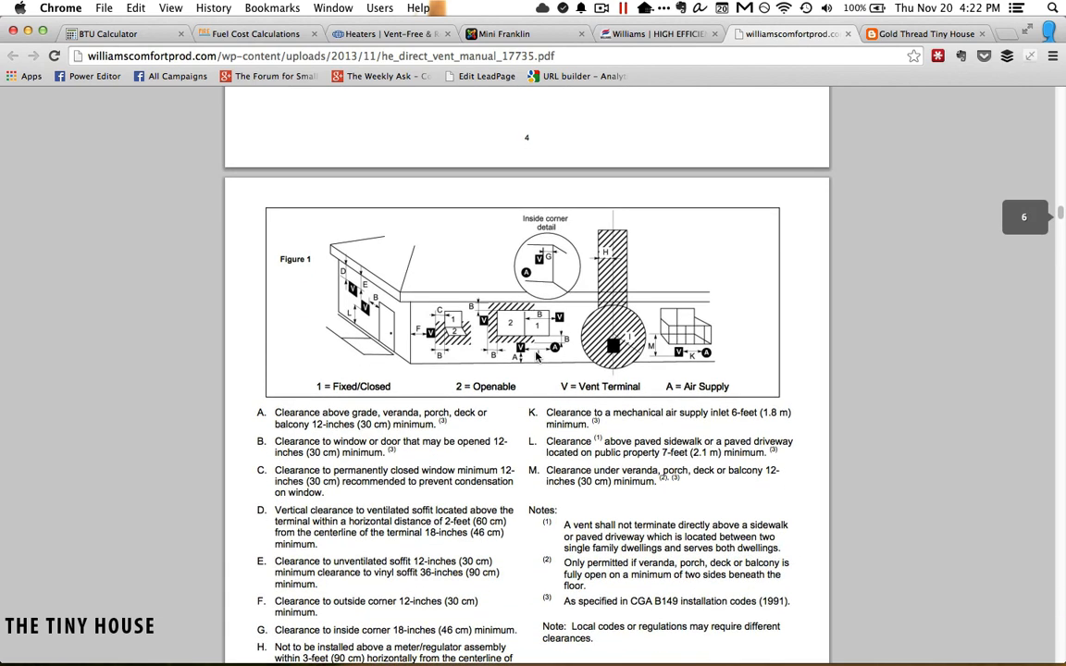
scroll("up", 3)
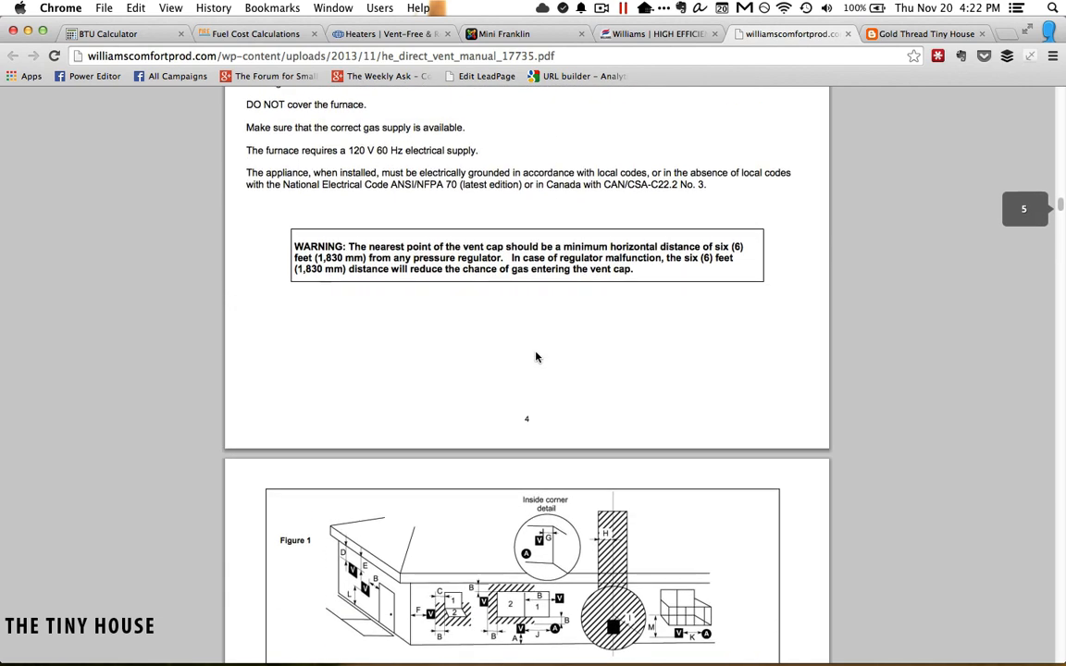
scroll("up", 3)
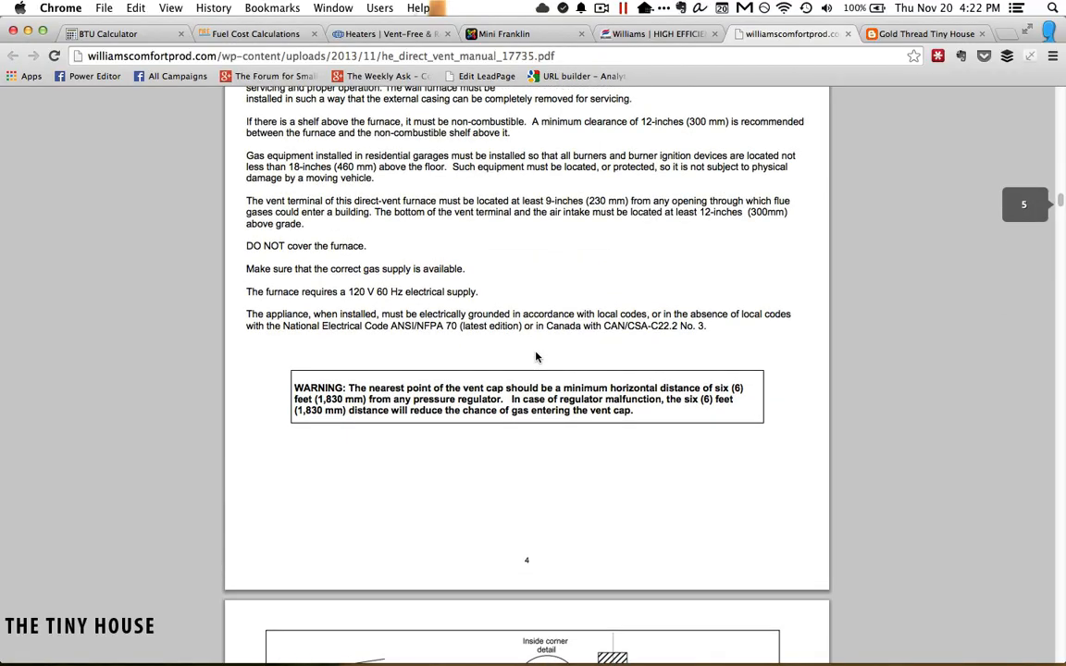
scroll("up", 3)
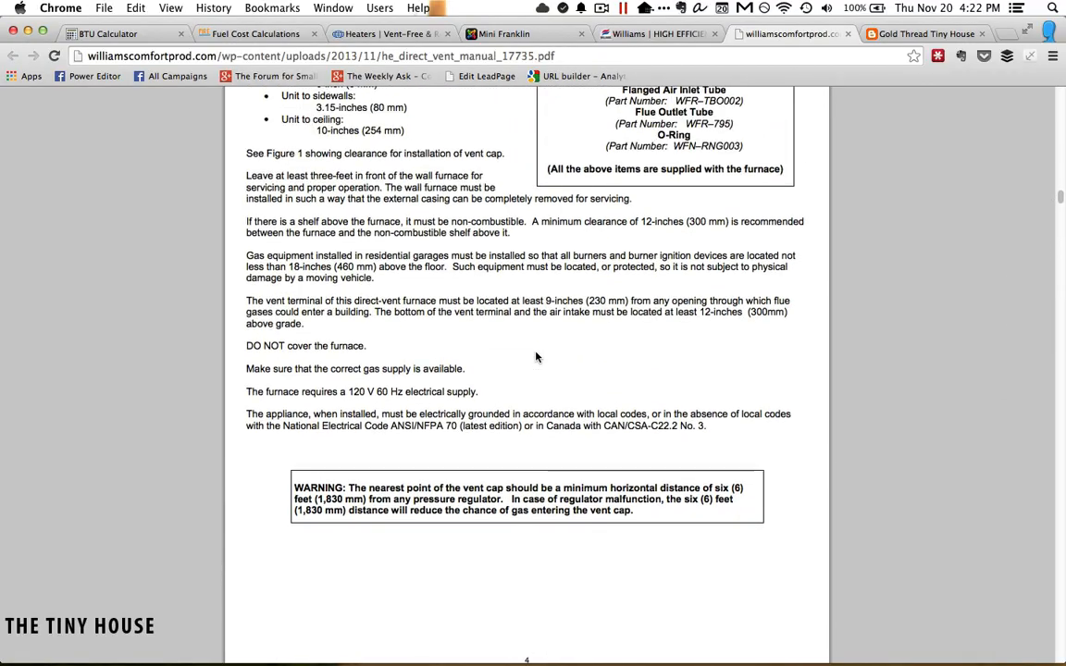
scroll("up", 3)
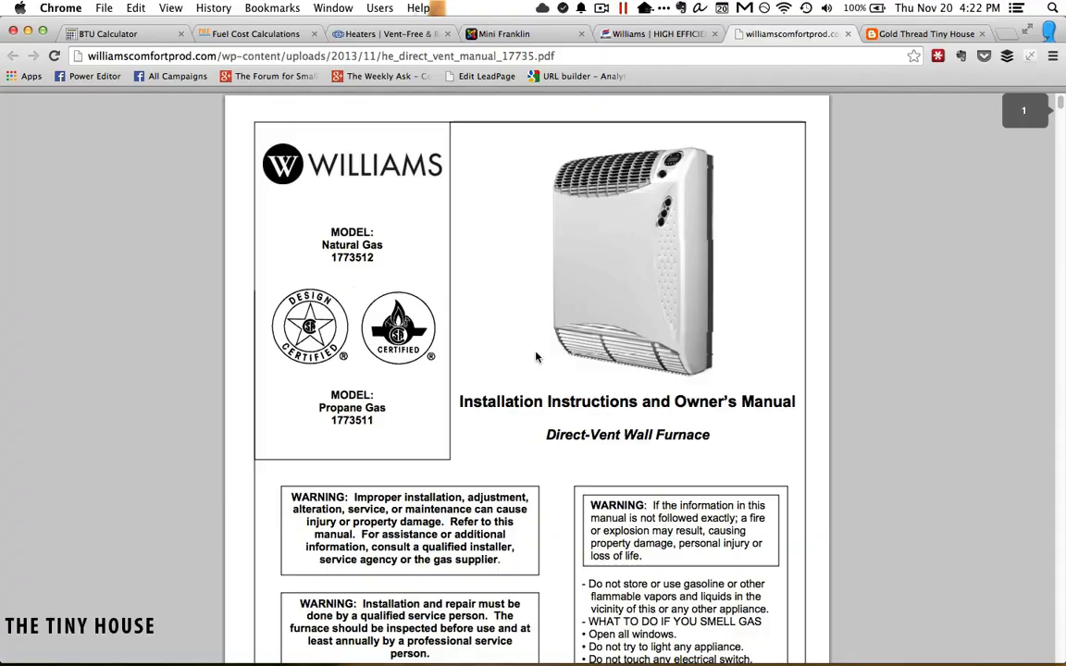
Scroll the furnace manual to page 6's Figure 1 vent clearance diagram and list A–M
scroll("down", 3)
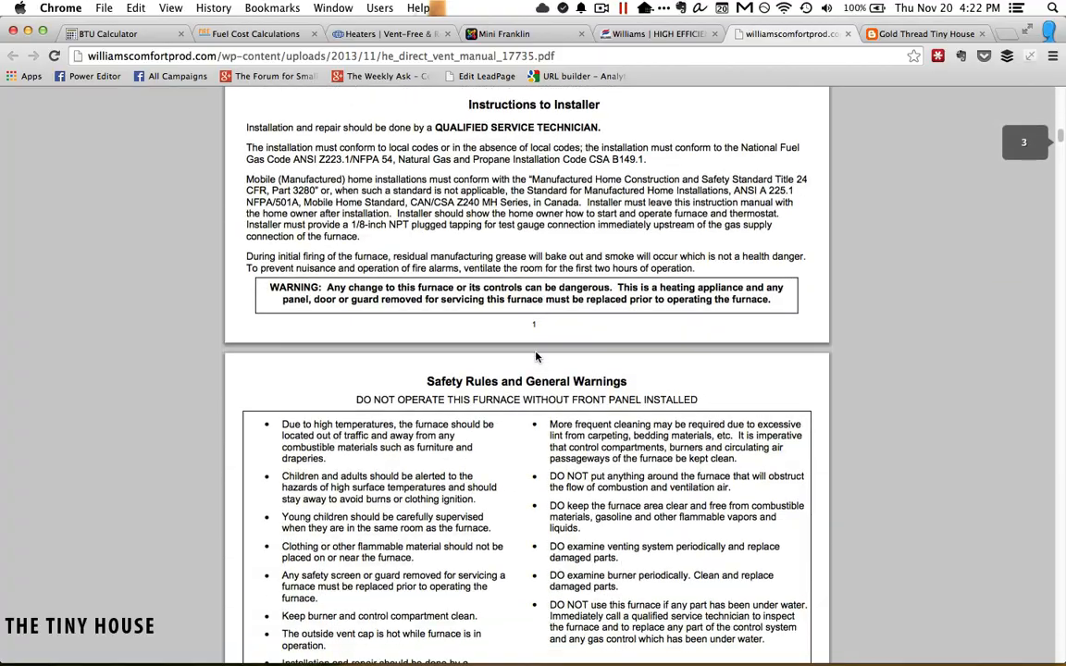
scroll("down", 3)
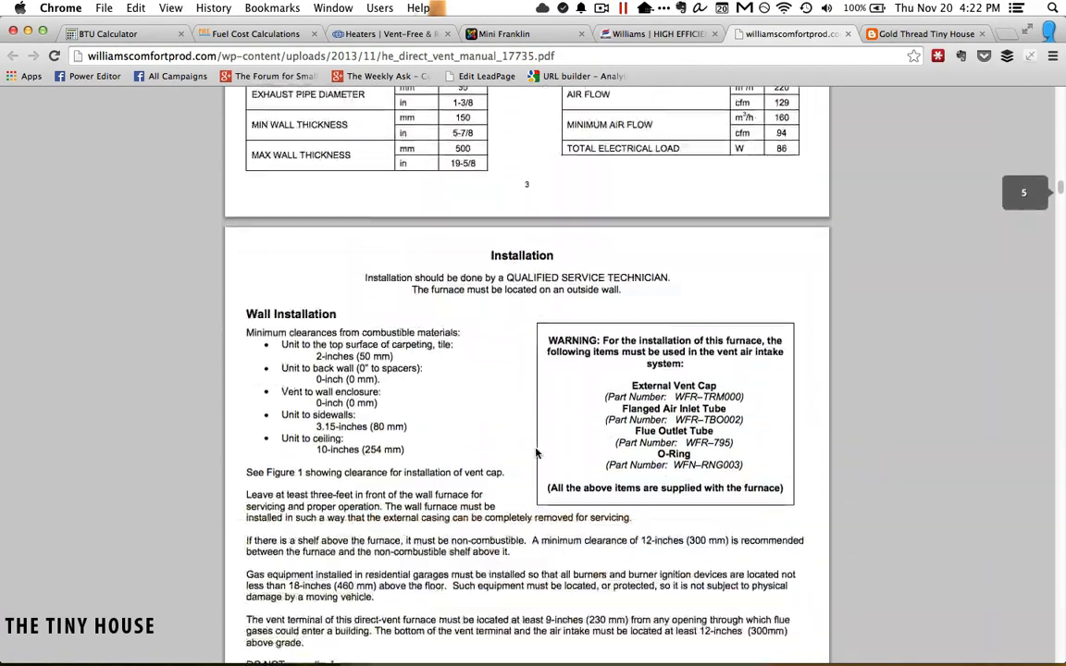
scroll("down", 3)
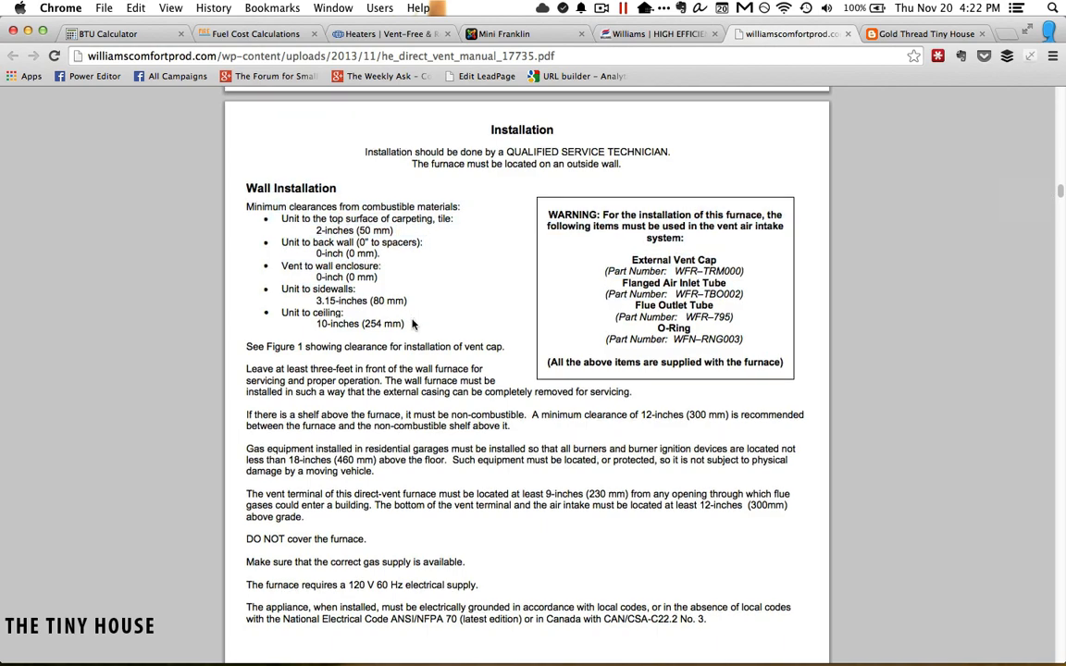
scroll("down", 3)
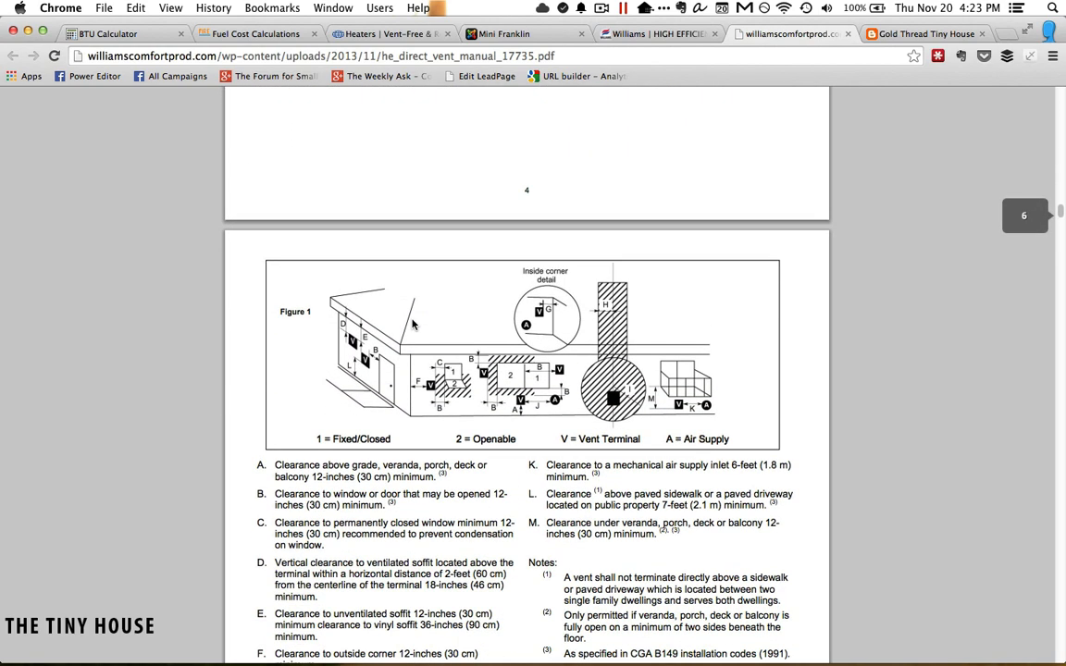
scroll("down", 3)
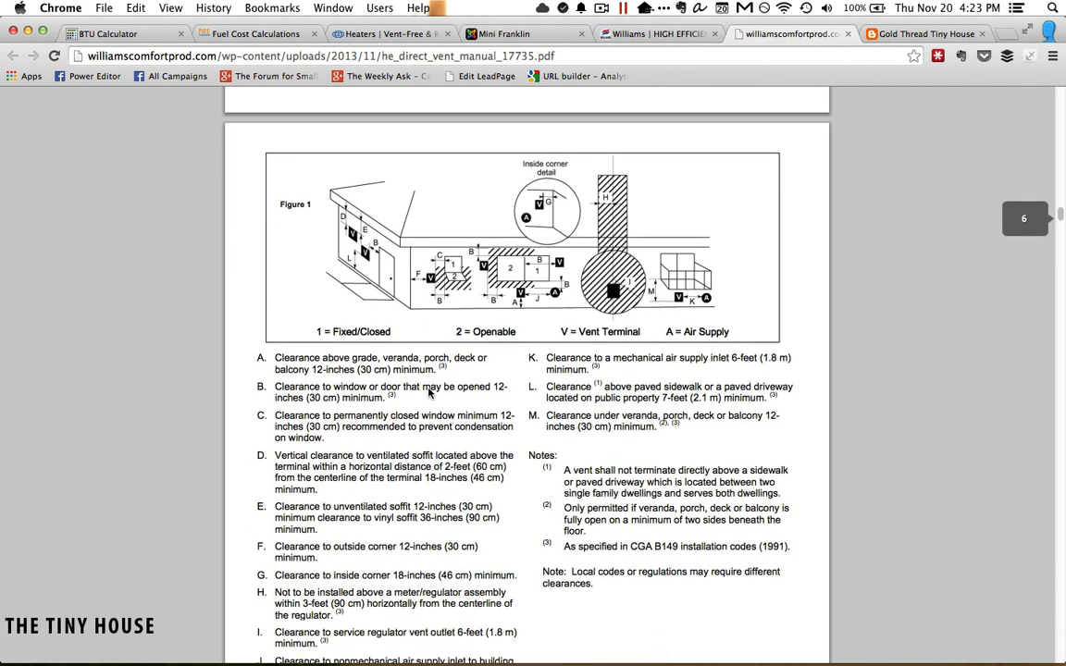
scroll("down", 3)
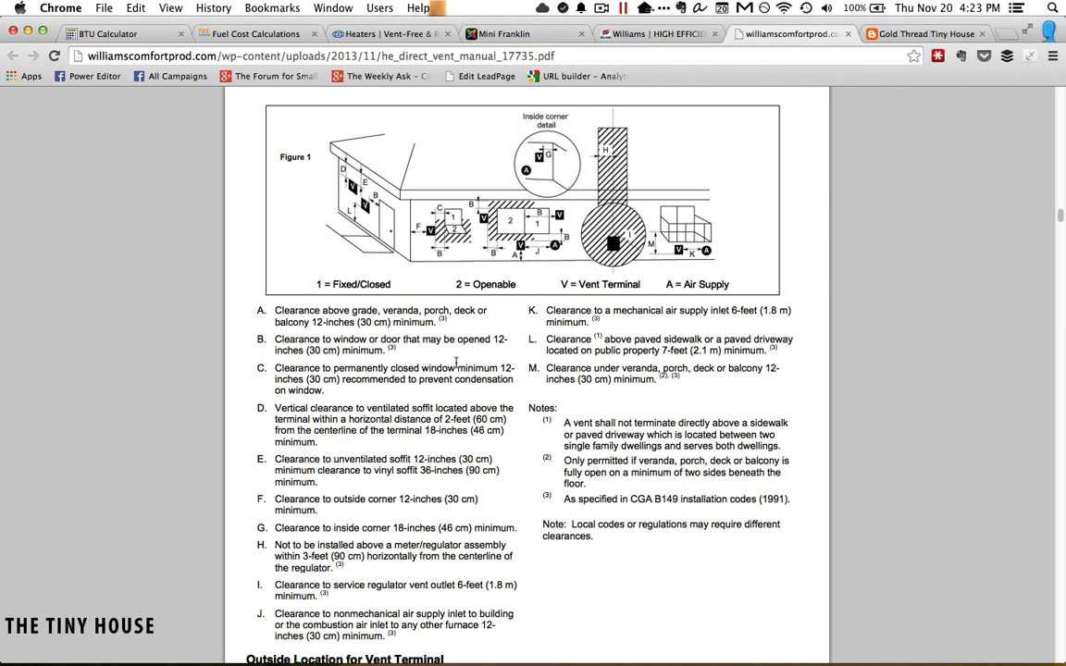
scroll("down", 3)
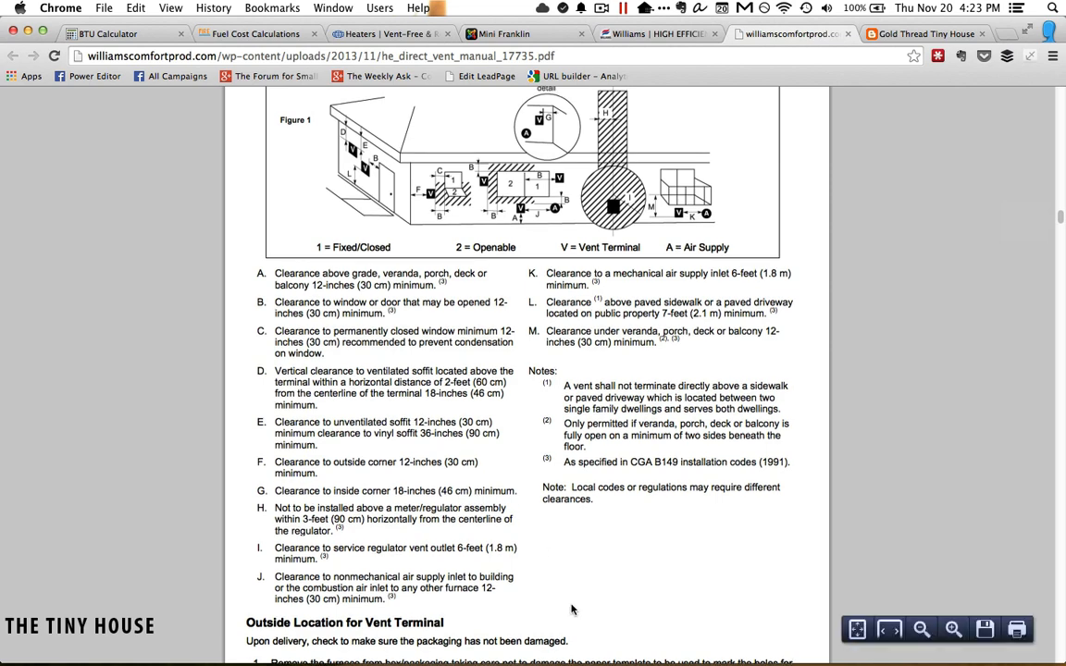
scroll("up", 3)
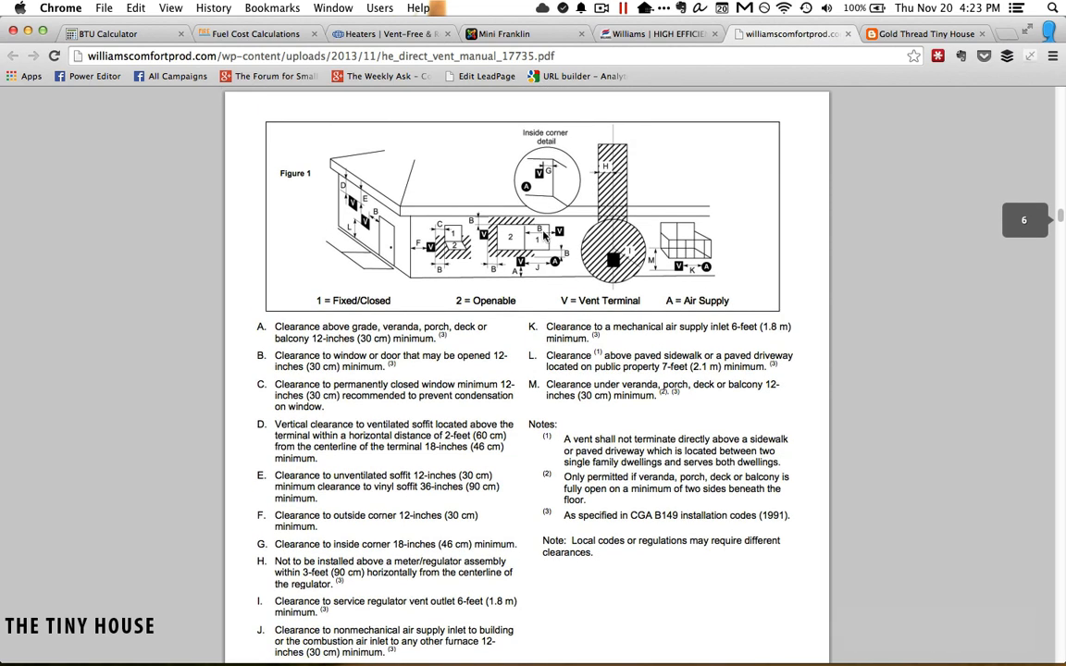
mouse_move(522, 23)
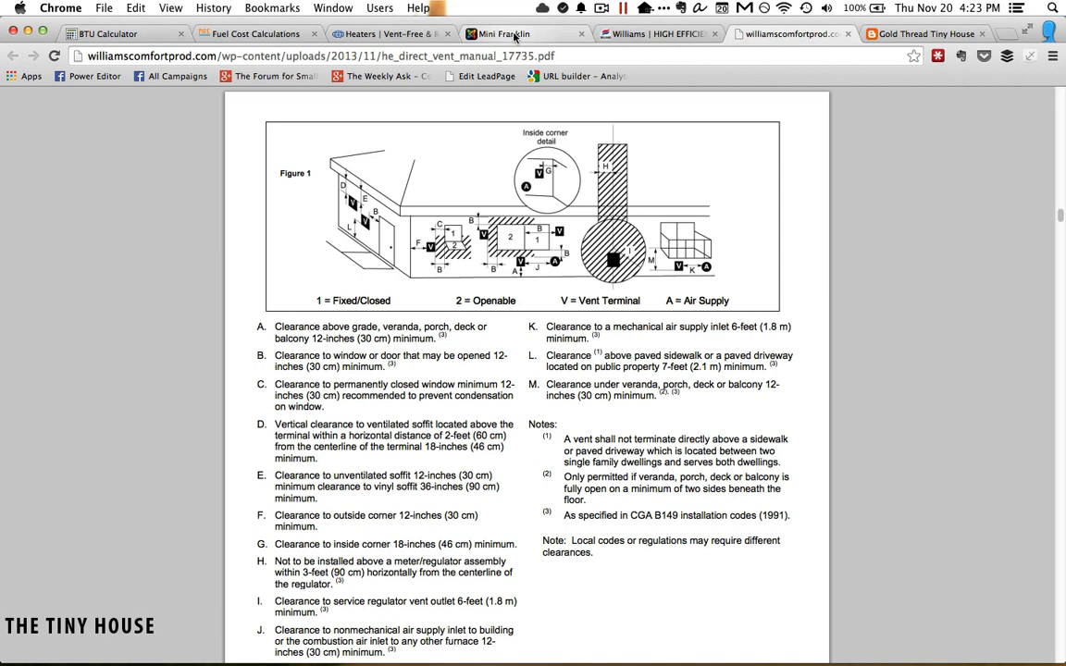
Pass through the Mini Franklin tab to the Gold Thread Tiny House blog's cabin photo
left_click(505, 35)
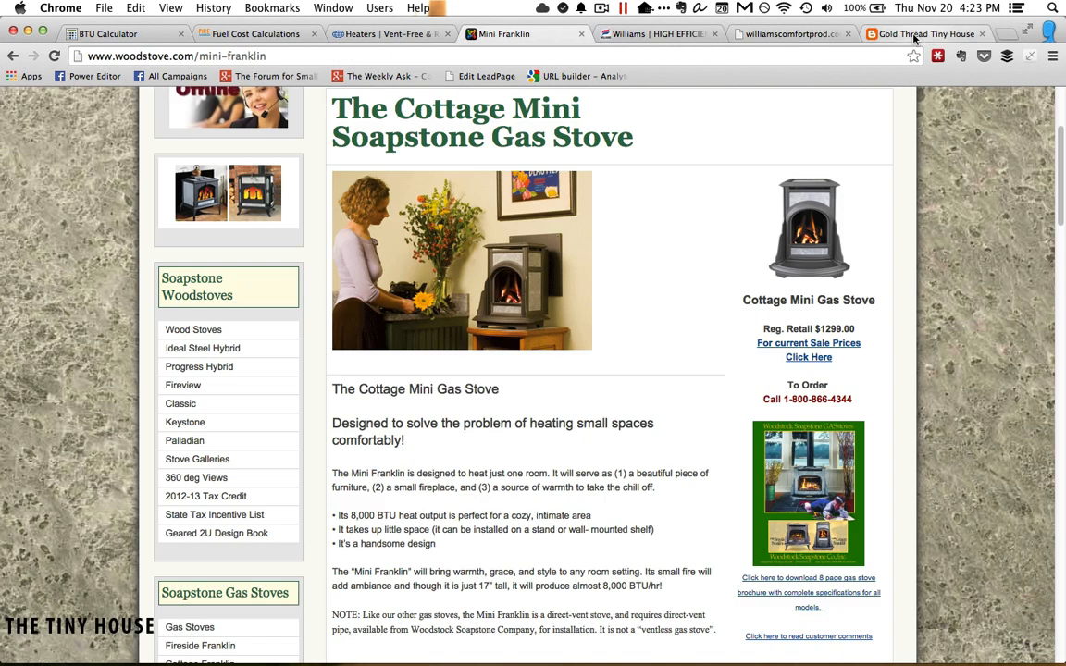
left_click(925, 34)
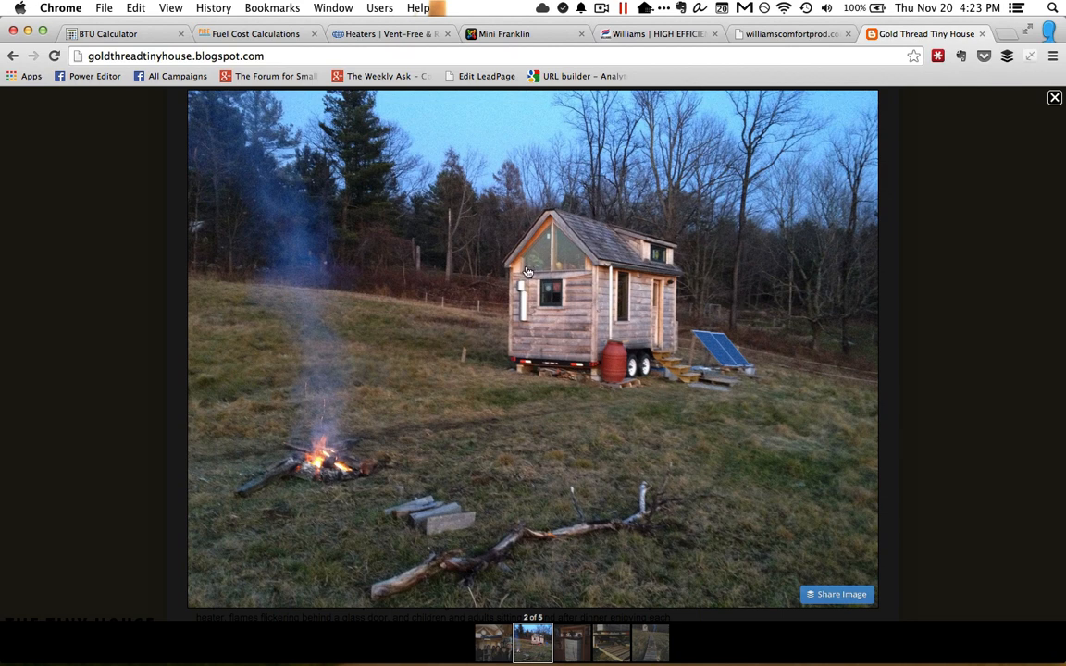
mouse_move(552, 281)
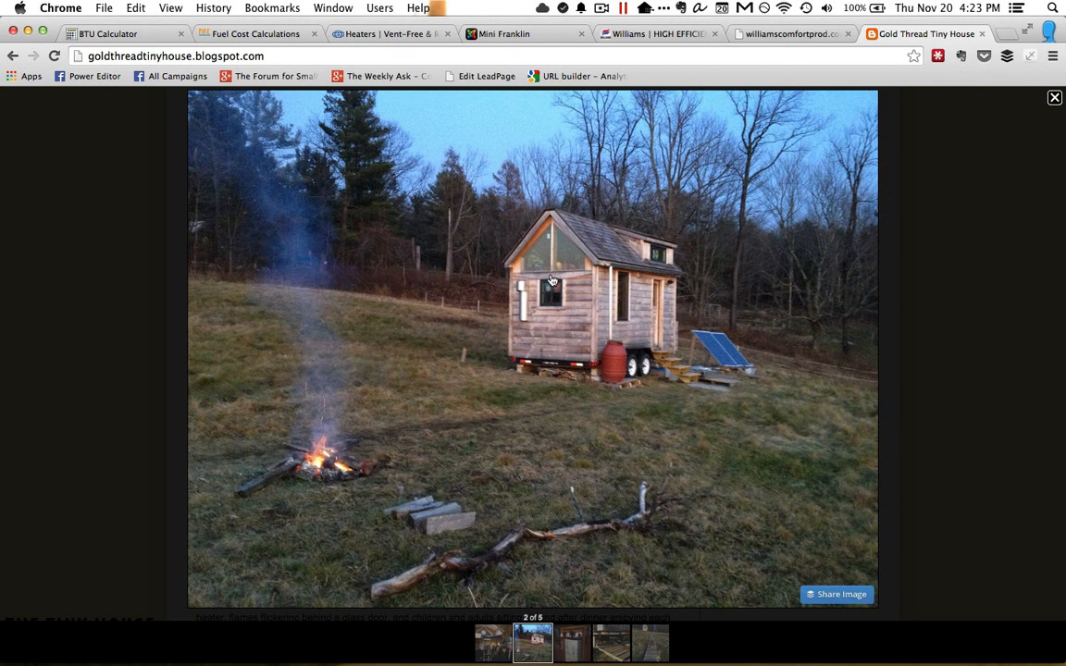
mouse_move(521, 289)
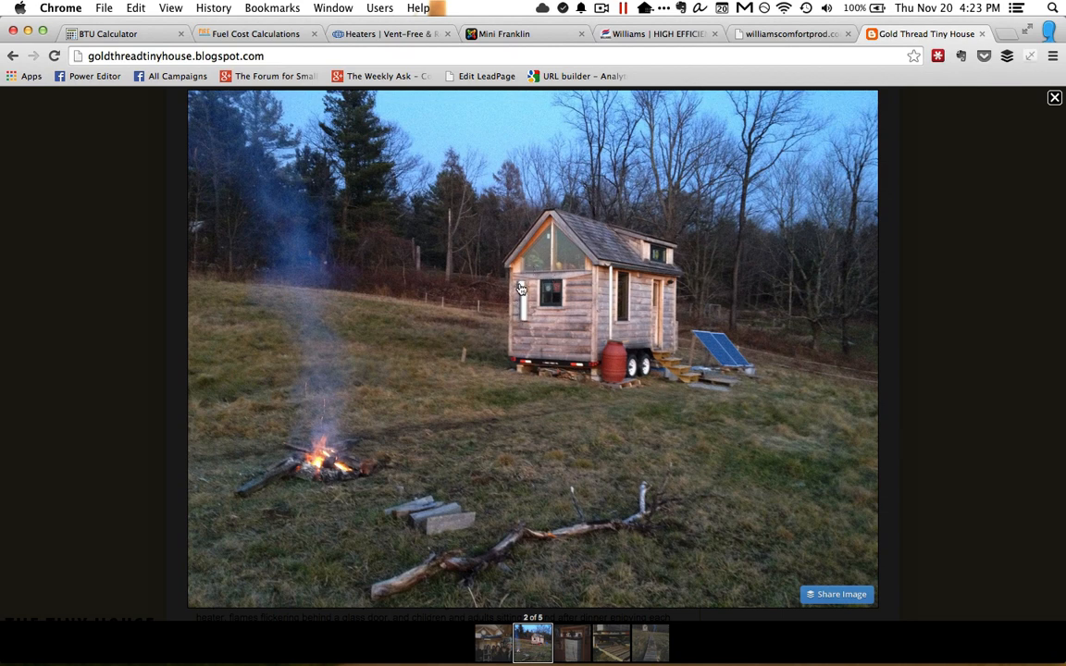
mouse_move(521, 301)
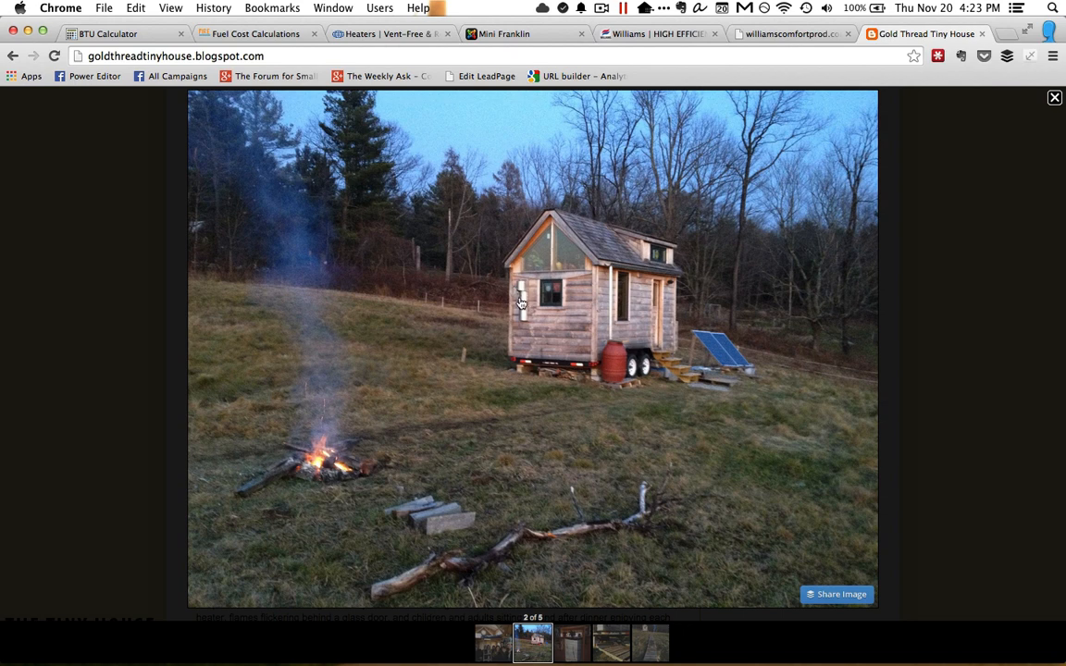
mouse_move(533, 308)
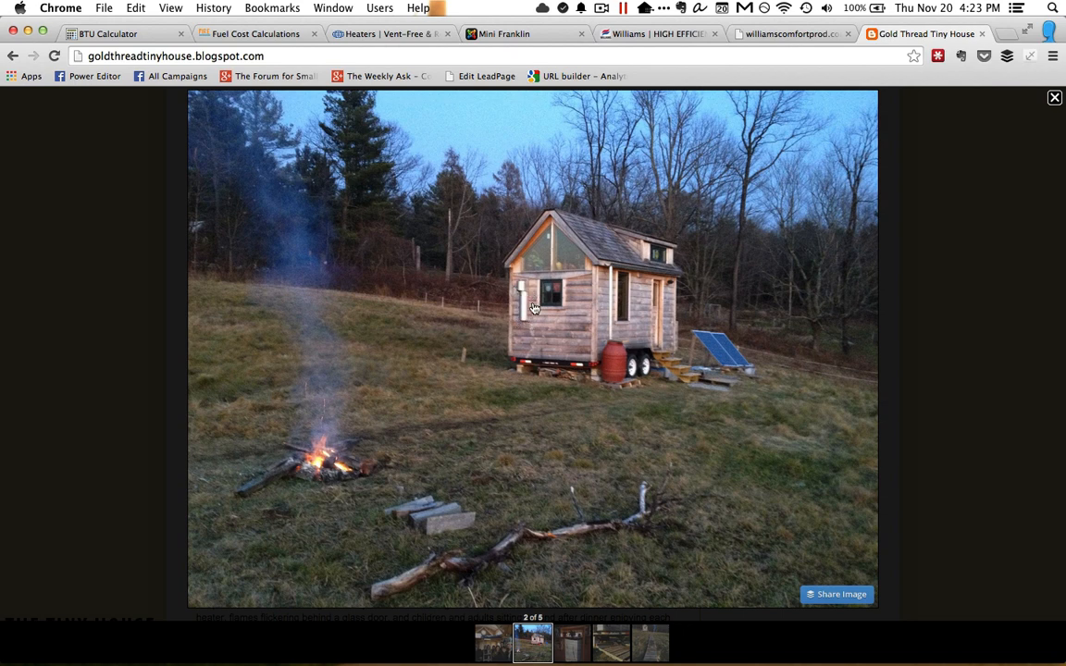
mouse_move(547, 331)
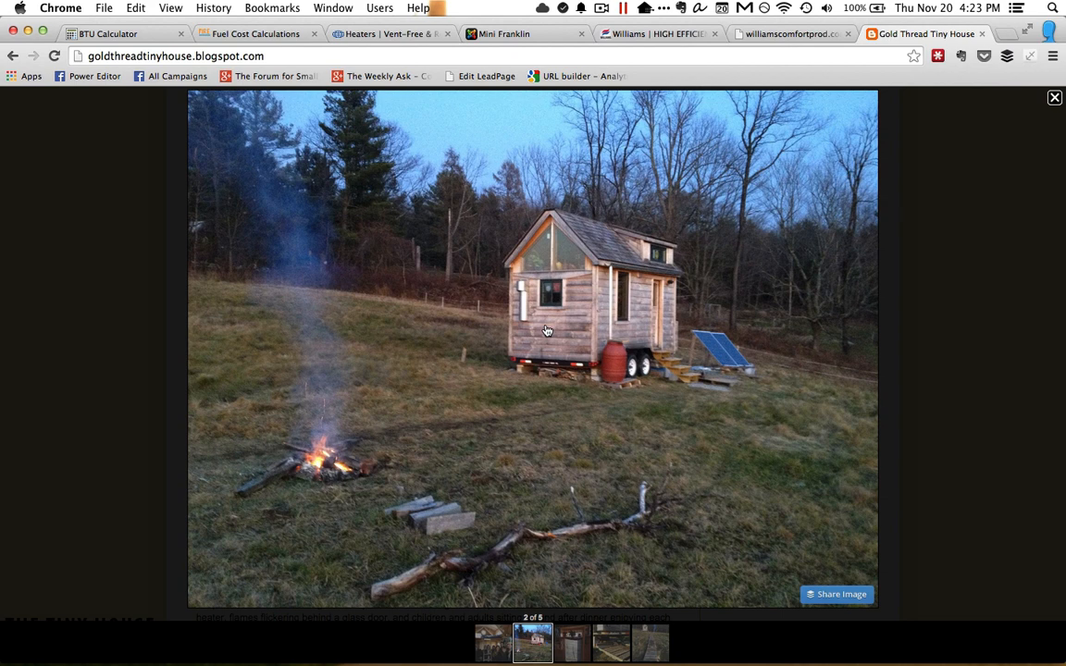
mouse_move(539, 289)
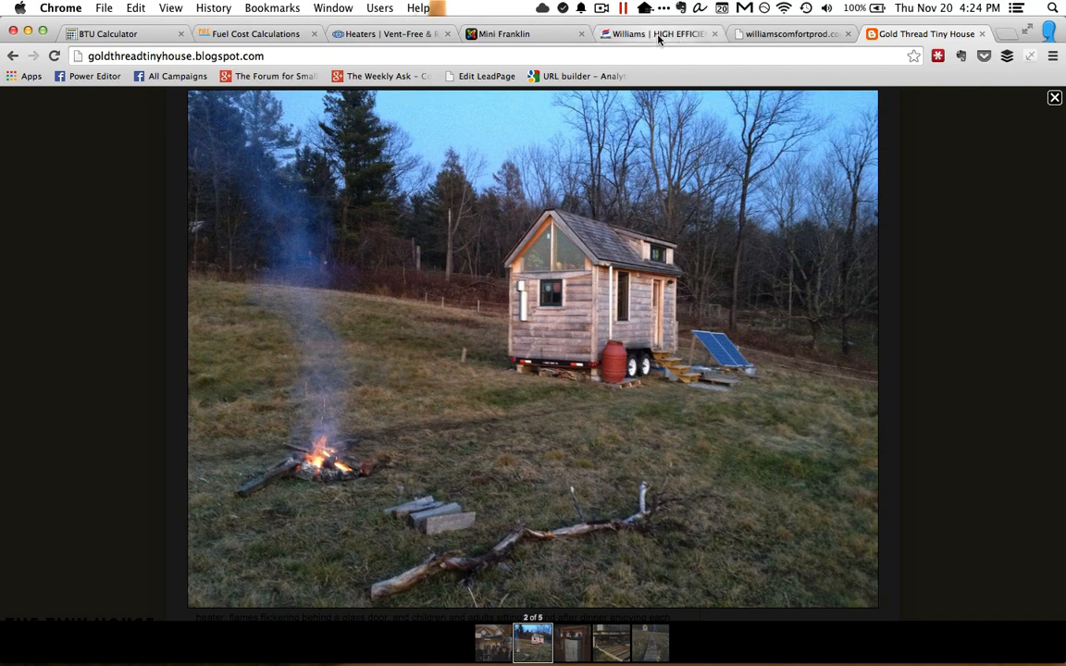
mouse_move(770, 40)
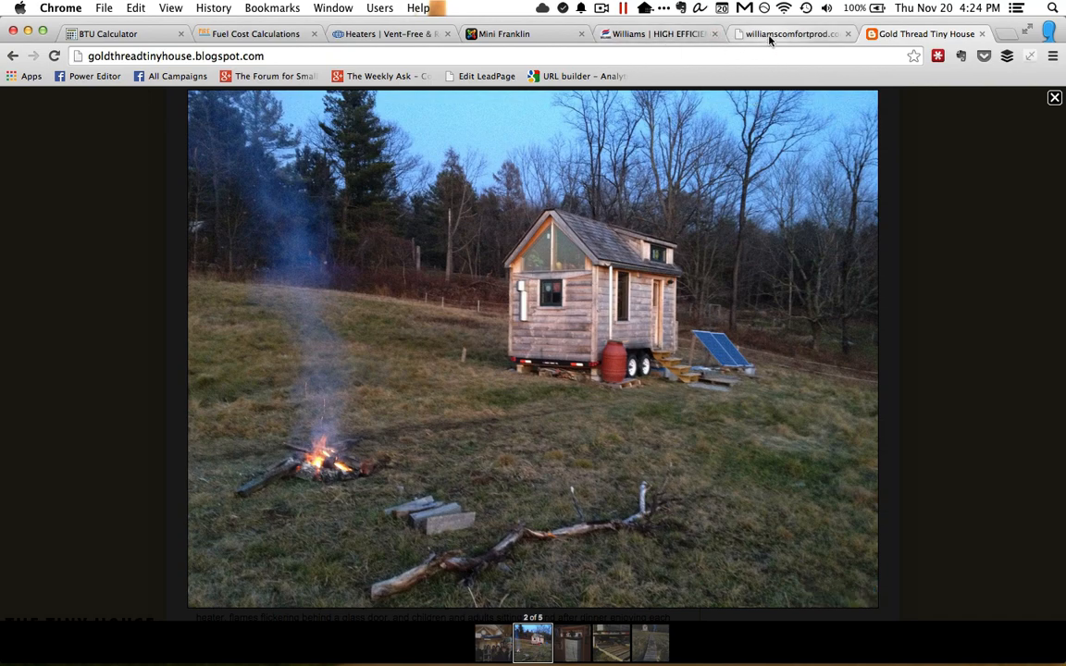
Review the Williams direct-vent furnace installation figures, then return to the manual's cover page
left_click(787, 34)
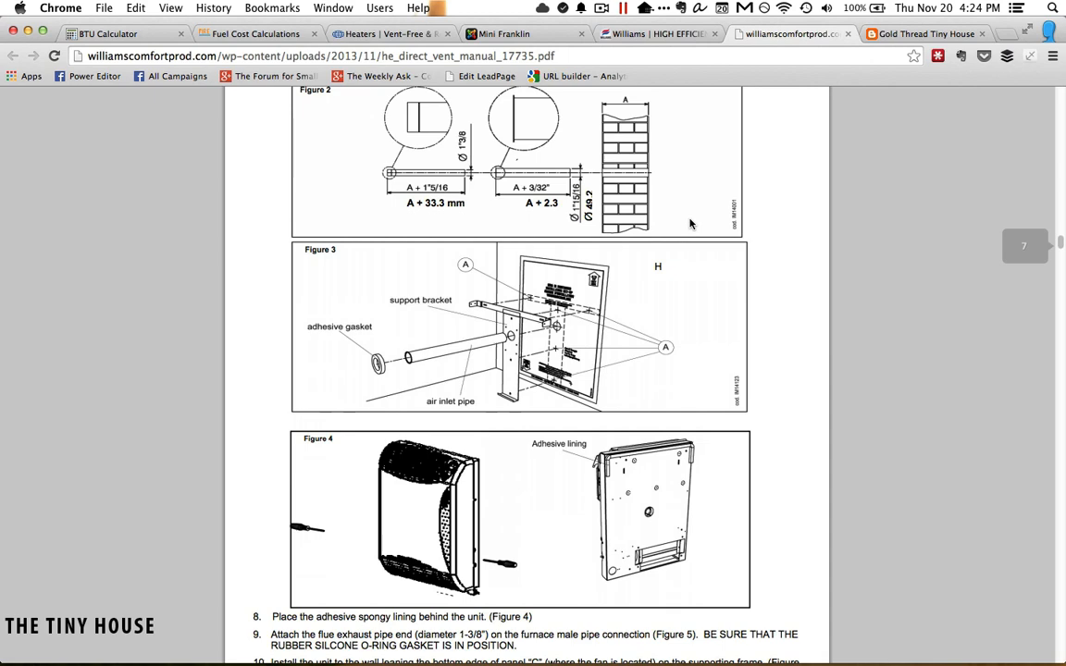
scroll("down", 3)
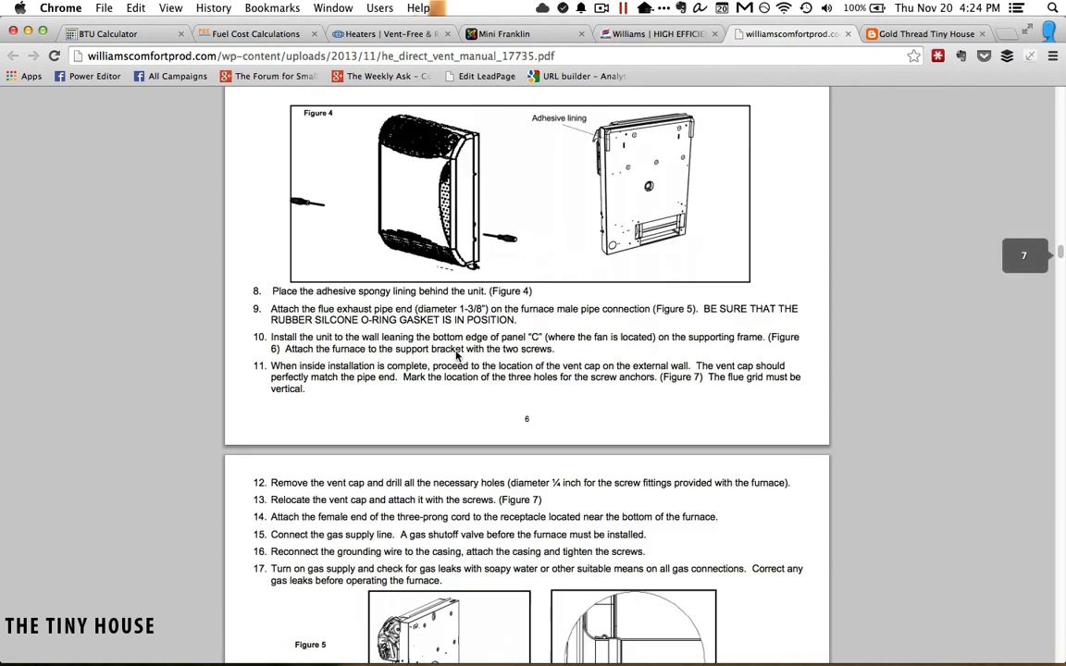
scroll("down", 3)
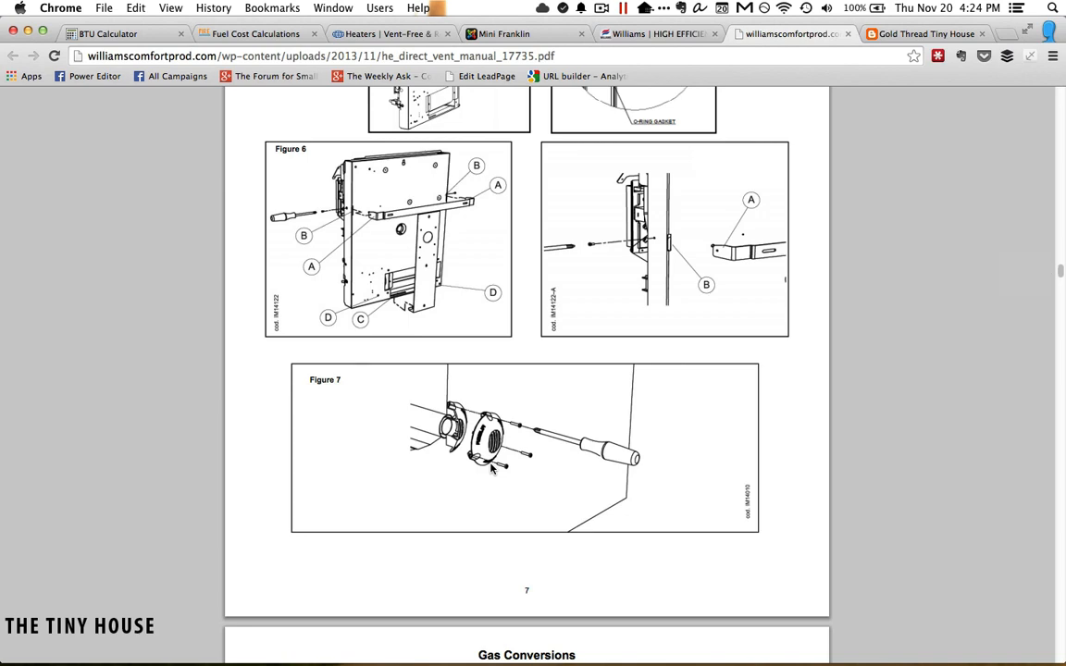
scroll("down", 3)
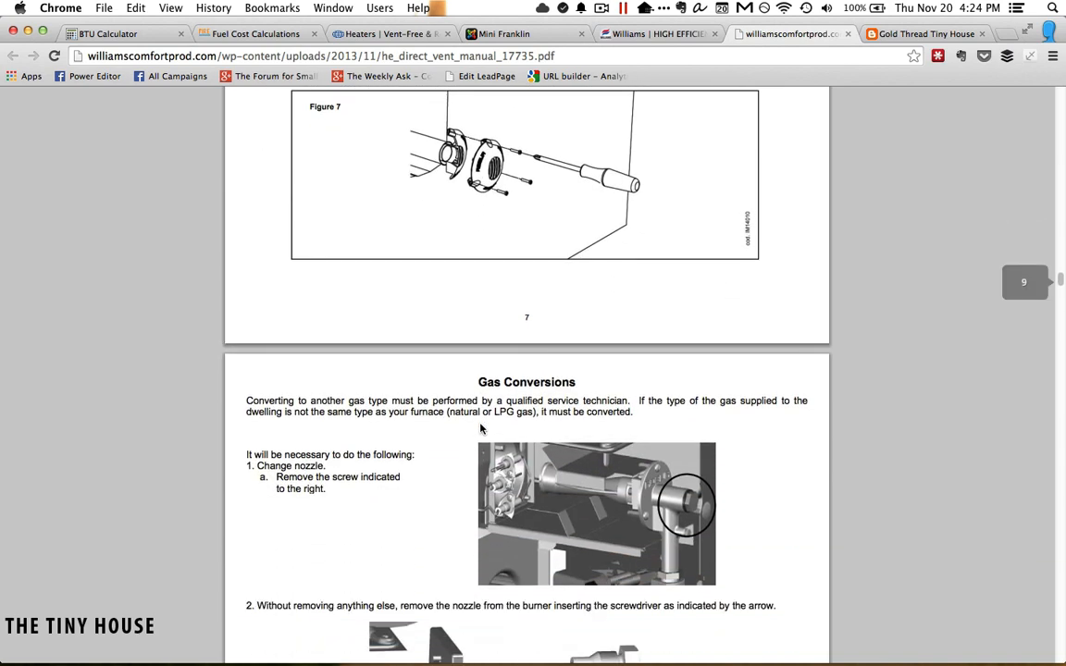
scroll("up", 3)
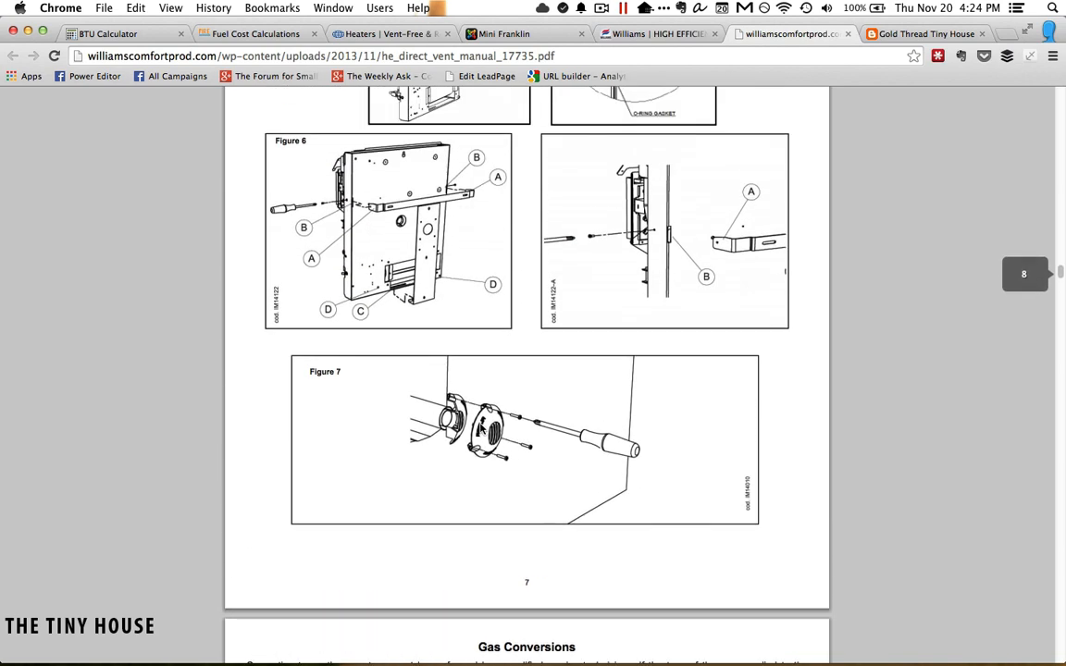
scroll("up", 3)
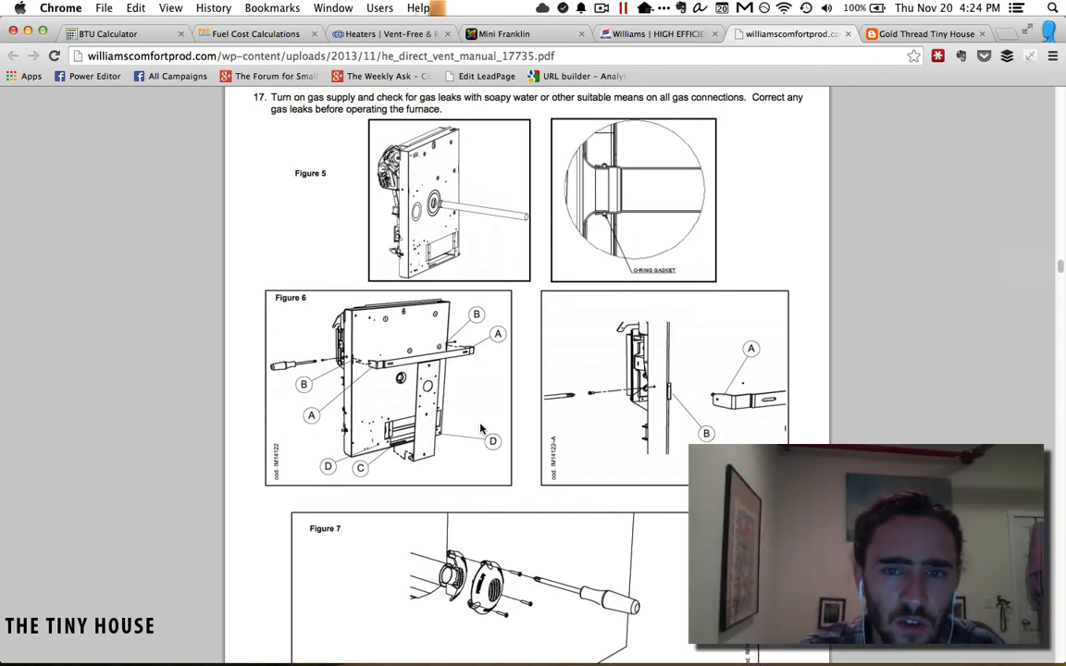
scroll("up", 3)
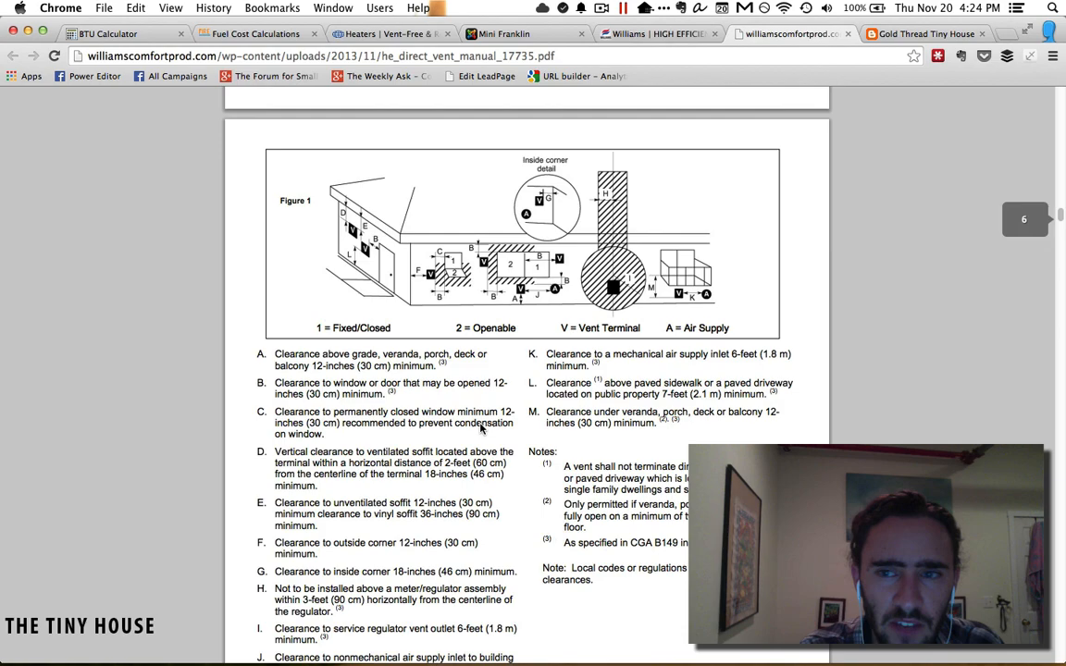
scroll("up", 3)
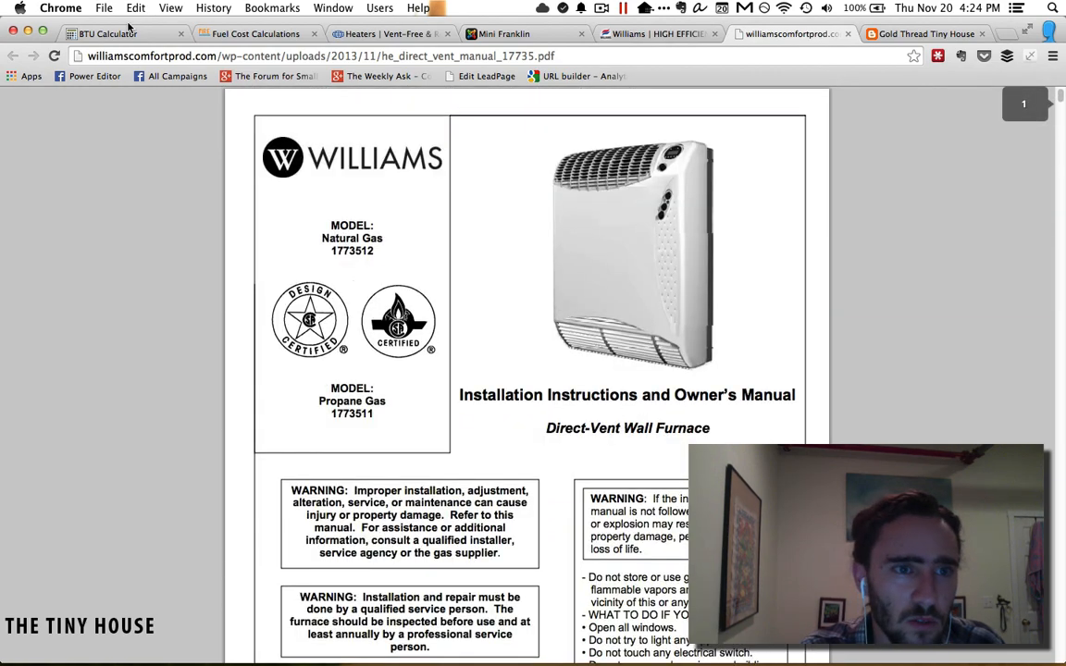
Revisit the BTU calculator result, Empire vent-free heater listing, and Mini Franklin stove page
left_click(107, 34)
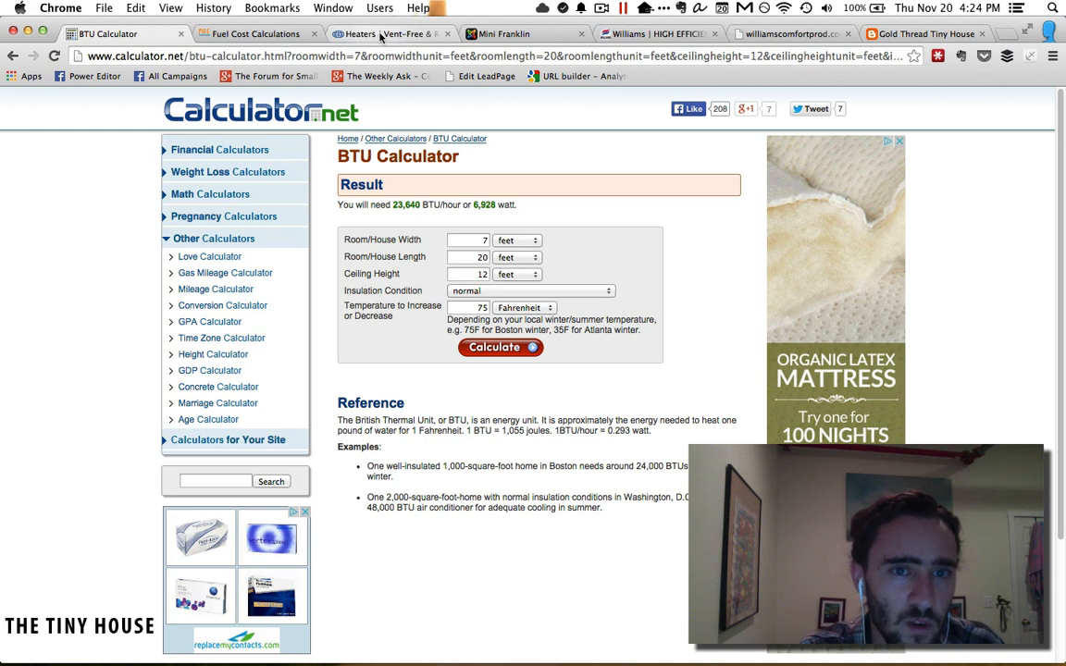
left_click(380, 34)
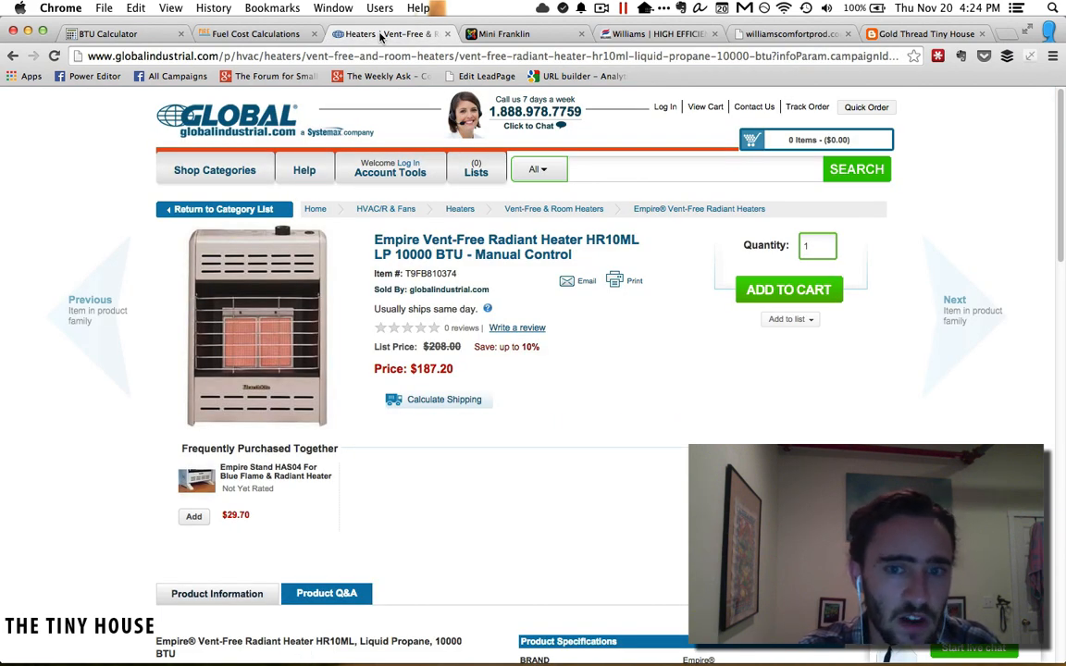
mouse_move(411, 200)
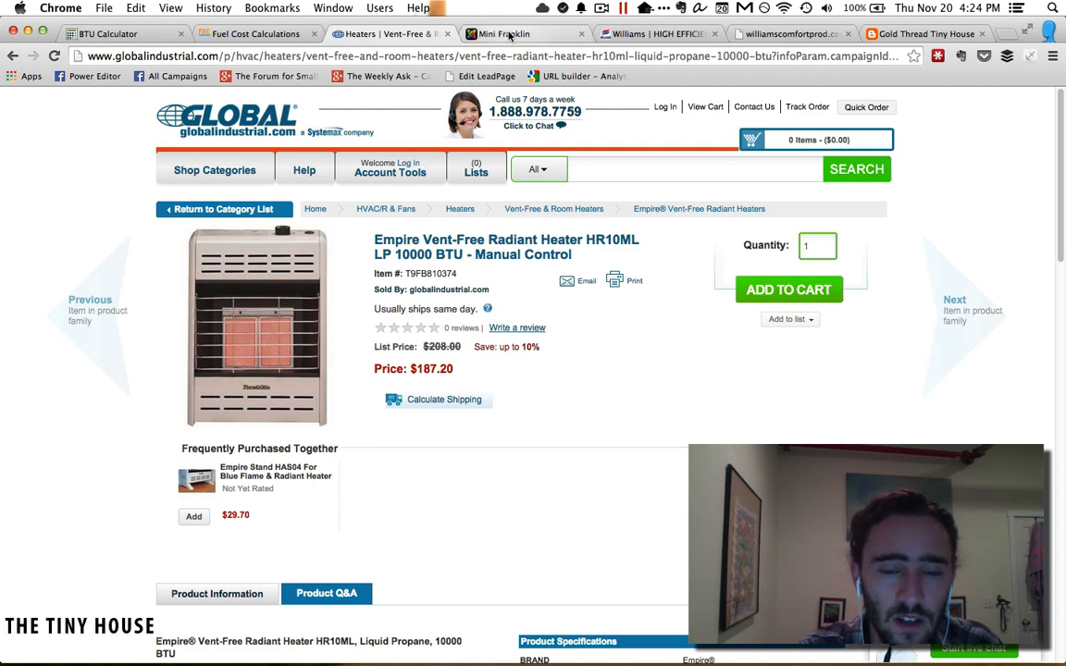
left_click(504, 34)
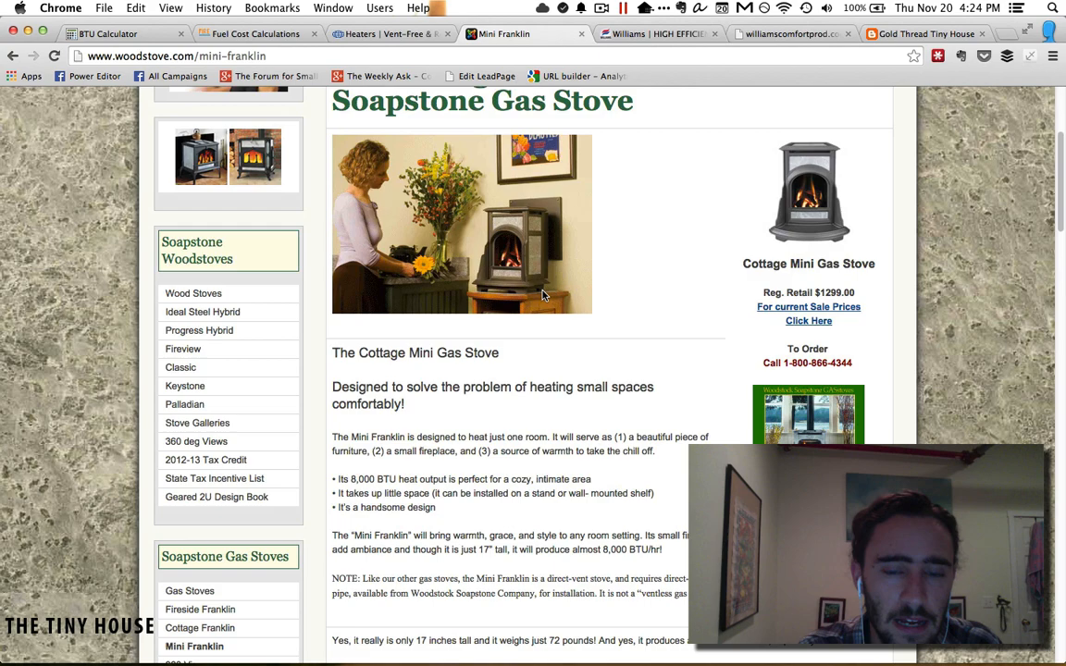
Skim the Mini Franklin stove page, then return to the Gold Thread Tiny House photo
scroll("down", 3)
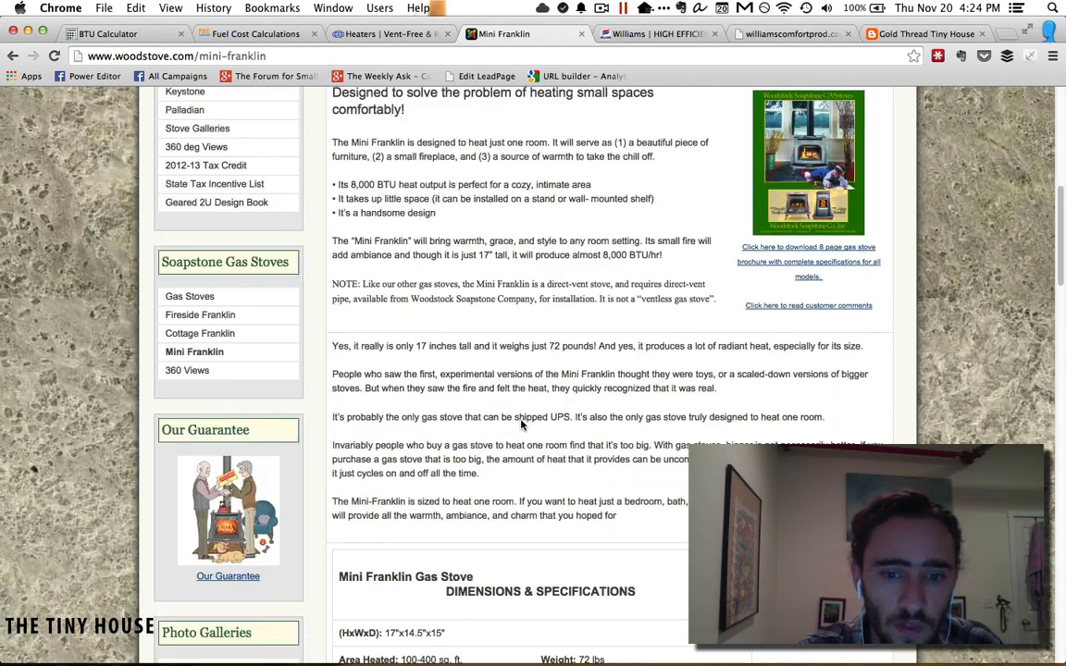
scroll("up", 3)
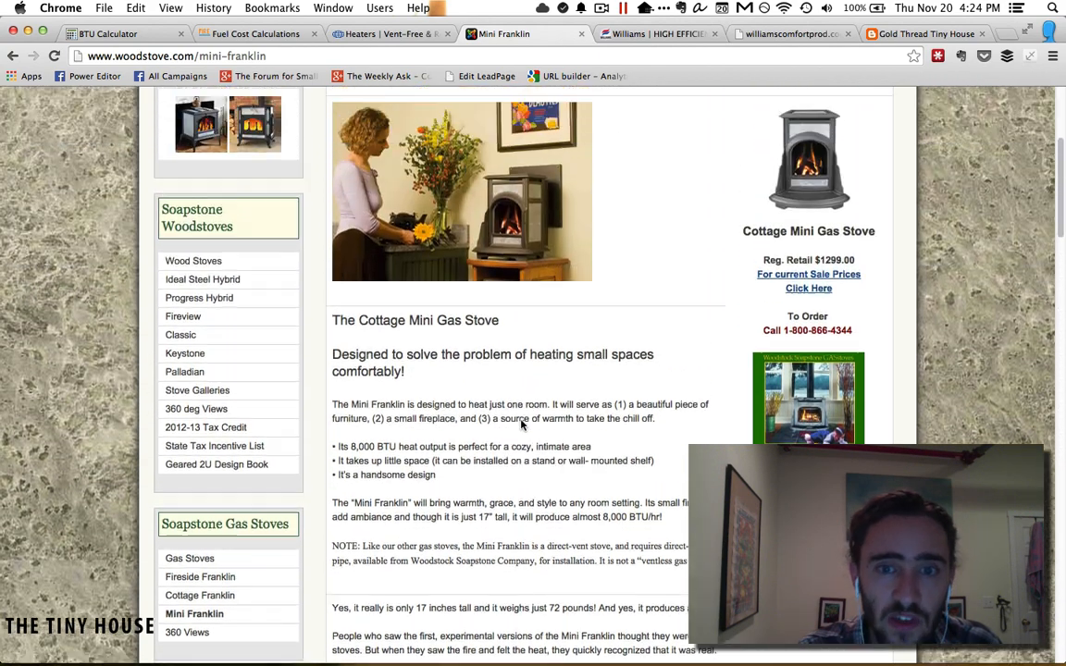
scroll("up", 3)
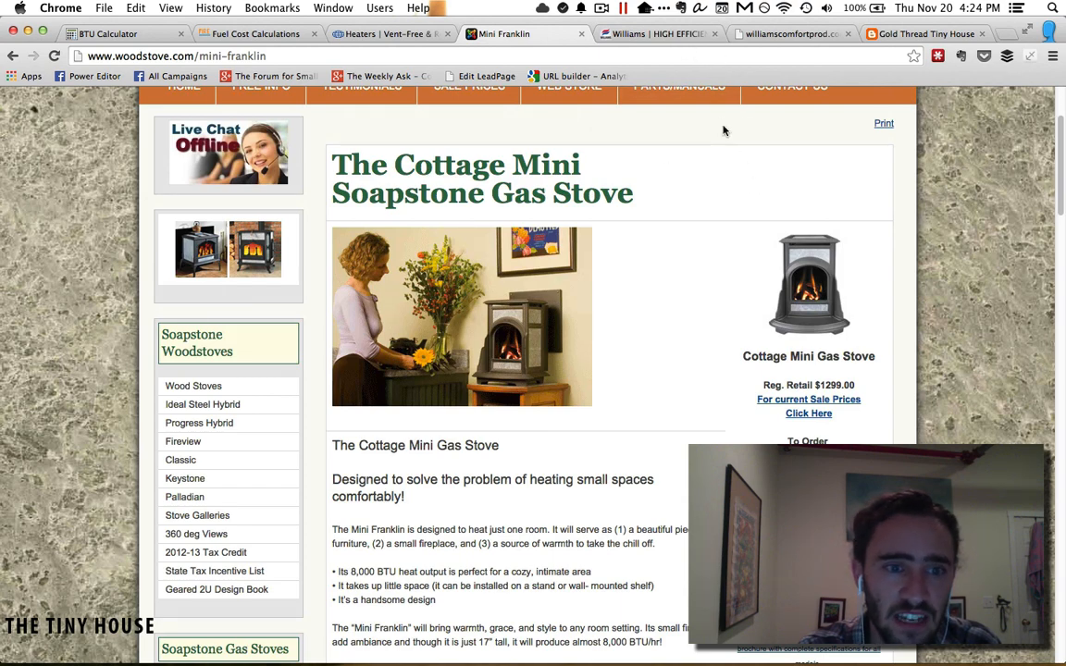
left_click(925, 35)
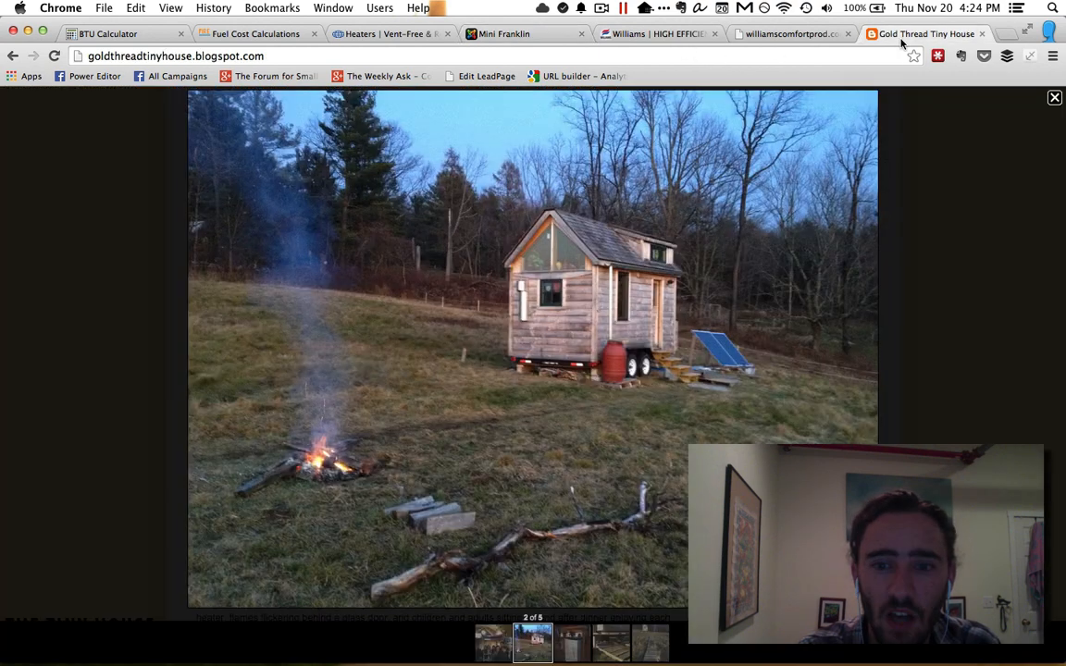